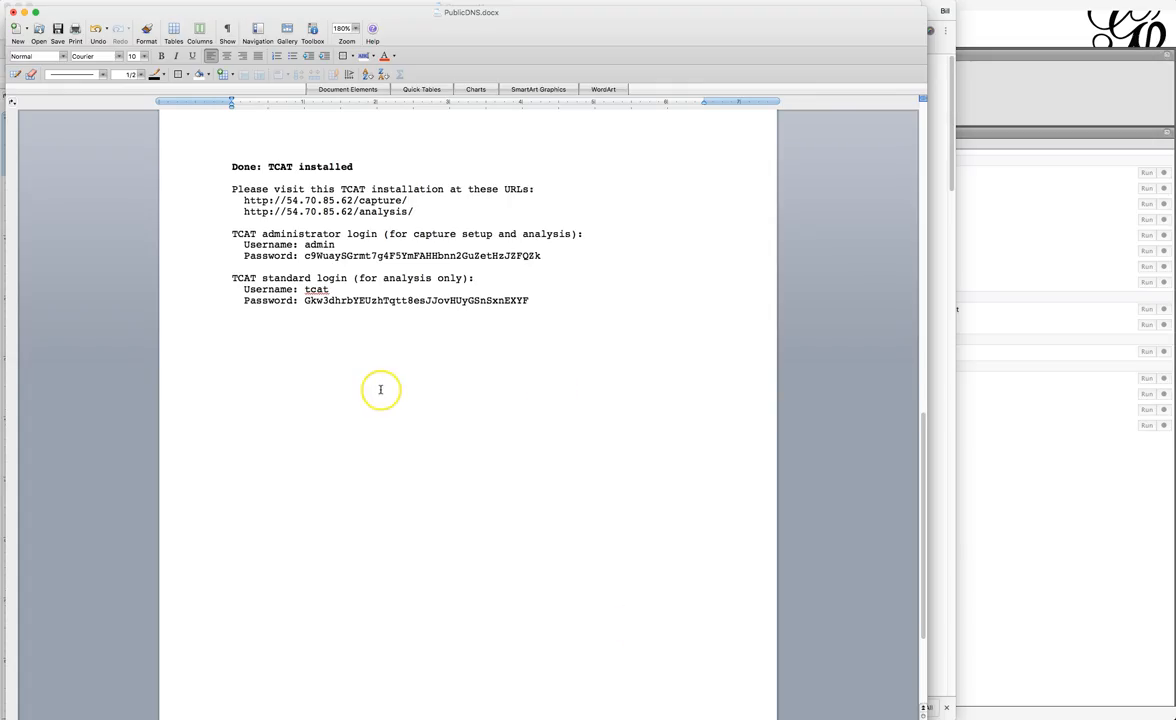
pyautogui.moveTo(380, 390)
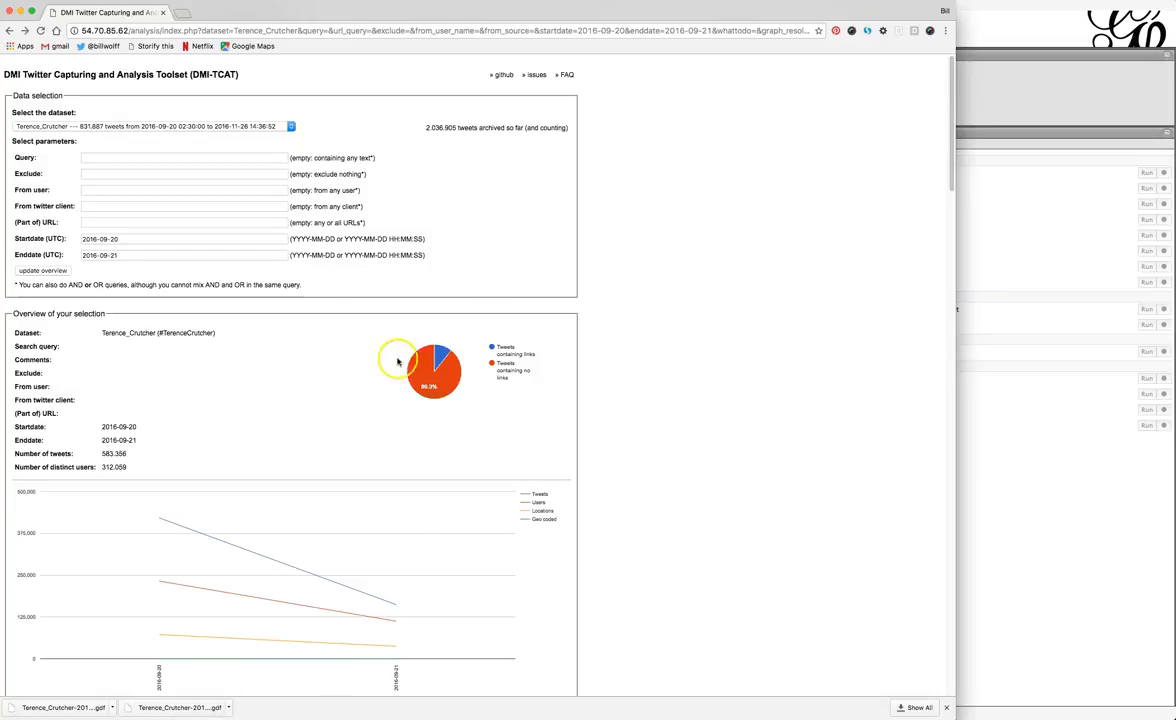
pyautogui.moveTo(180, 384)
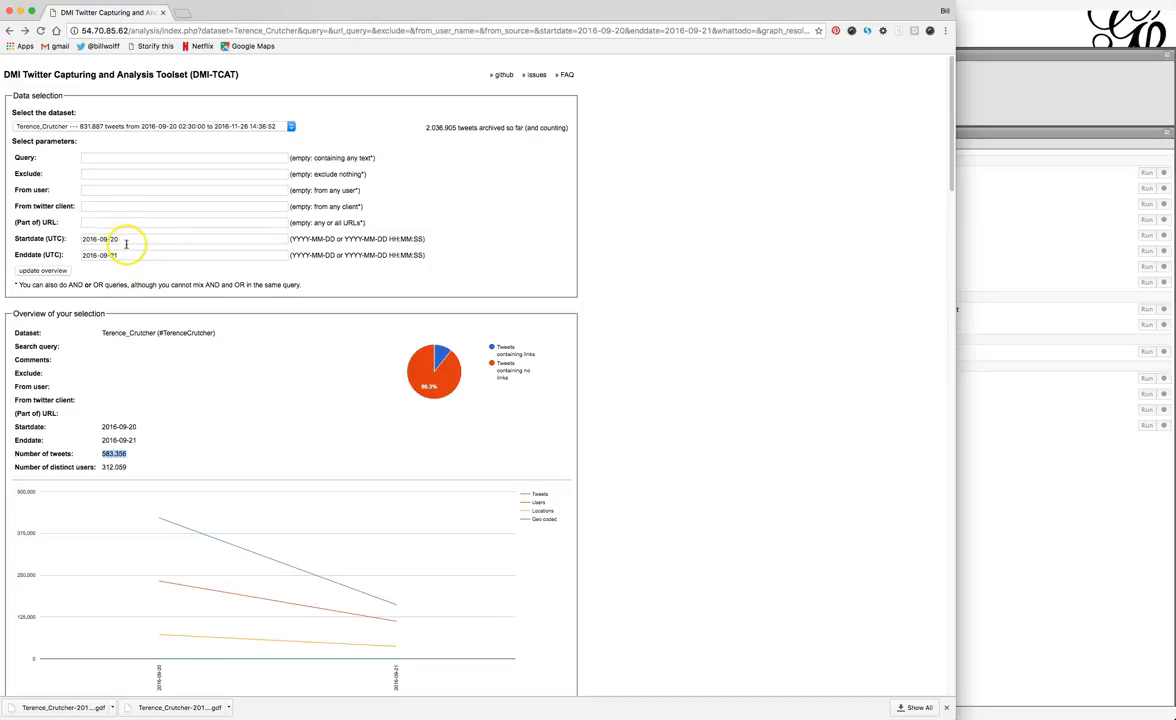
pyautogui.moveTo(160, 331)
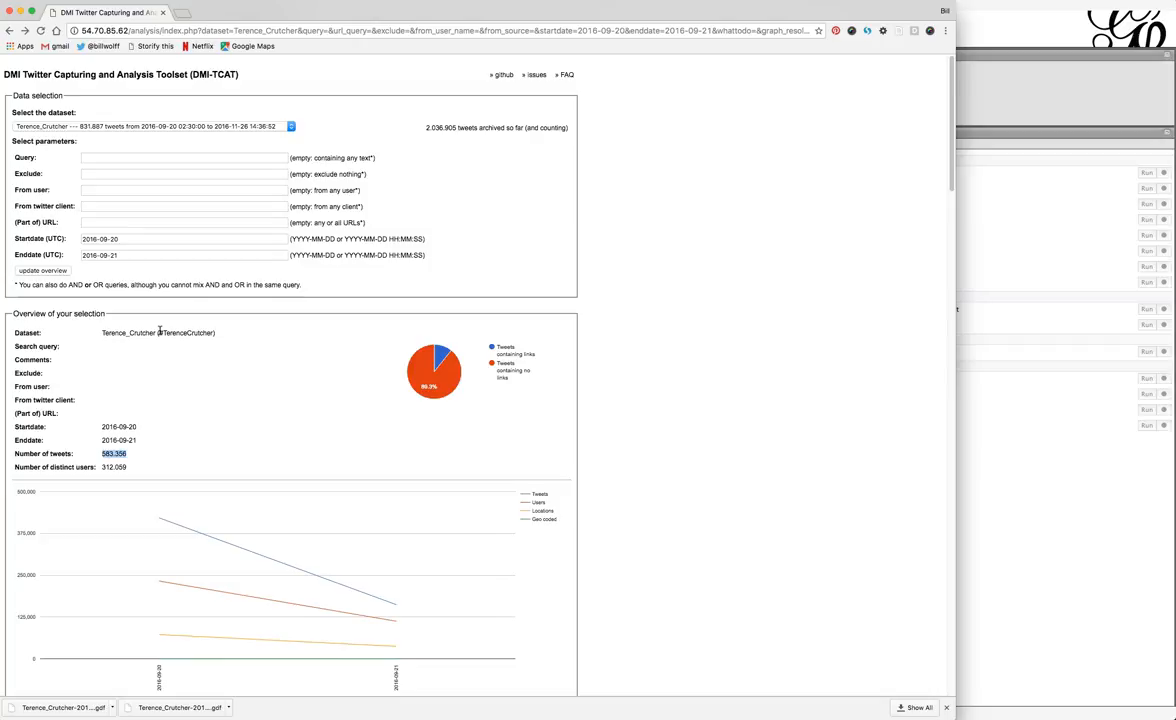
pyautogui.moveTo(171, 367)
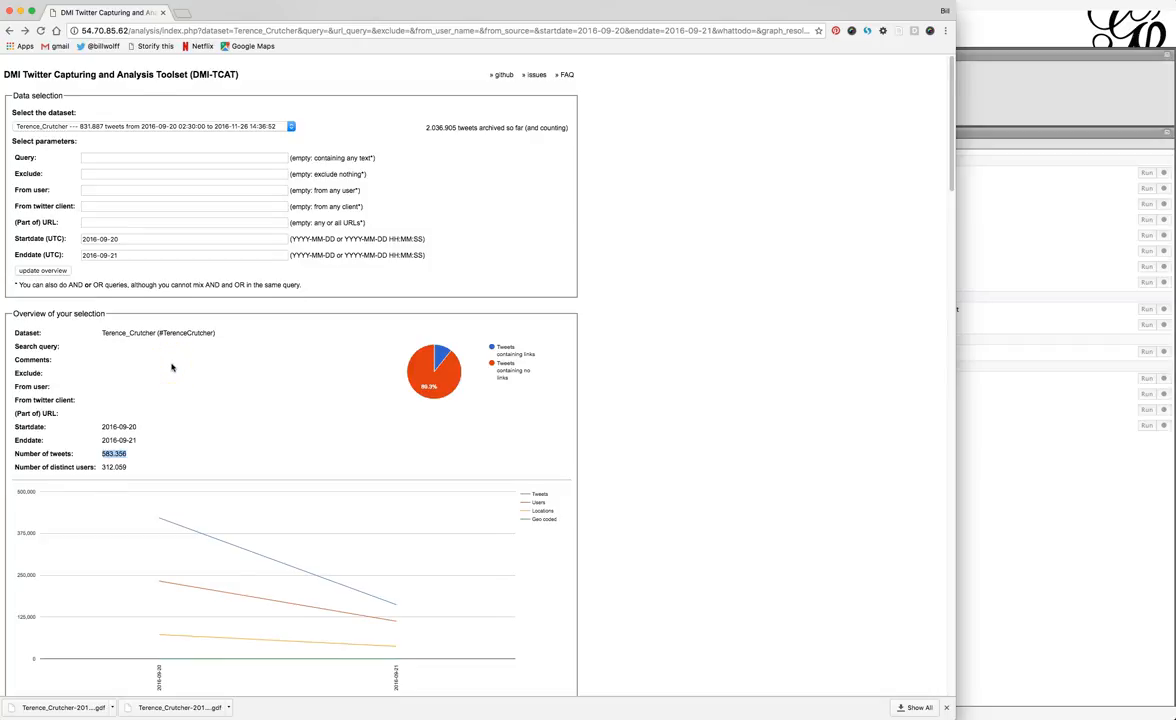
# Step: Scroll the analysis page past Tweet exports down to the Networks Co-hashtag graph entry
pyautogui.scroll(-3)
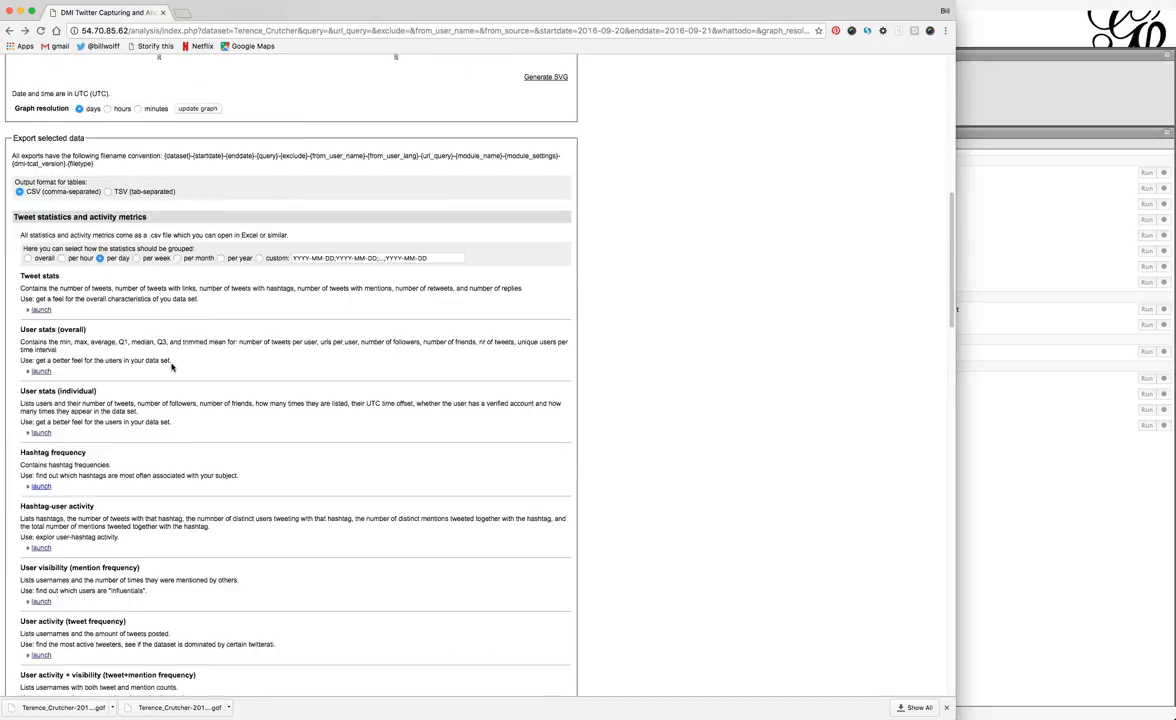
pyautogui.scroll(-3)
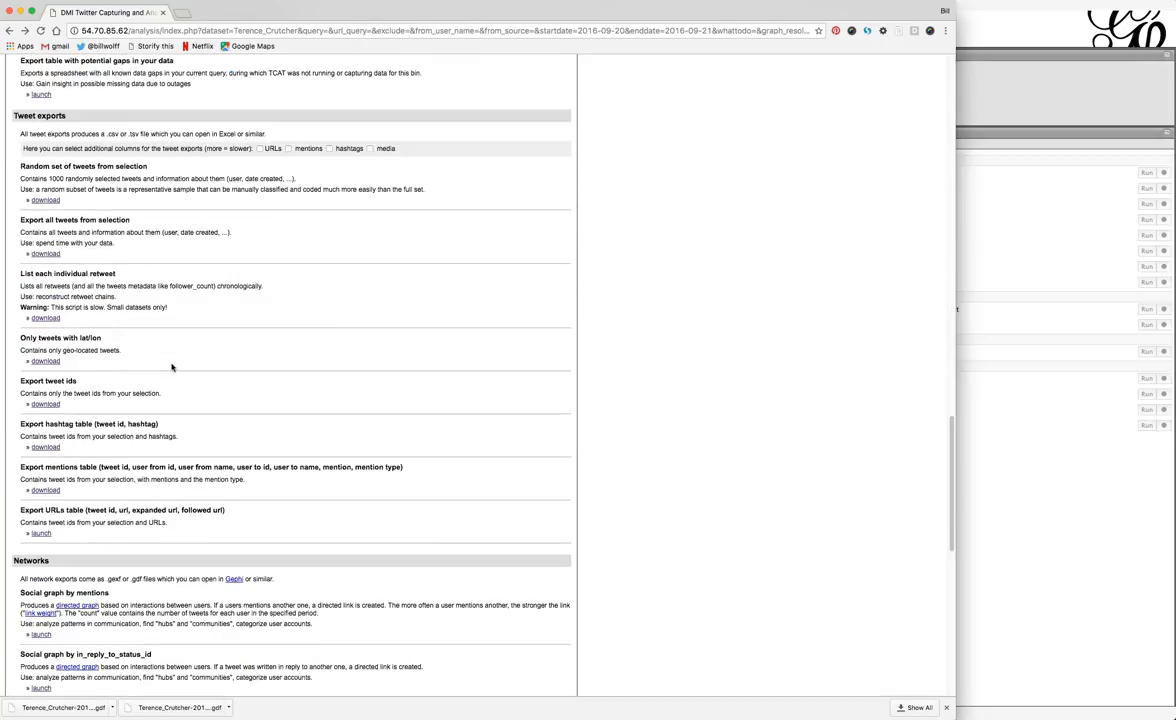
pyautogui.scroll(-3)
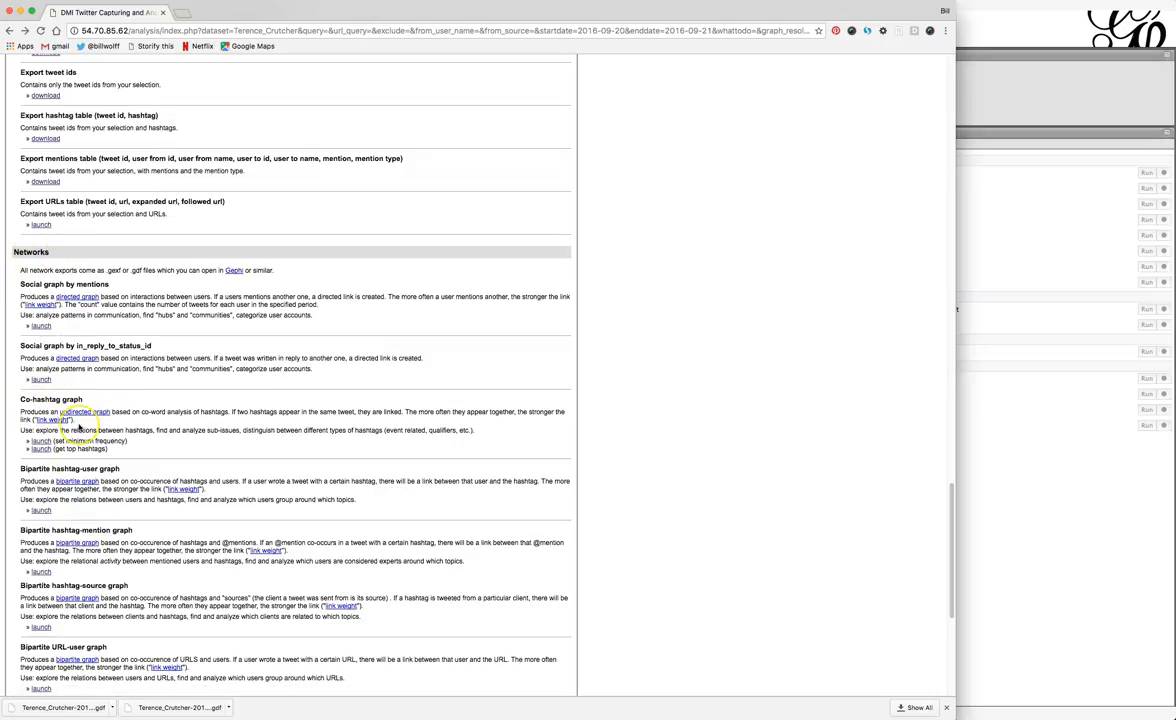
pyautogui.scroll(-3)
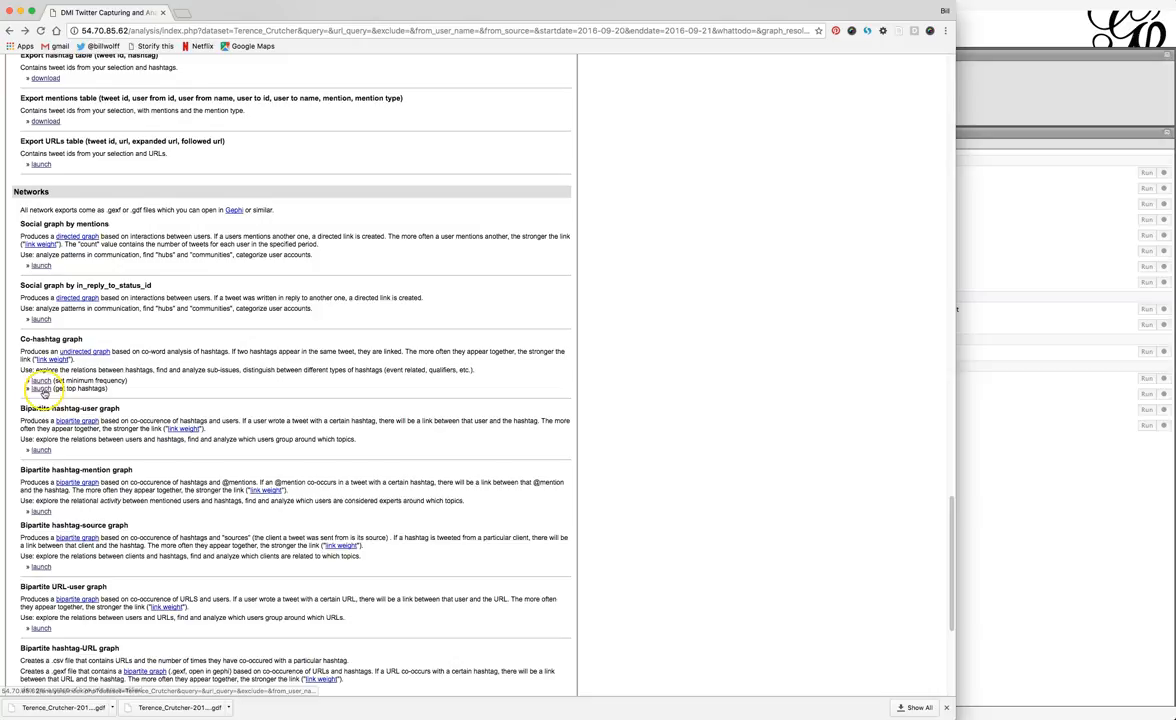
pyautogui.click(40, 388)
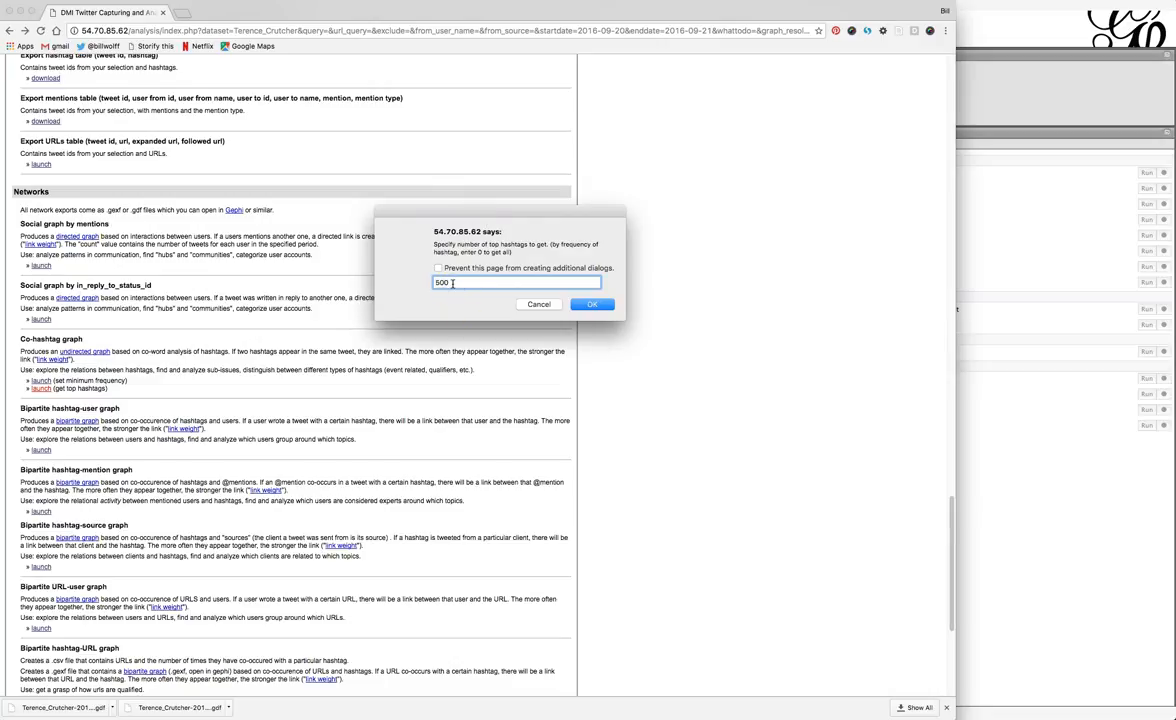
pyautogui.press('Backspace')
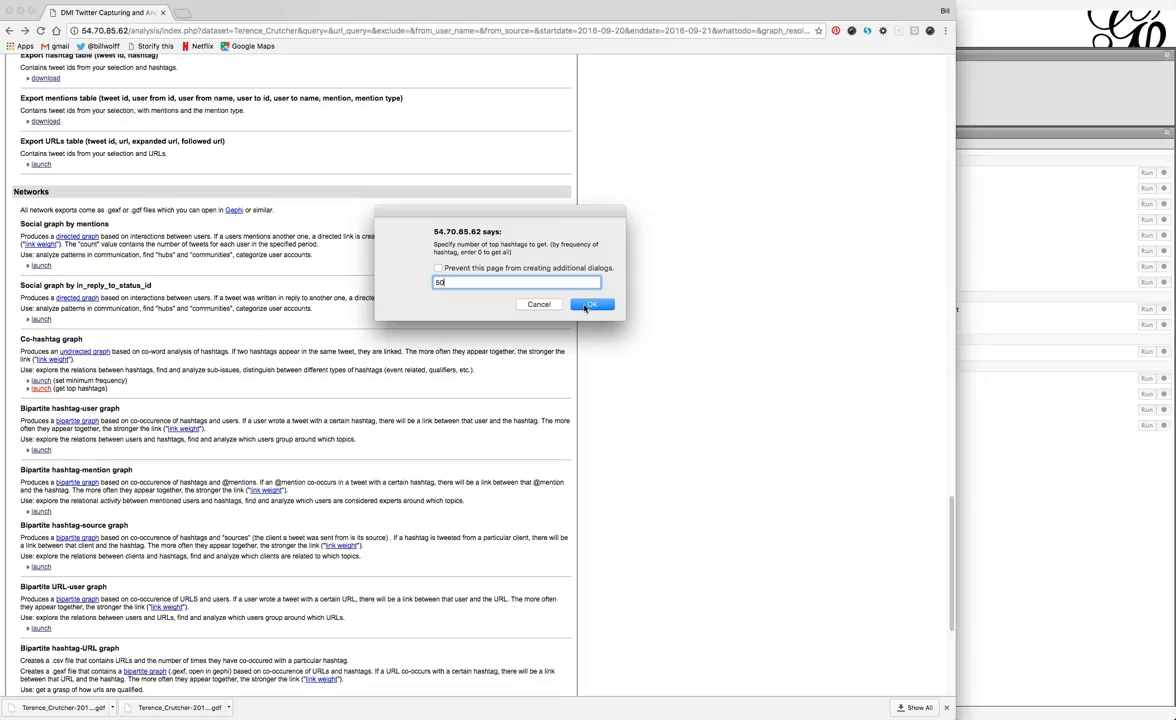
pyautogui.moveTo(538, 304)
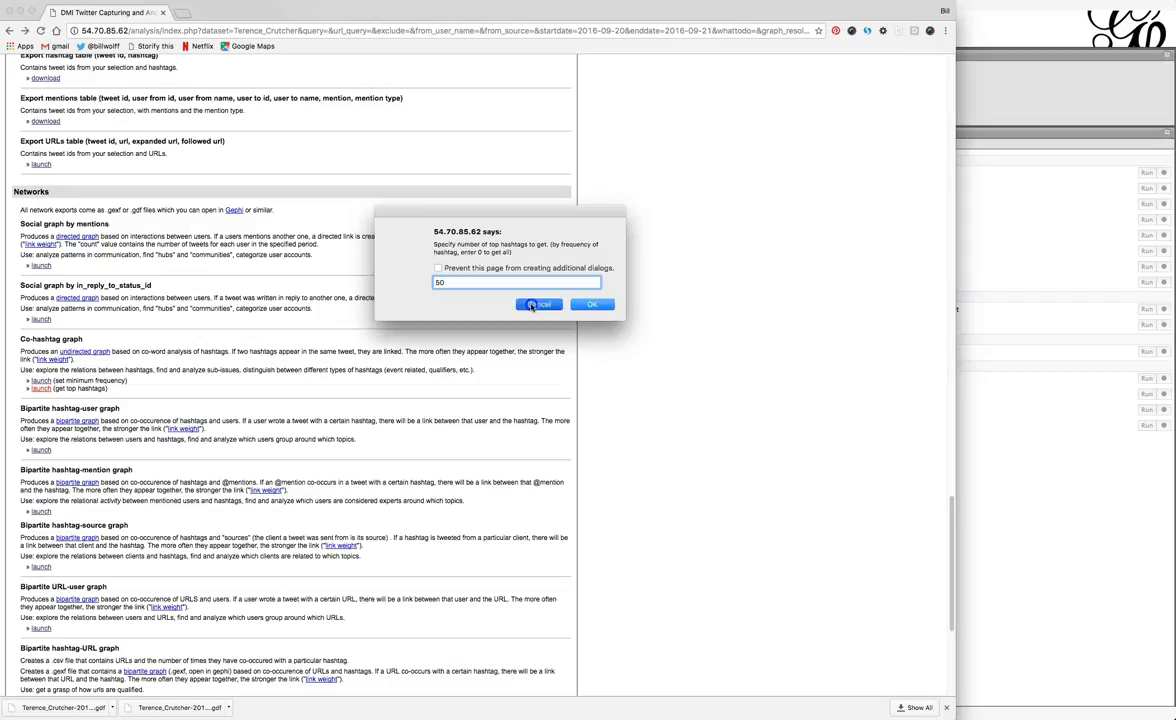
pyautogui.click(592, 304)
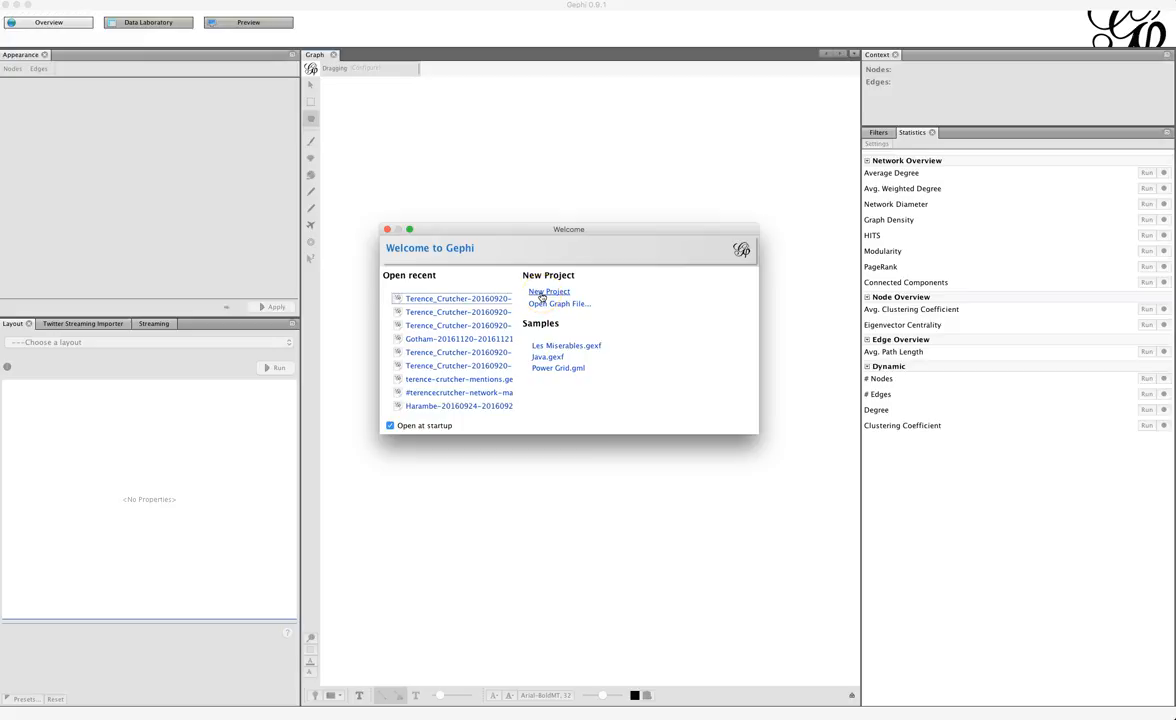
# Step: Create a new Gephi project and open the hashtagCooc Top50 .gdf file
pyautogui.click(549, 291)
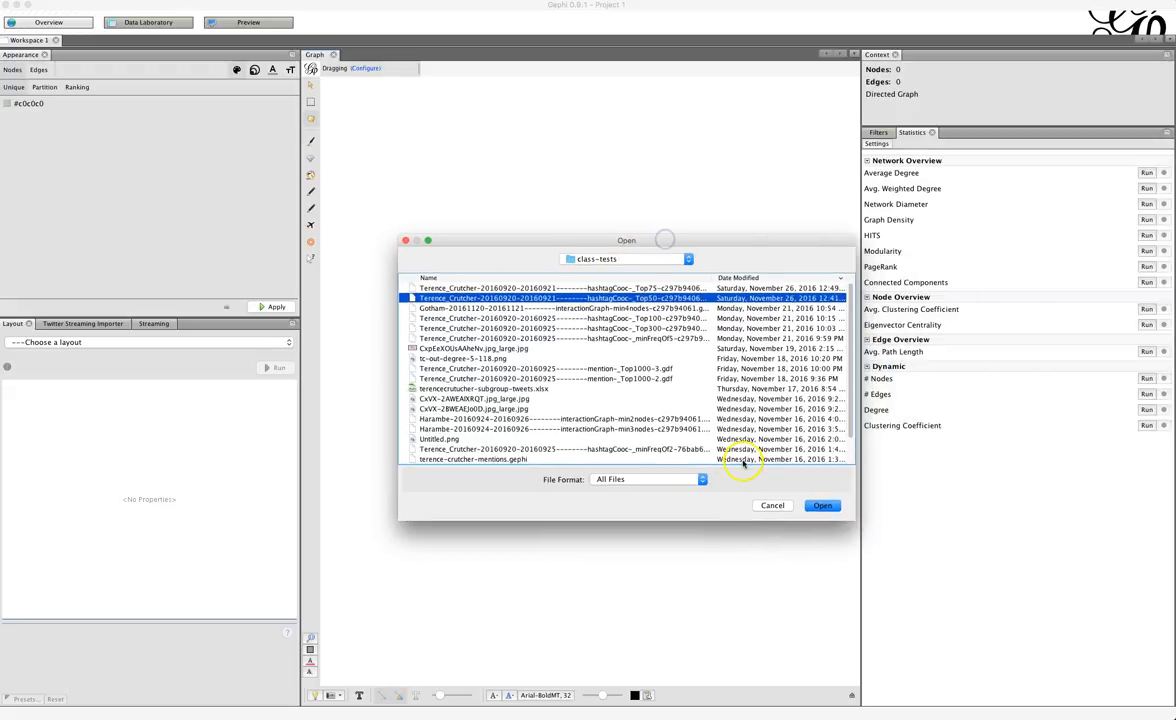
pyautogui.click(821, 505)
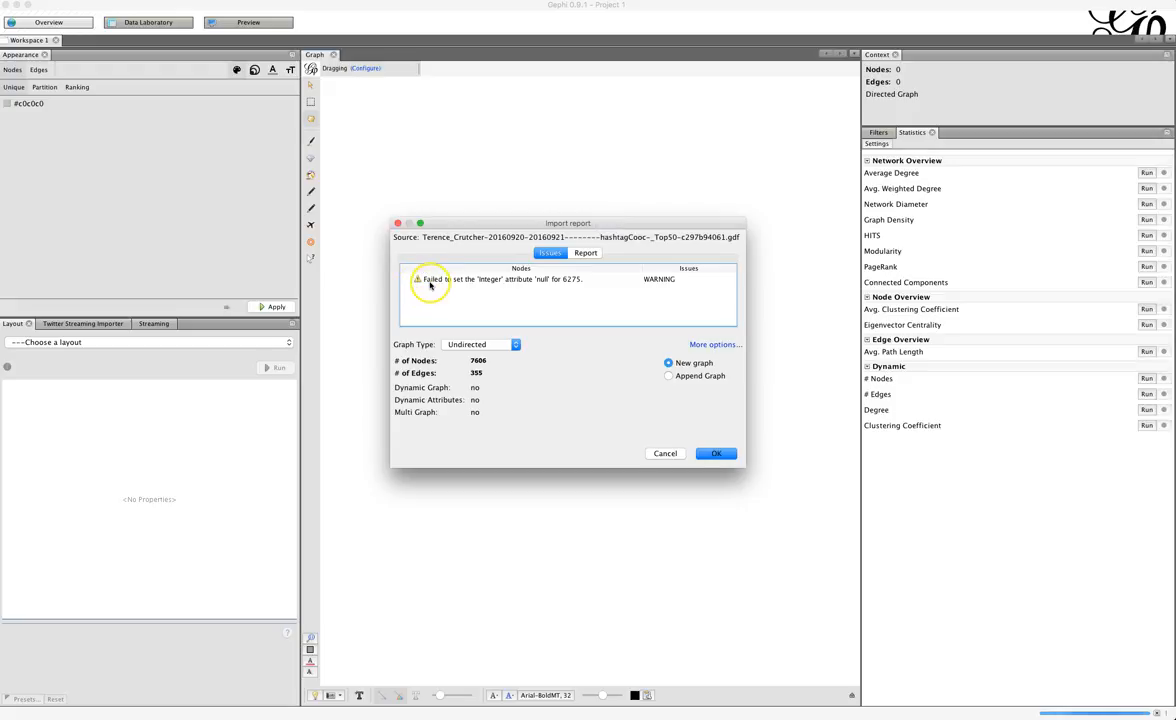
pyautogui.moveTo(475, 287)
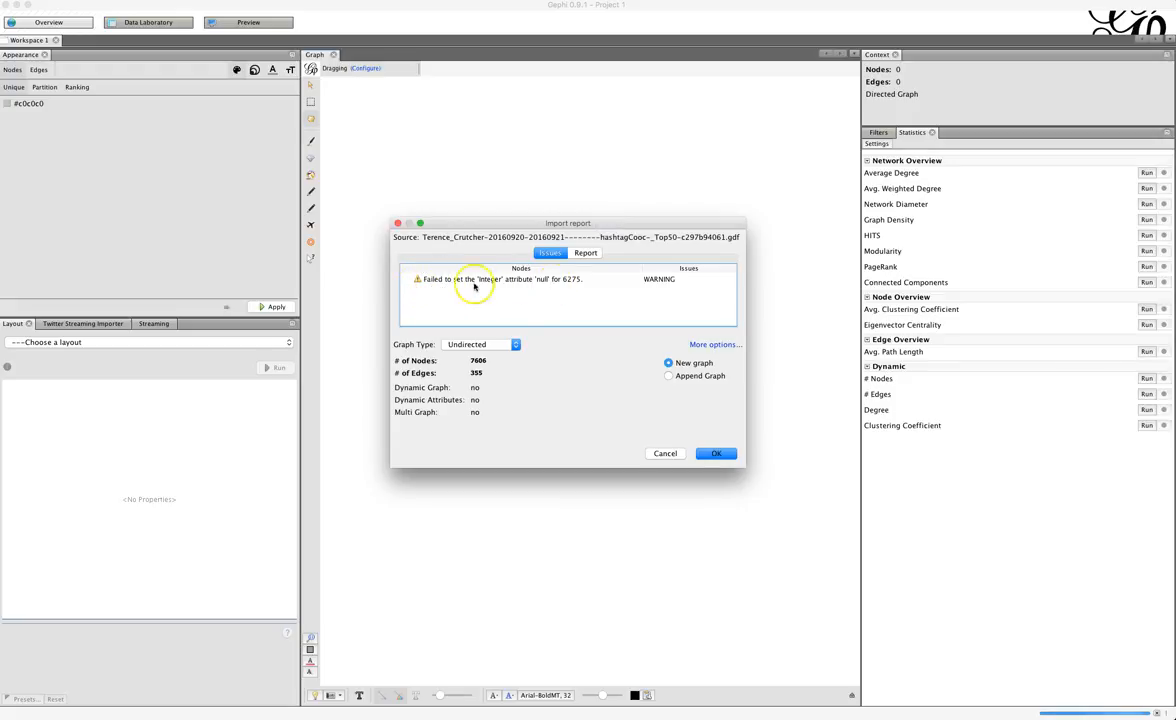
pyautogui.moveTo(582, 287)
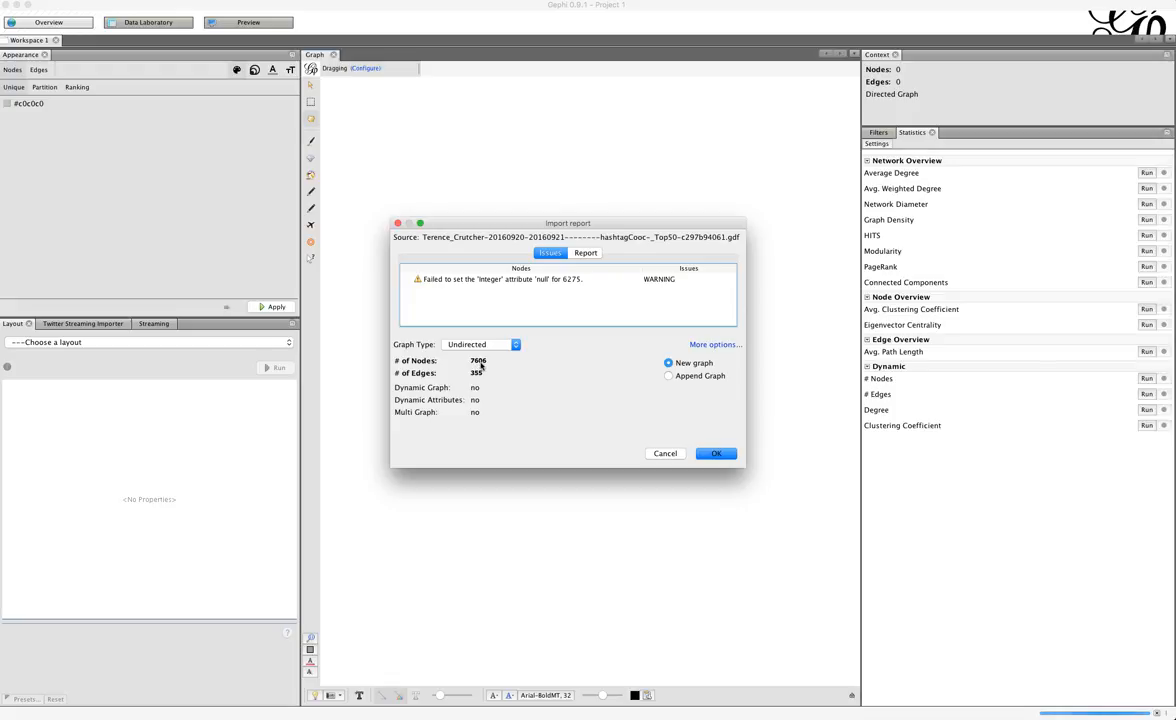
pyautogui.moveTo(478, 361)
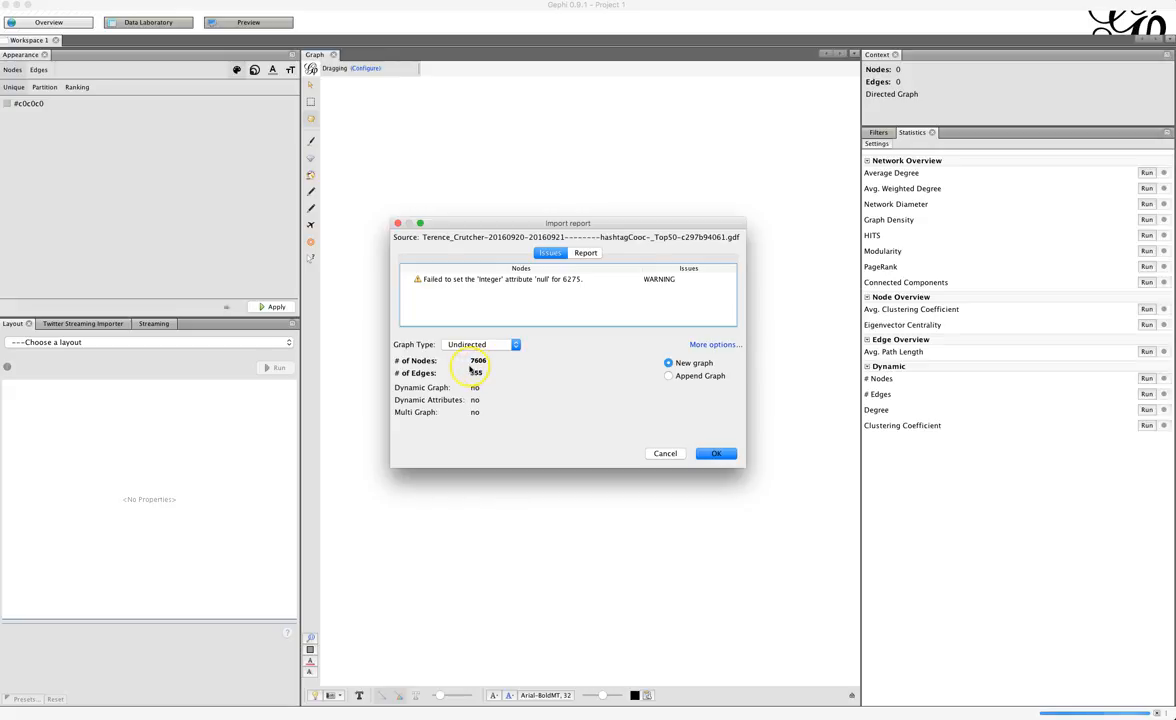
pyautogui.moveTo(562, 392)
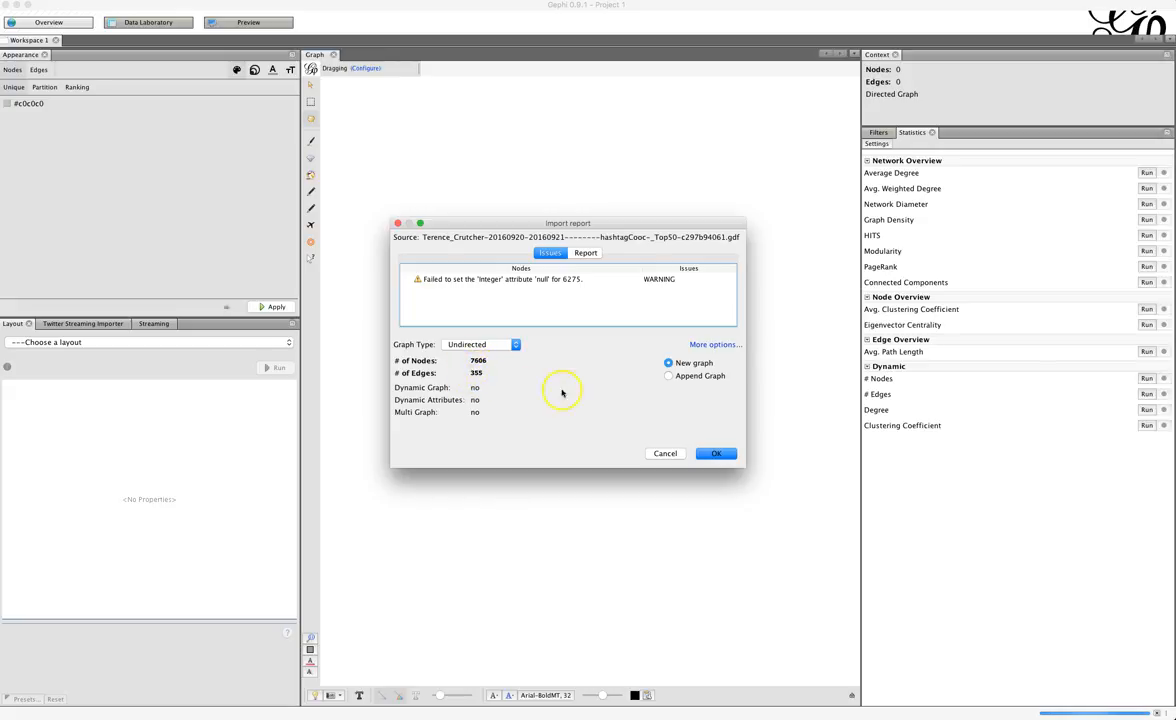
# Step: Accept the import as a new graph and browse the Data Laboratory Nodes table
pyautogui.click(716, 453)
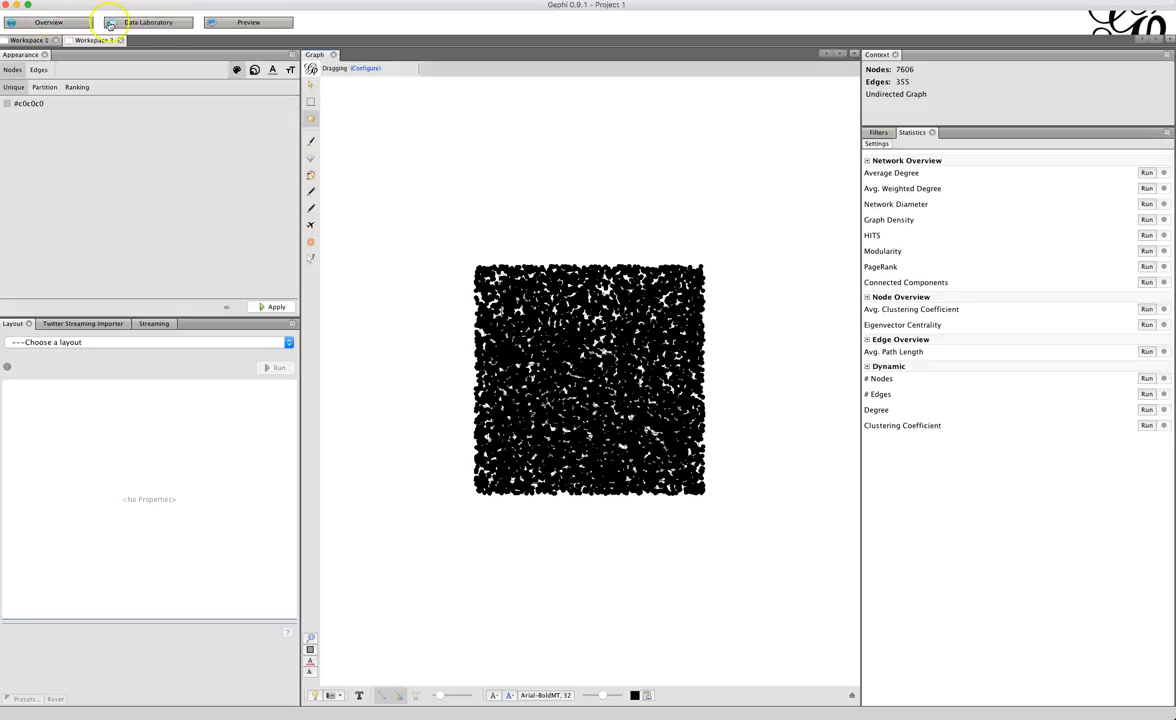
pyautogui.click(147, 22)
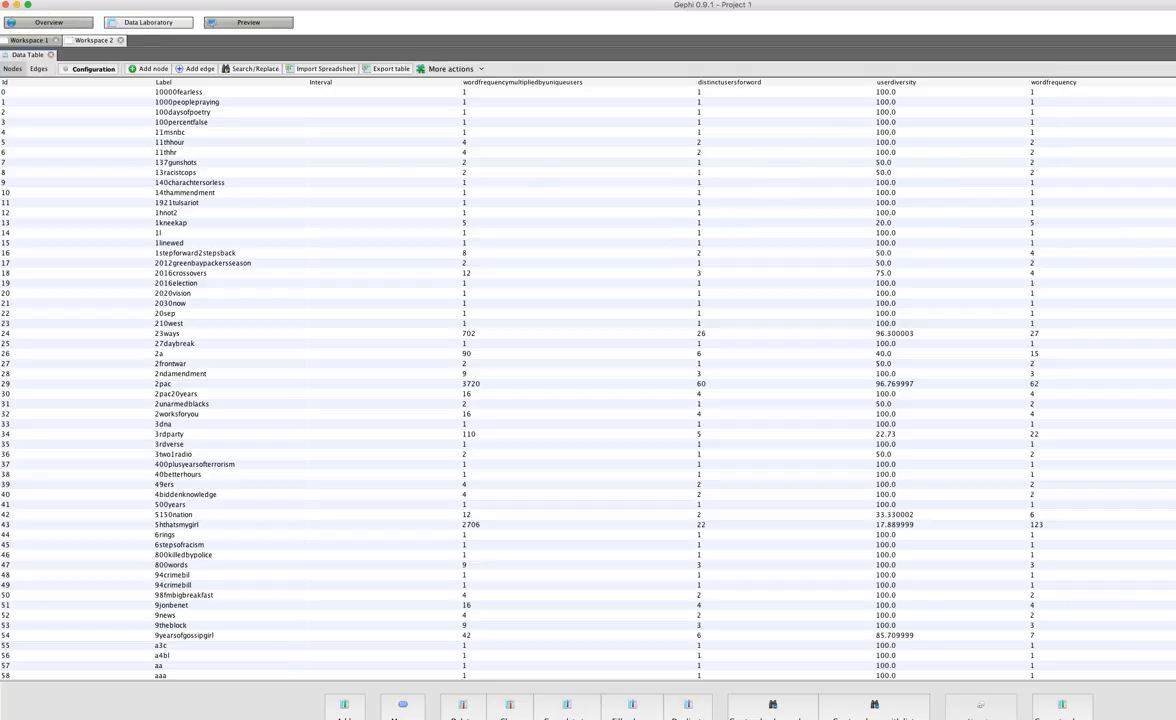
pyautogui.scroll(-3)
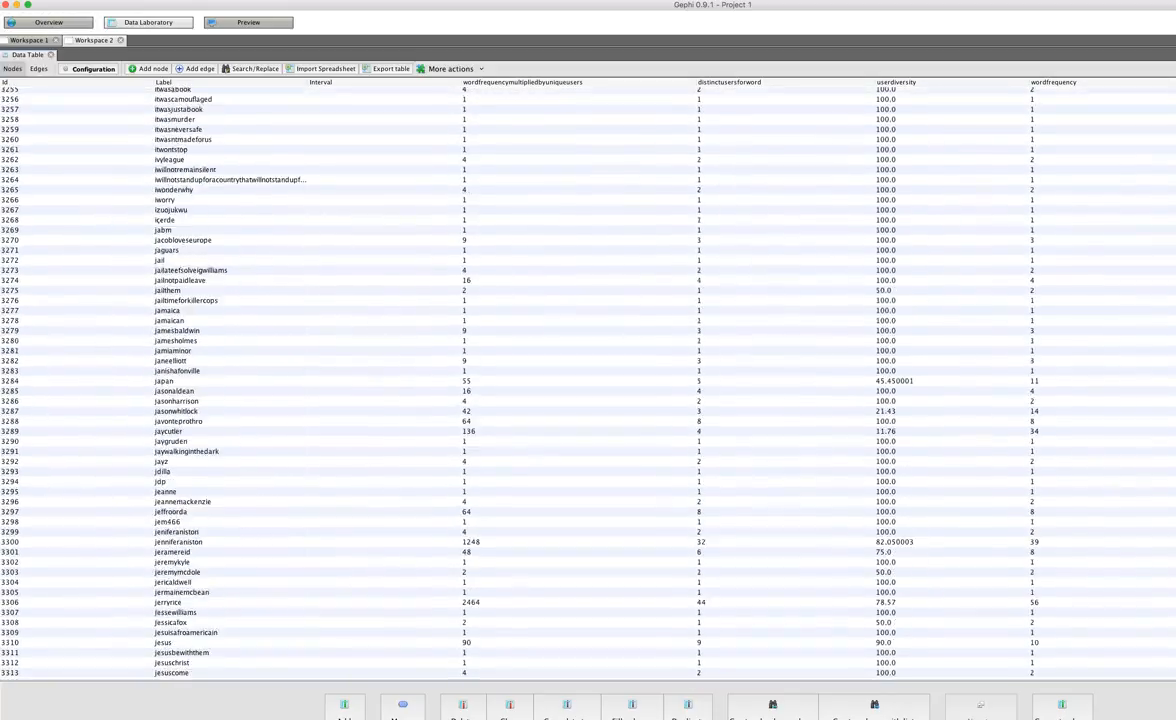
pyautogui.scroll(-3)
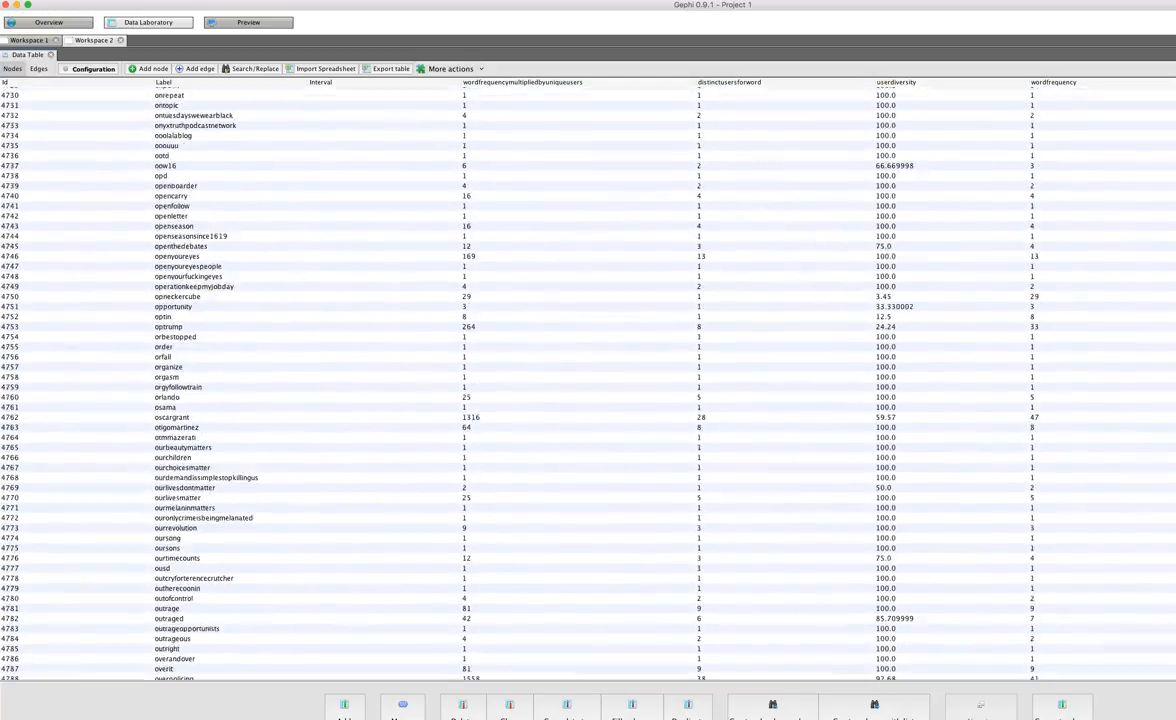
pyautogui.scroll(-3)
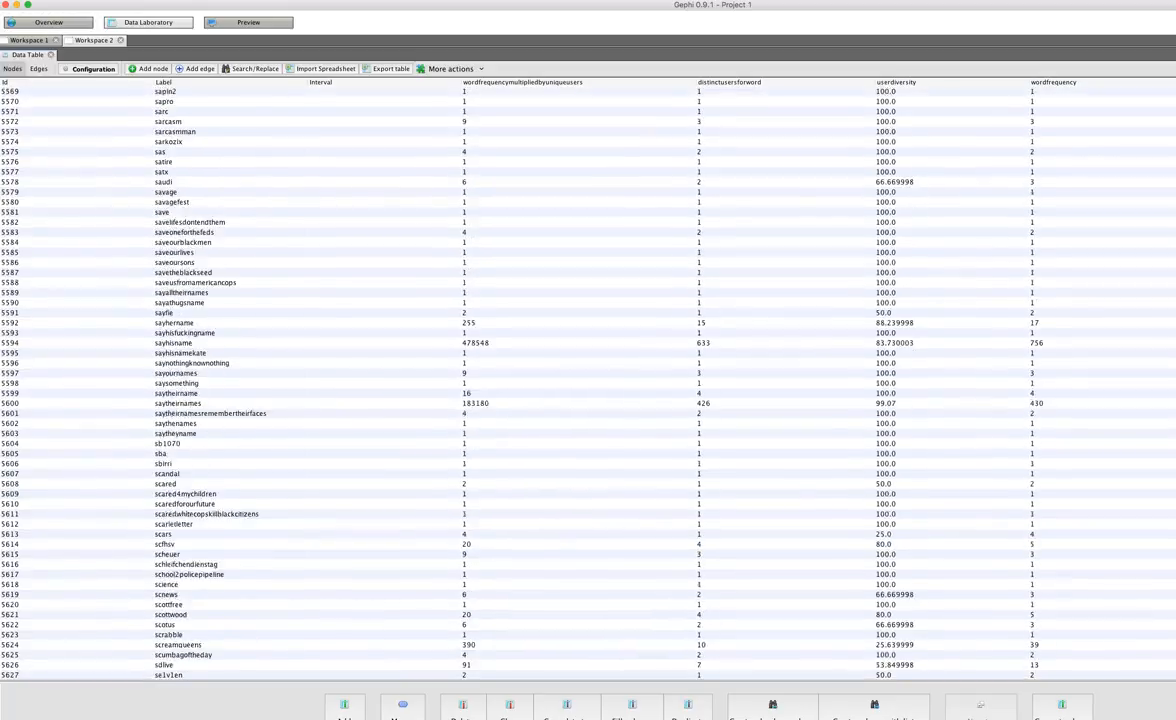
pyautogui.scroll(-3)
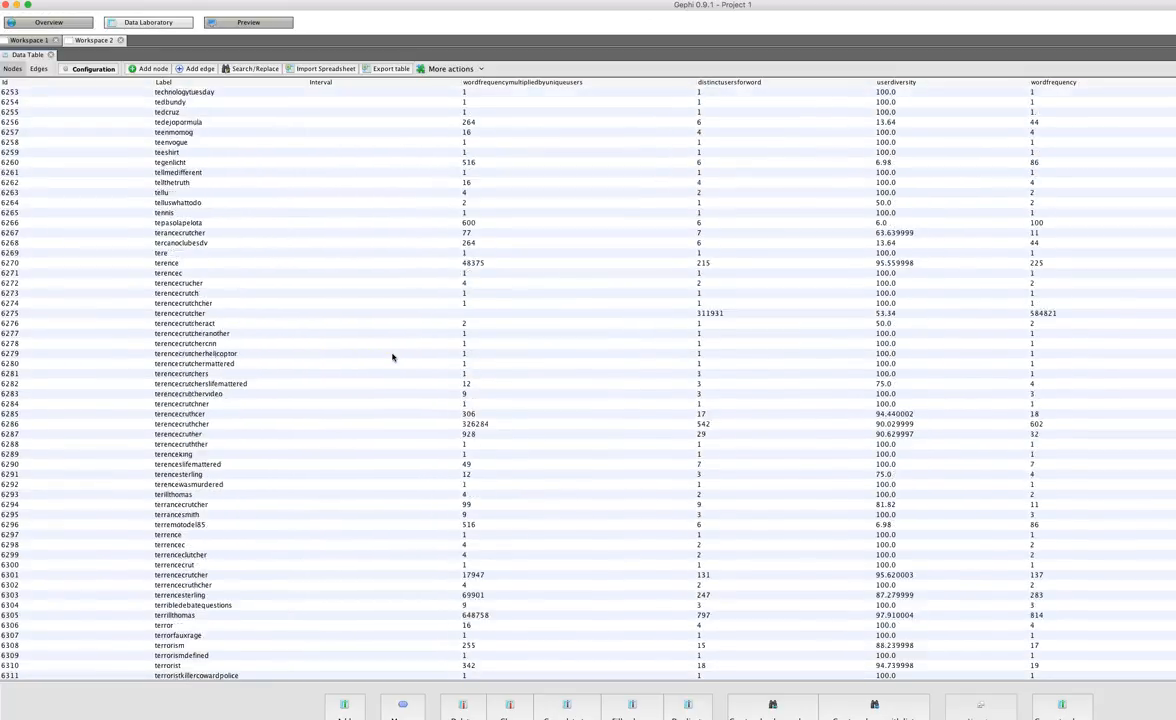
pyautogui.scroll(3)
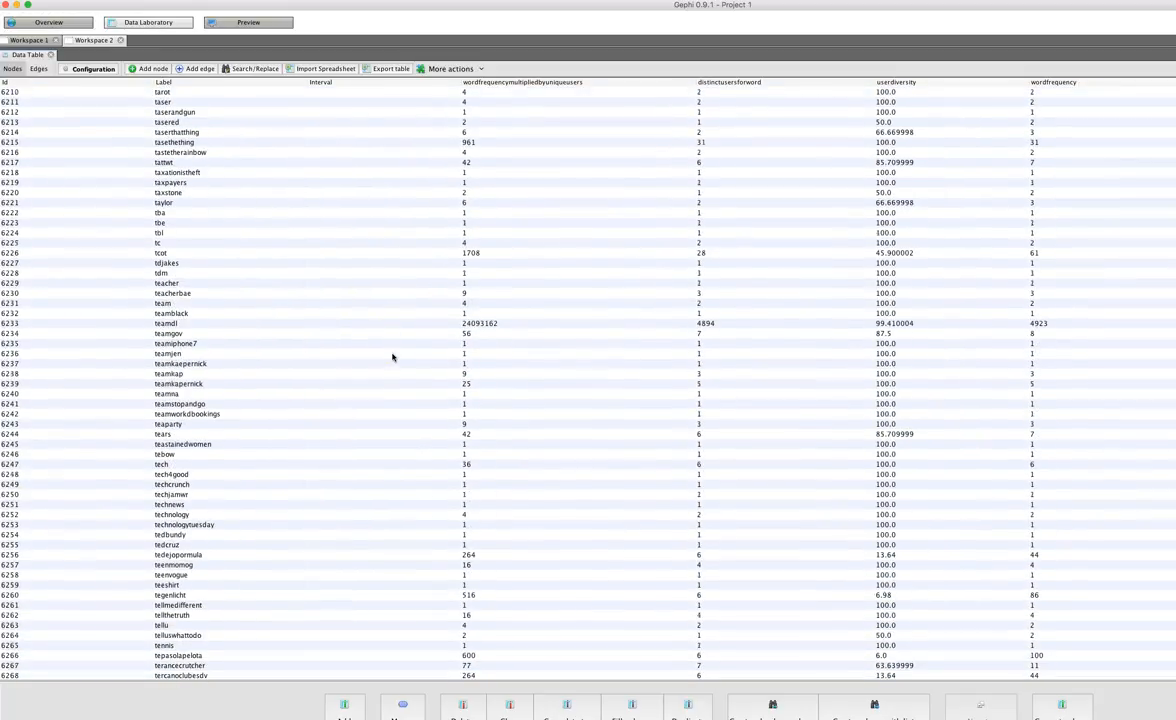
pyautogui.scroll(-3)
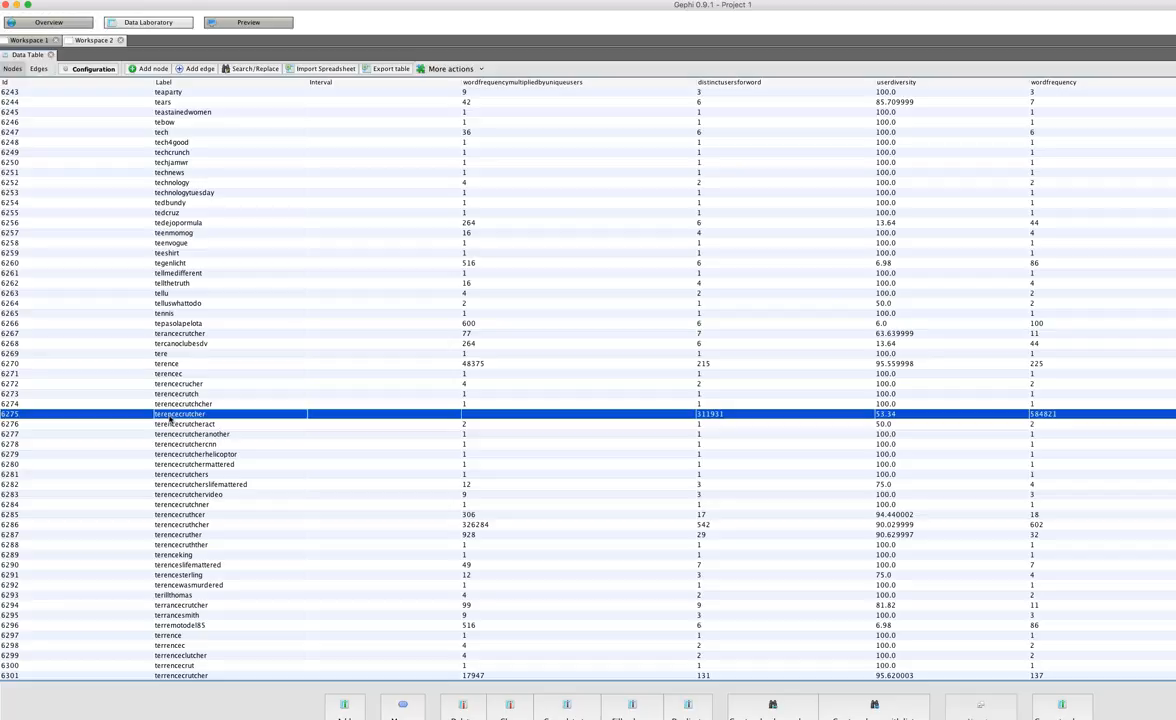
pyautogui.moveTo(489, 418)
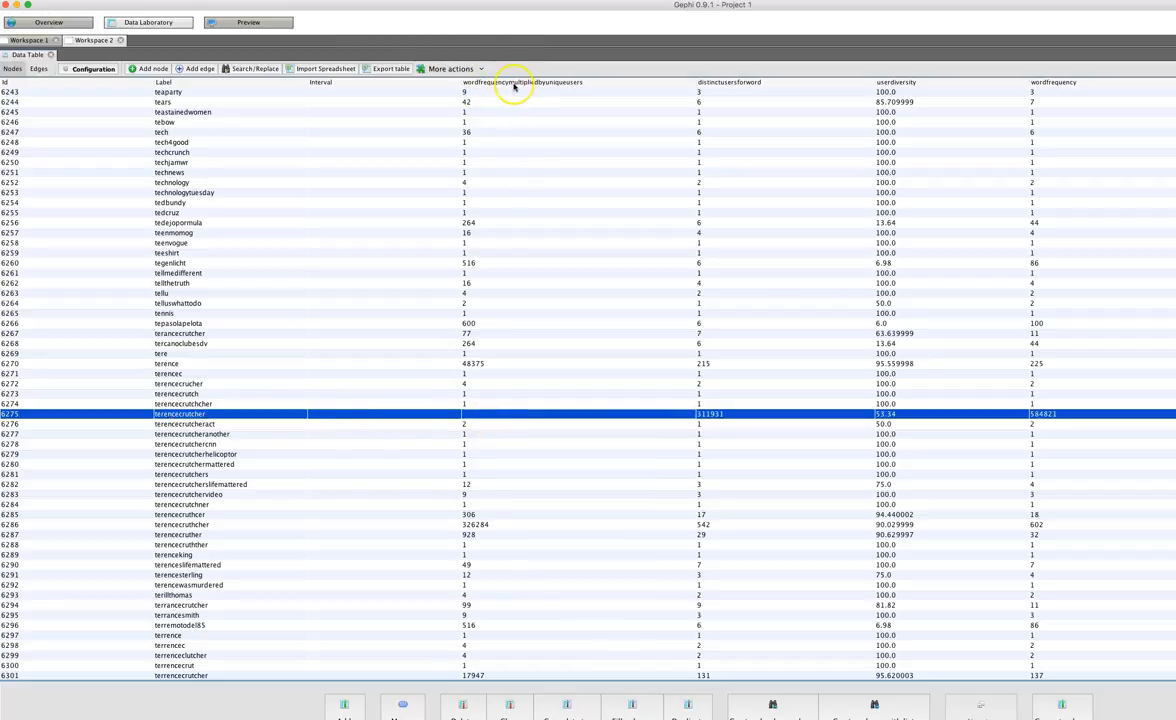
pyautogui.moveTo(580, 85)
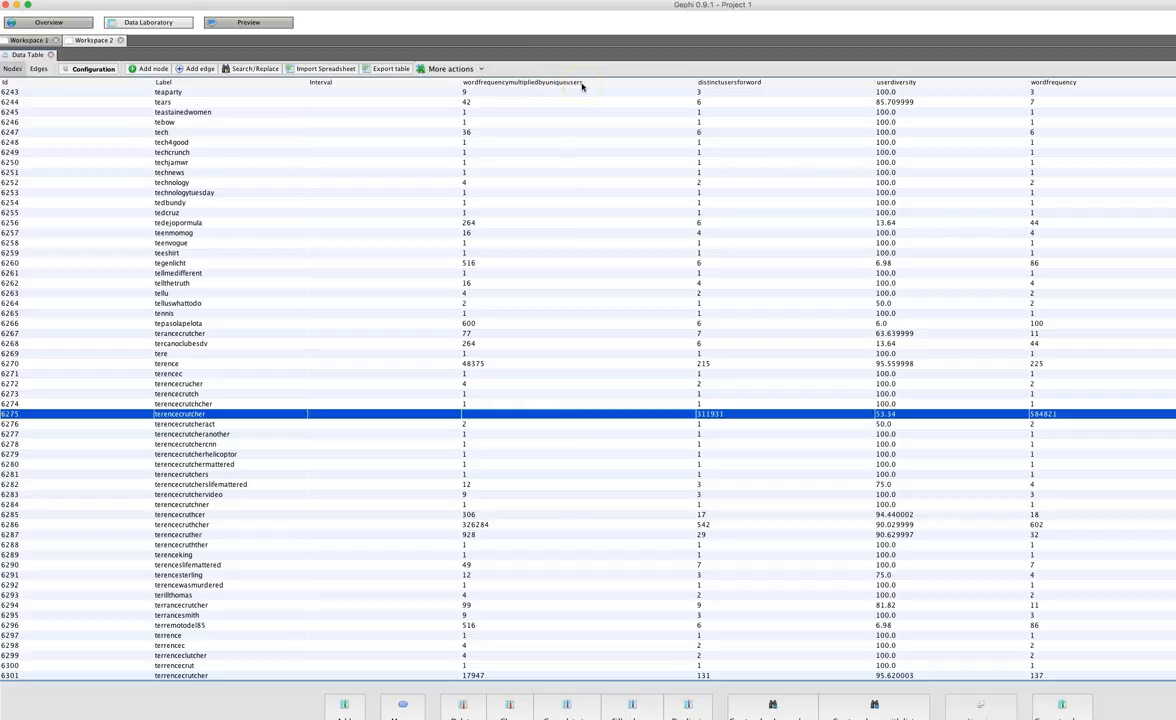
pyautogui.moveTo(488, 416)
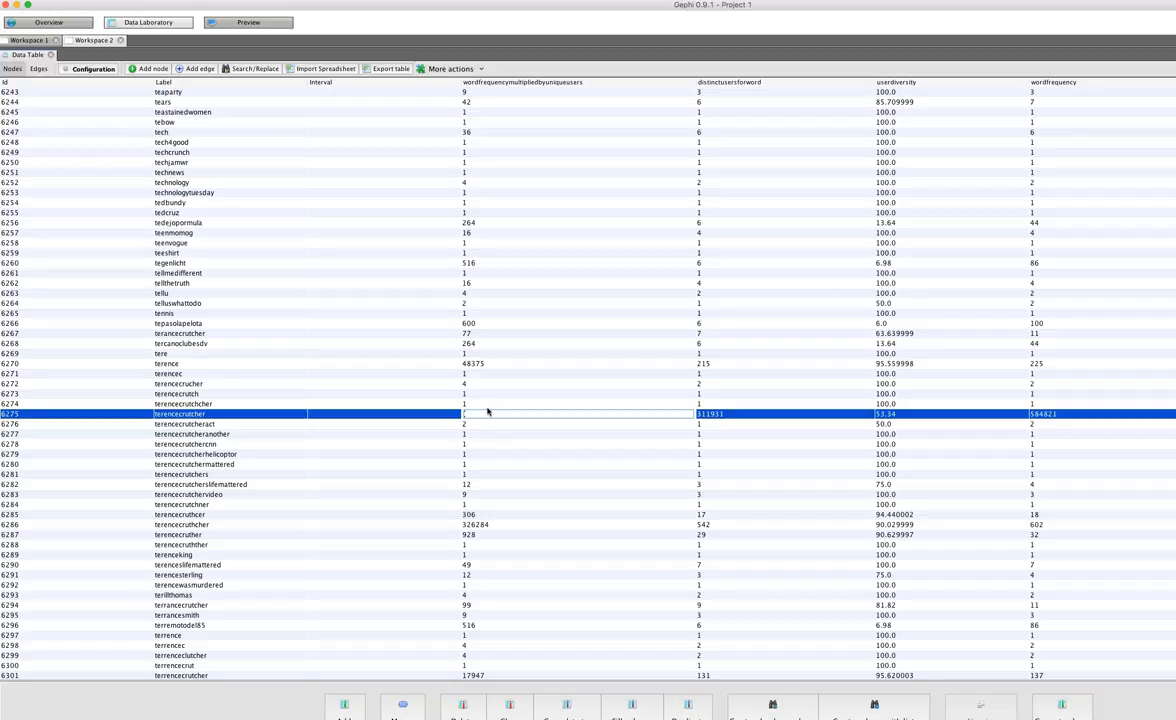
pyautogui.moveTo(681, 449)
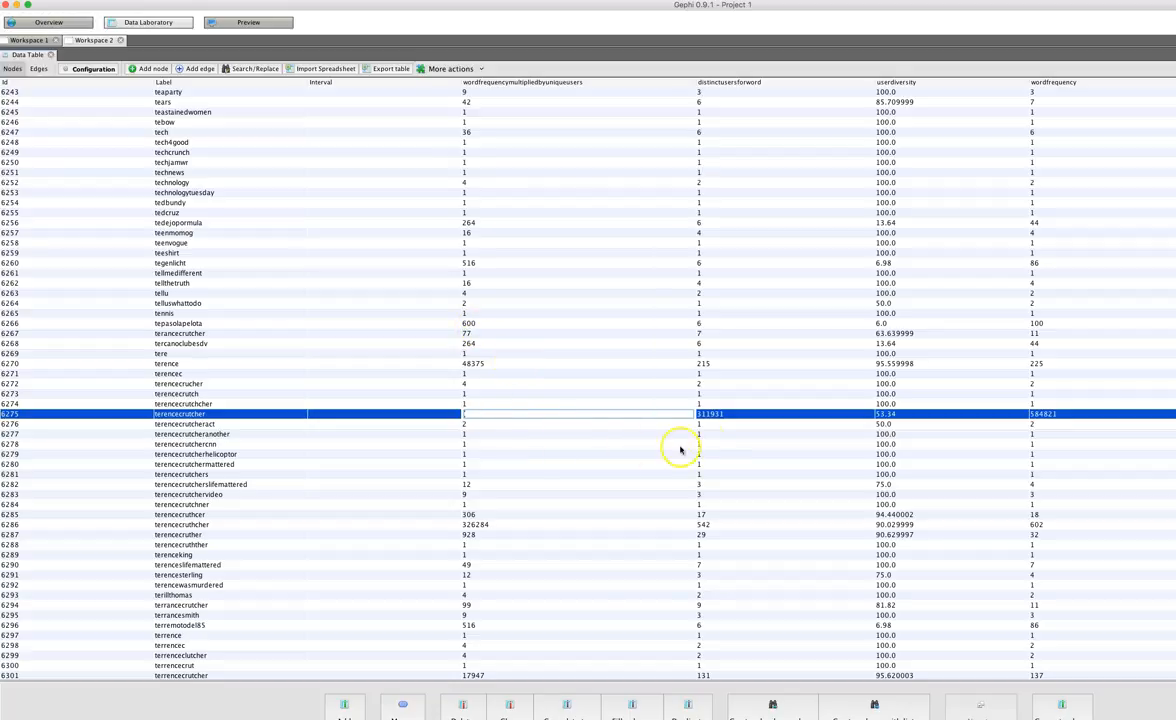
pyautogui.moveTo(725, 423)
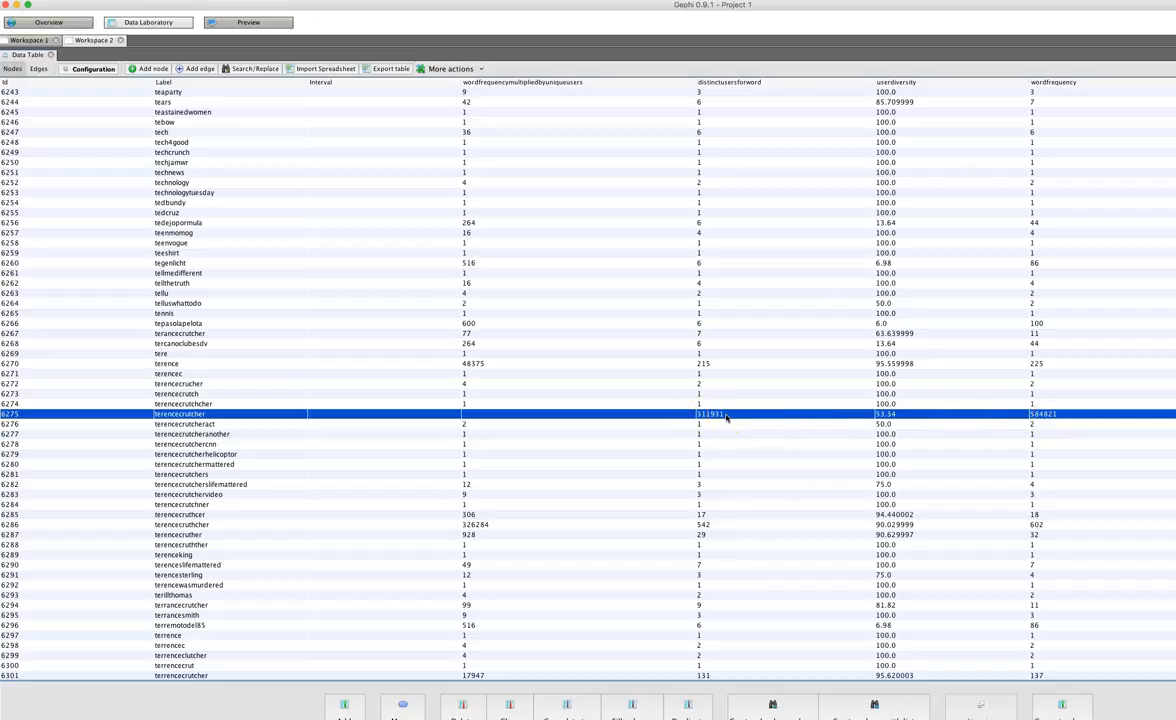
pyautogui.moveTo(1032, 423)
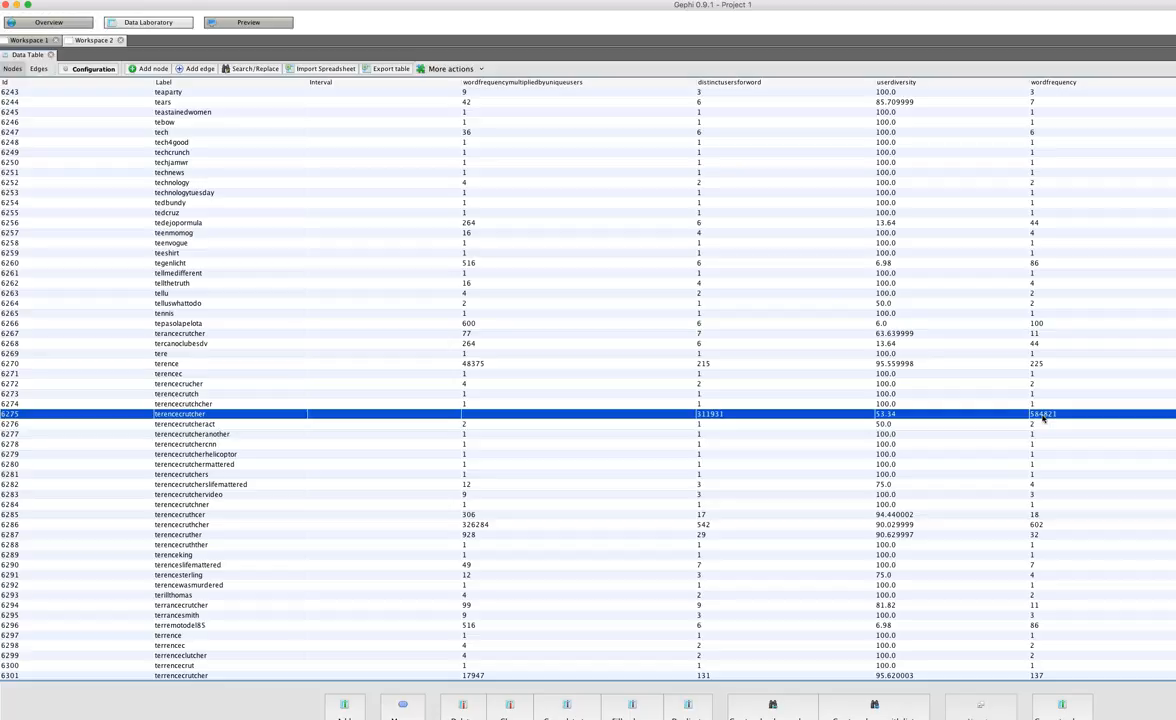
pyautogui.moveTo(1040, 414)
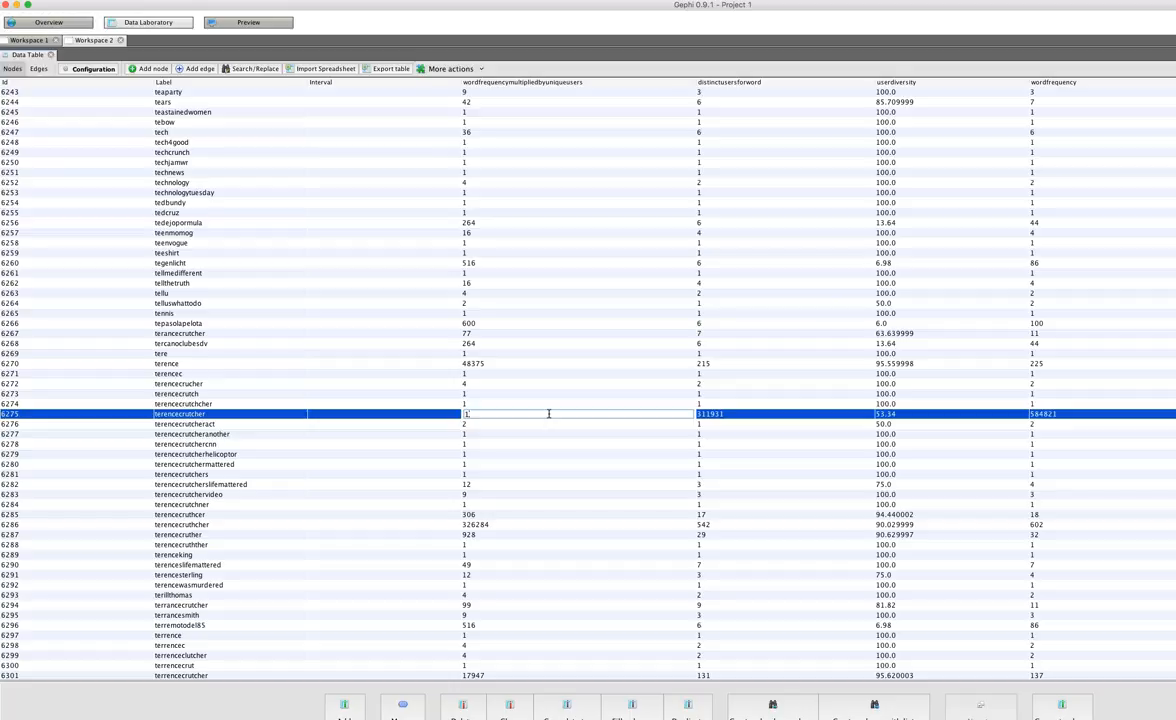
pyautogui.write('18242')
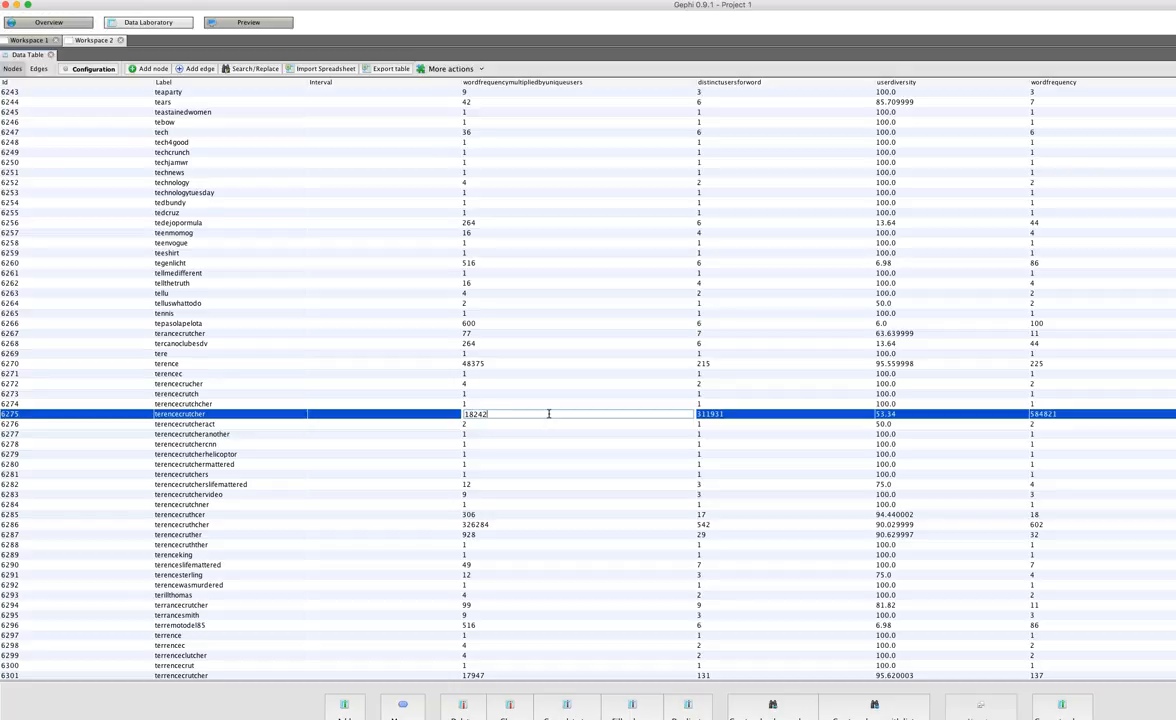
pyautogui.write('X')
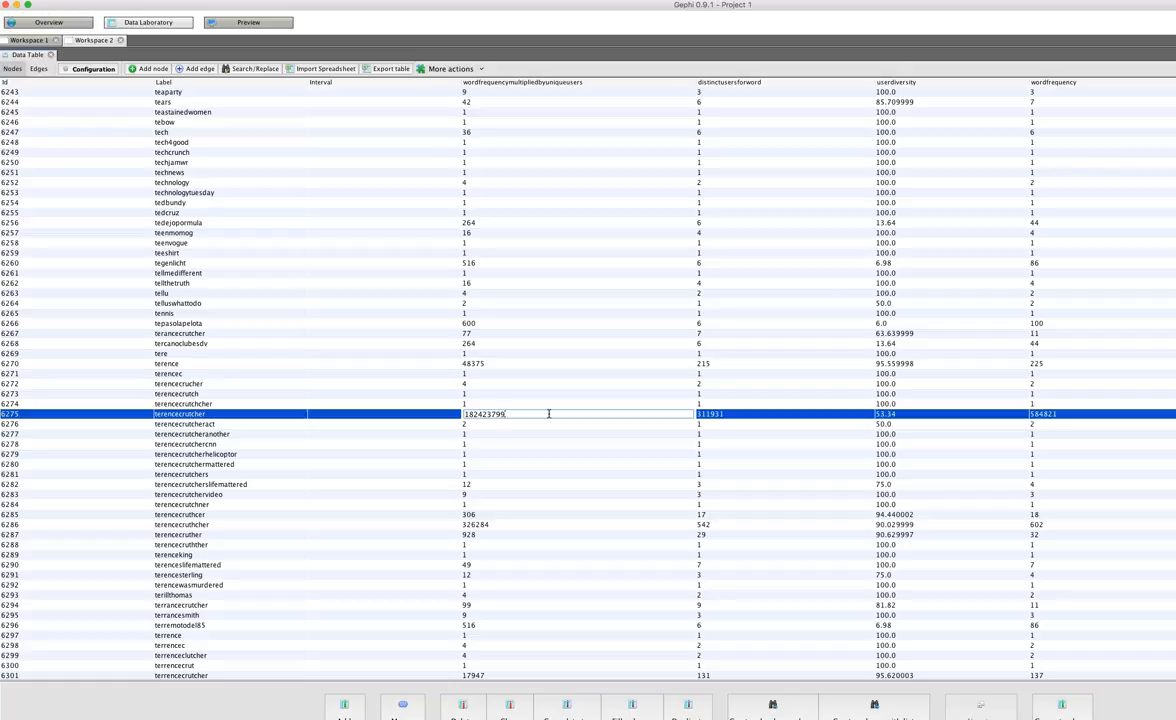
pyautogui.write('51')
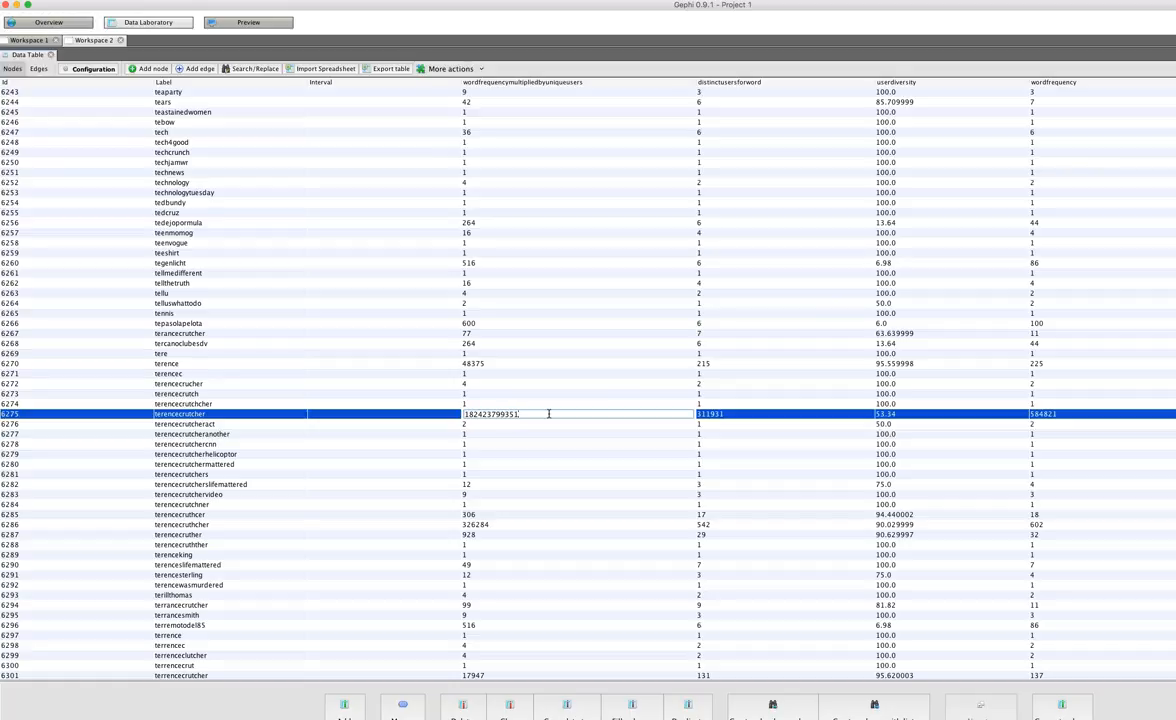
pyautogui.moveTo(720, 82)
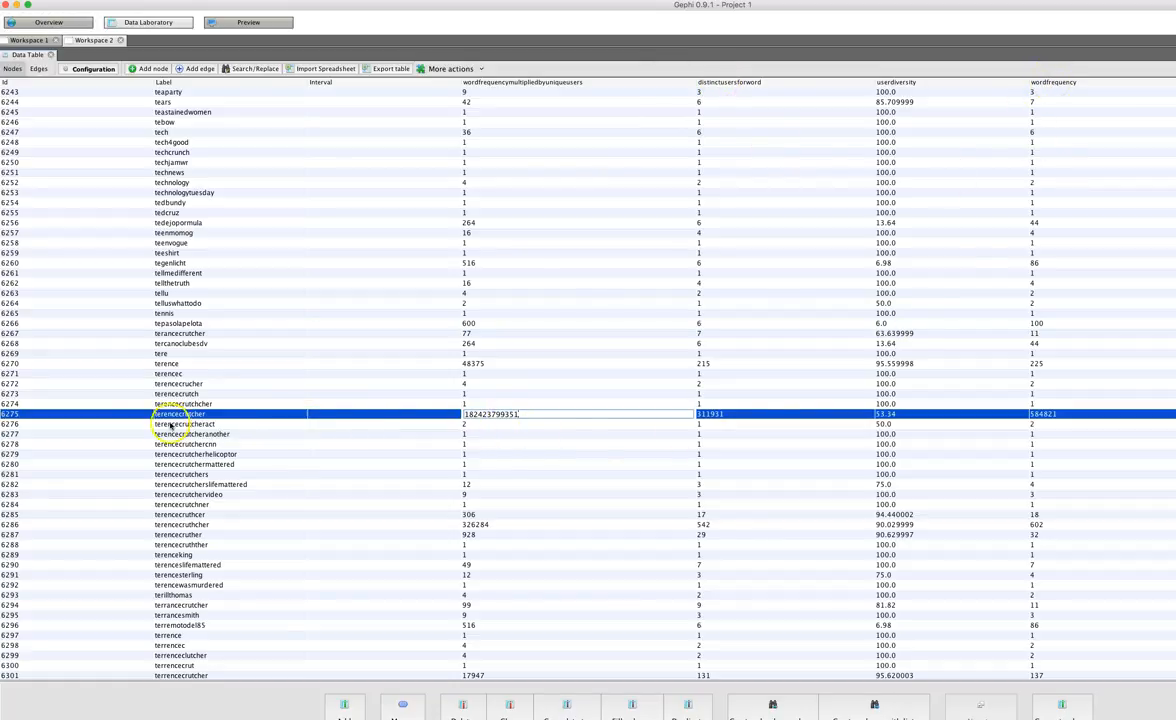
pyautogui.moveTo(543, 390)
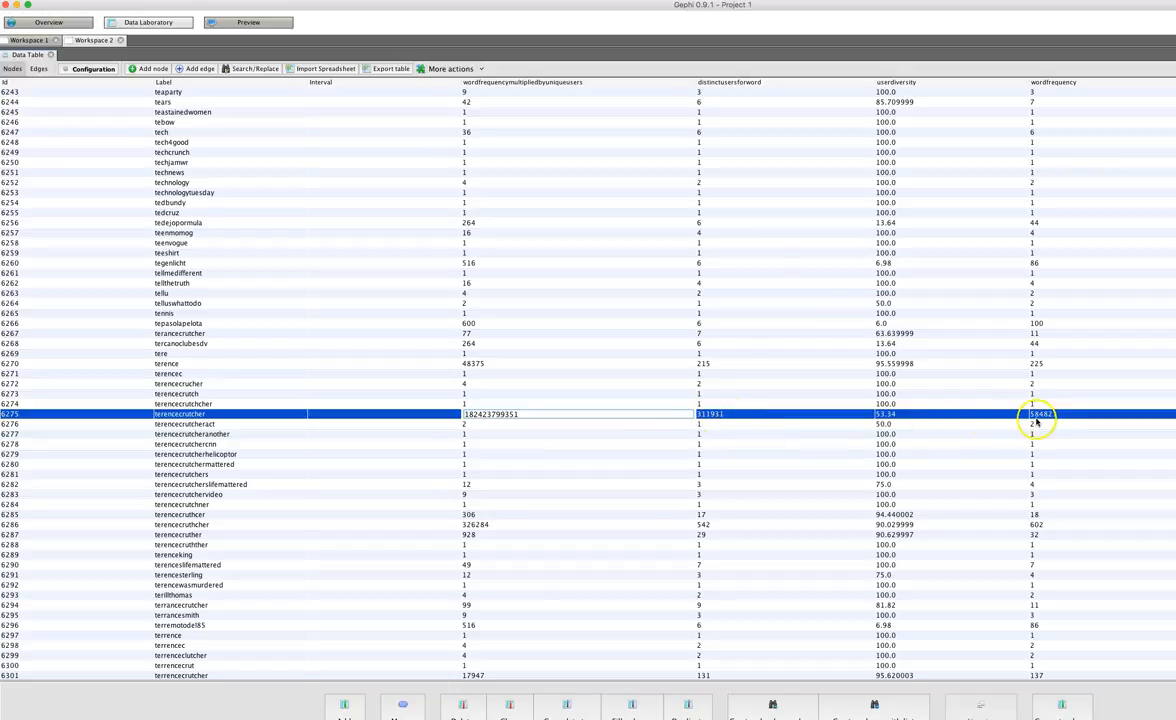
pyautogui.moveTo(522, 440)
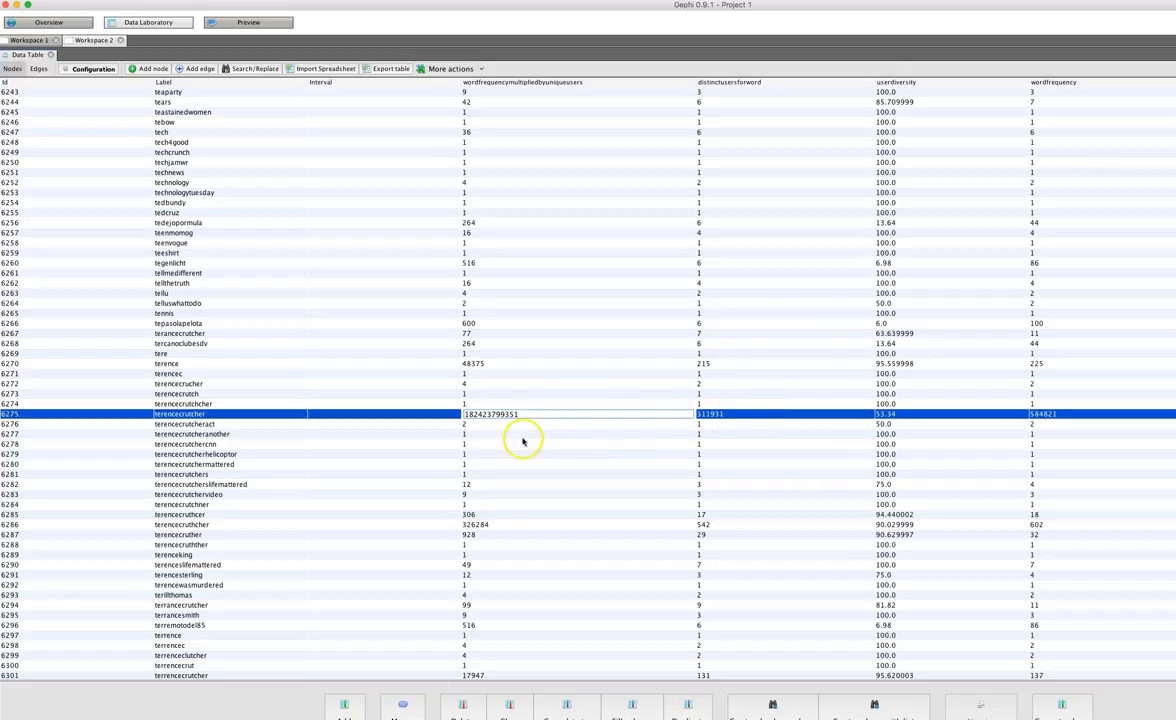
pyautogui.click(490, 414)
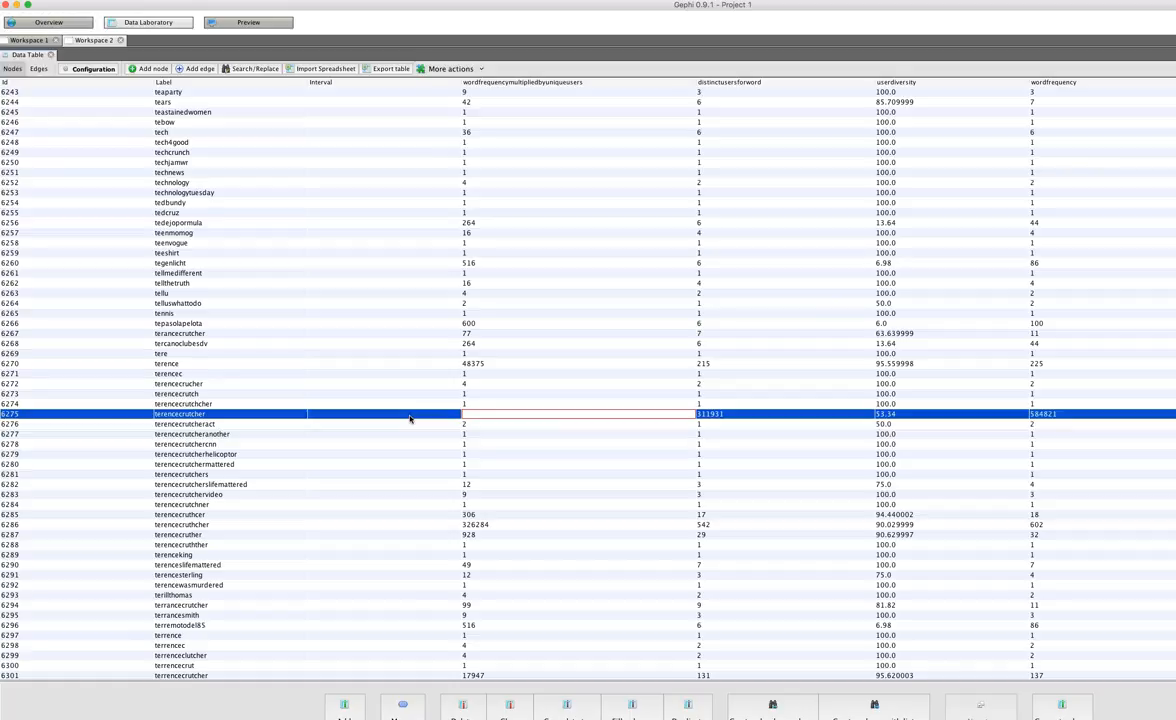
pyautogui.write('999999999')
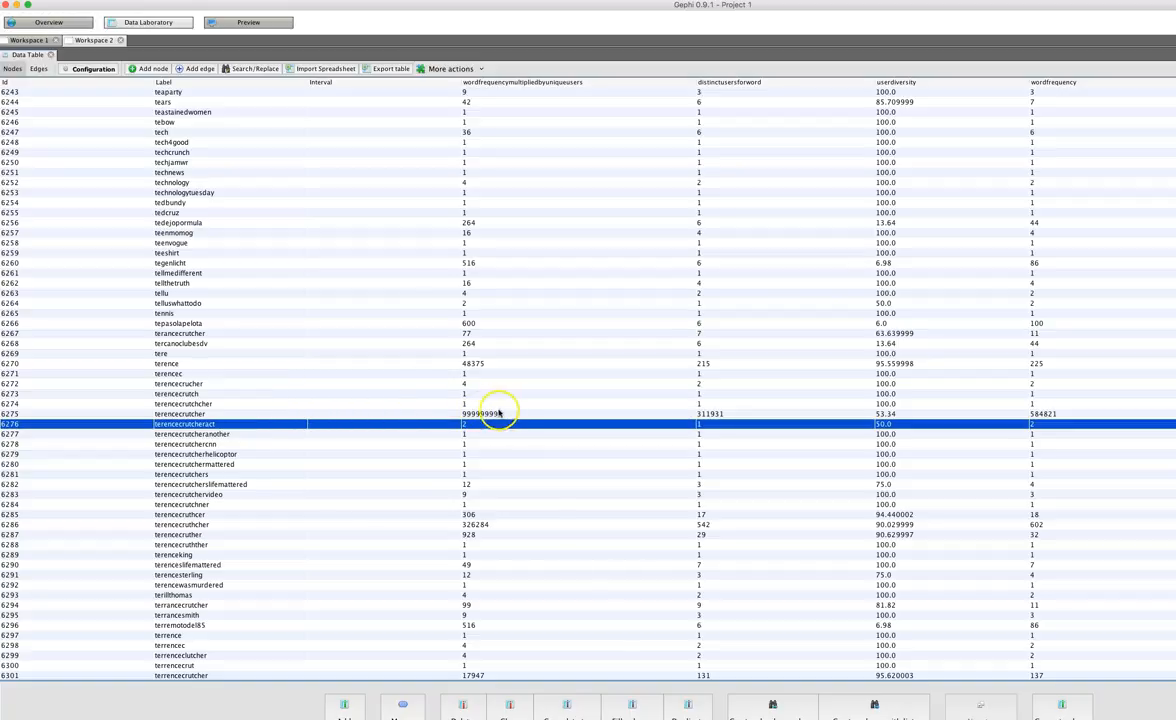
# Step: Switch to the Overview workspace showing 7606 nodes and 355 edges
pyautogui.click(48, 22)
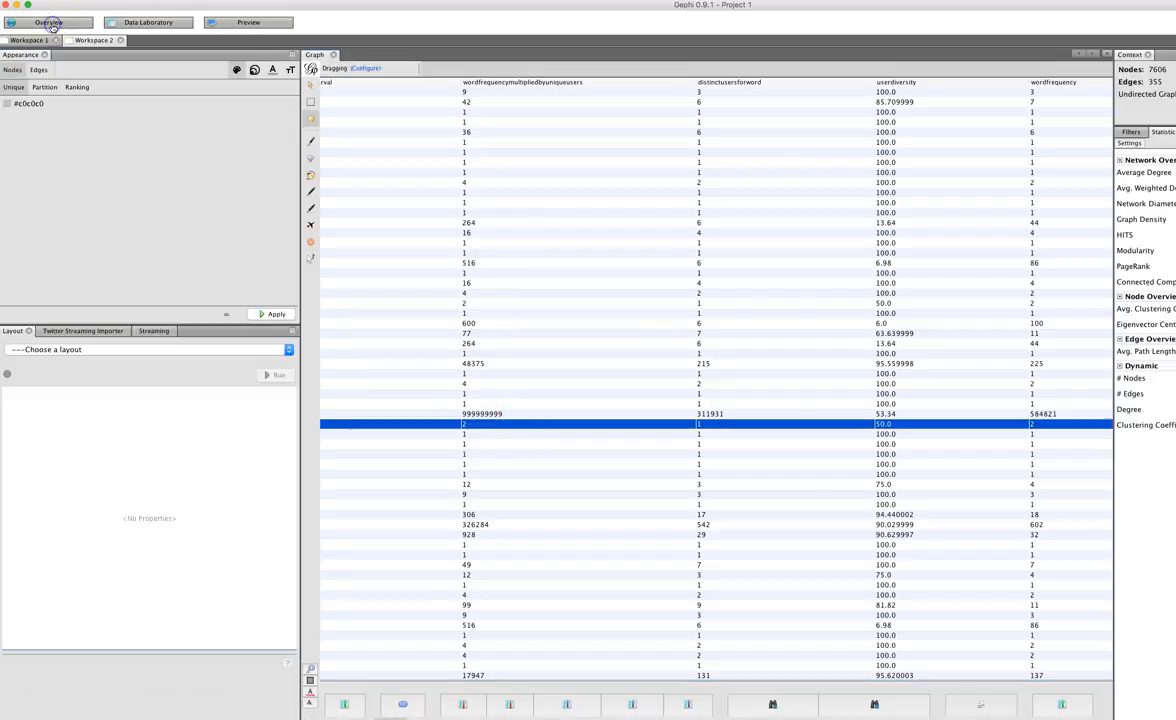
# Step: Drag Topology > Giant Component into the filter Queries and apply it, leaving 51 nodes
pyautogui.click(48, 22)
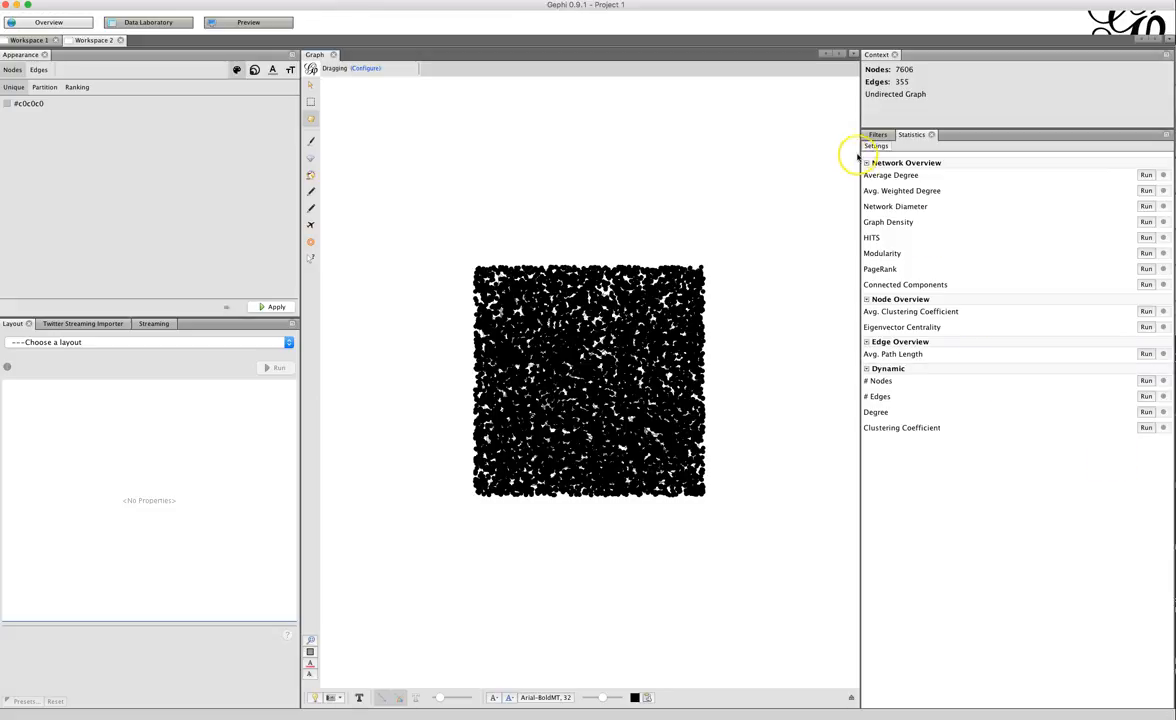
pyautogui.click(877, 135)
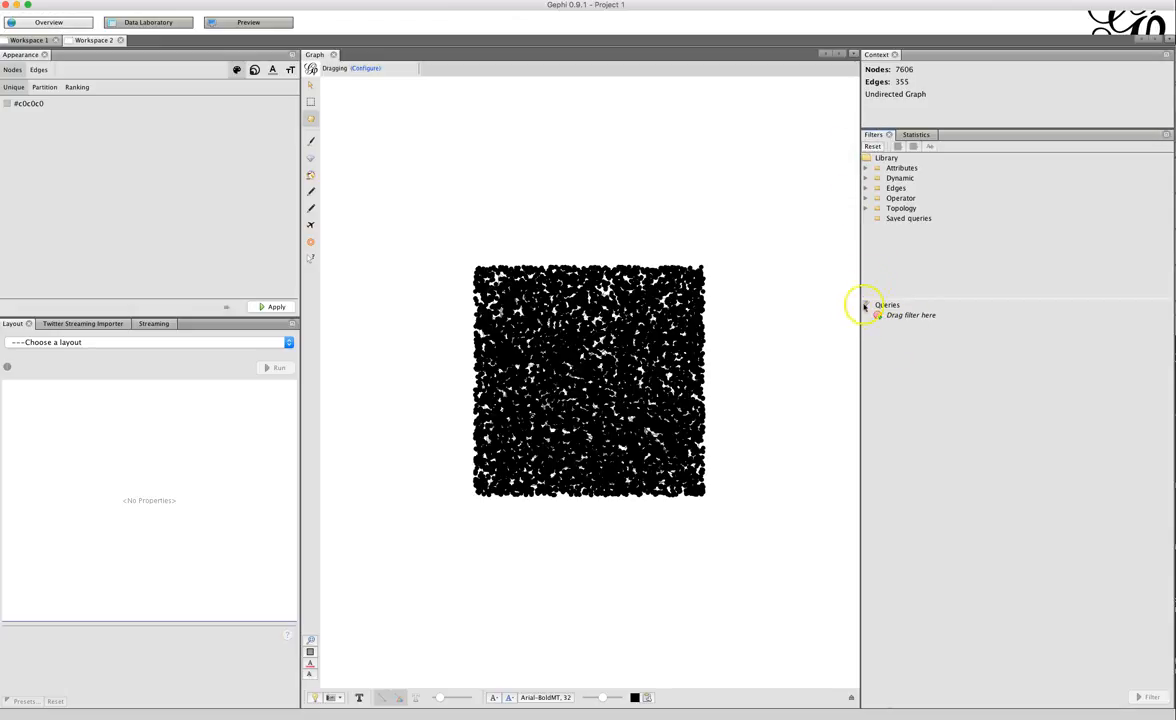
pyautogui.click(866, 208)
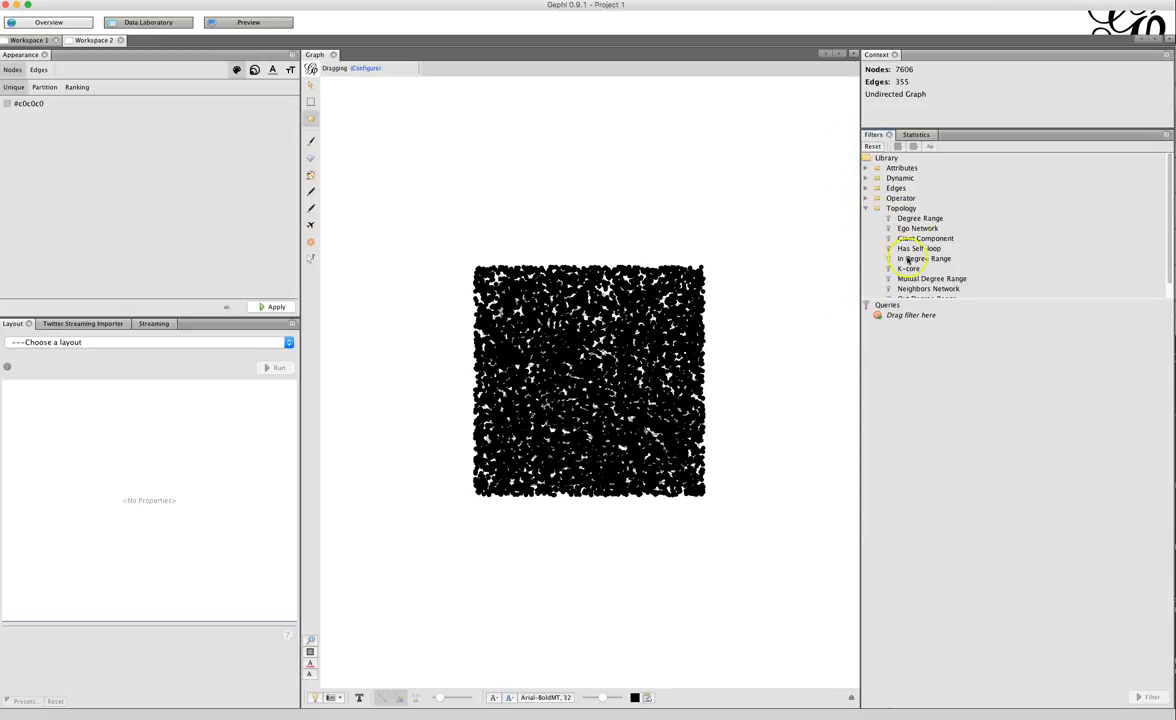
pyautogui.click(925, 238)
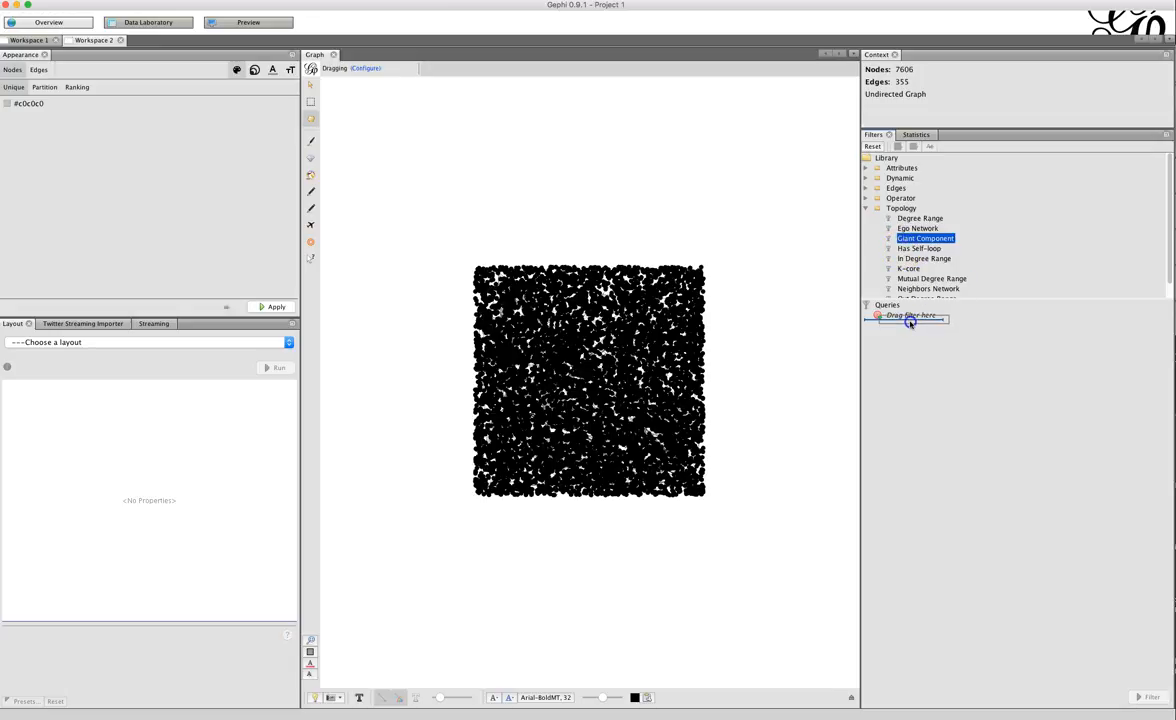
pyautogui.moveTo(925, 238); pyautogui.dragTo(910, 315)
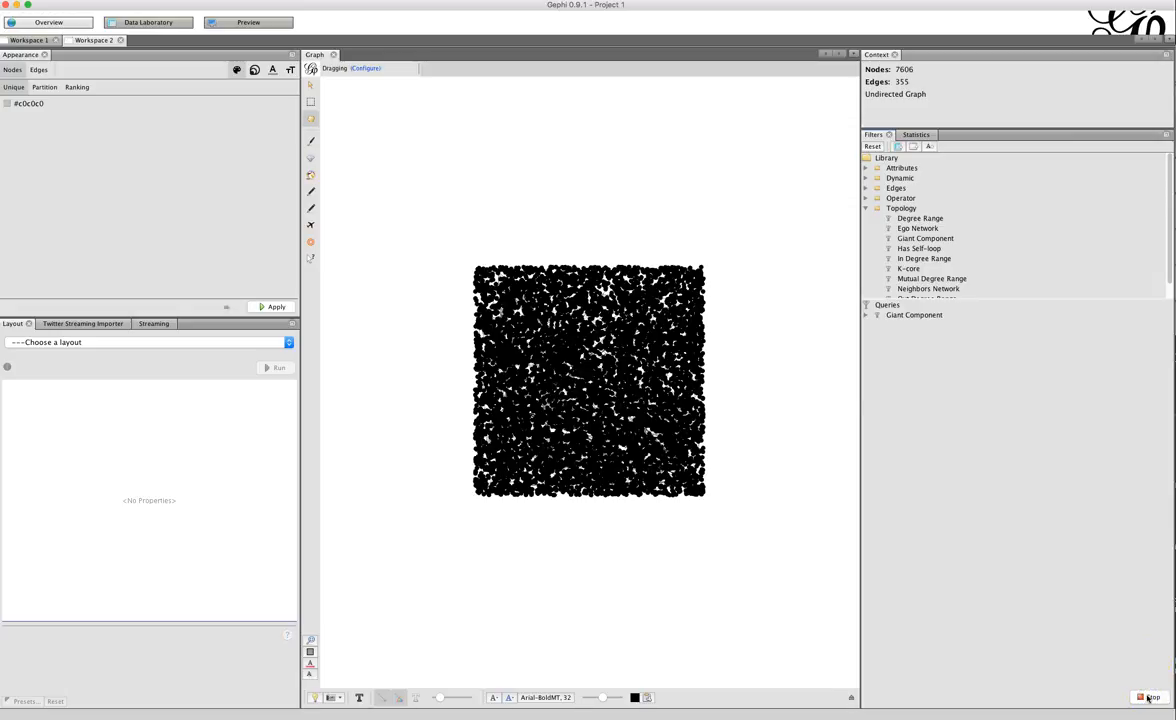
pyautogui.click(277, 306)
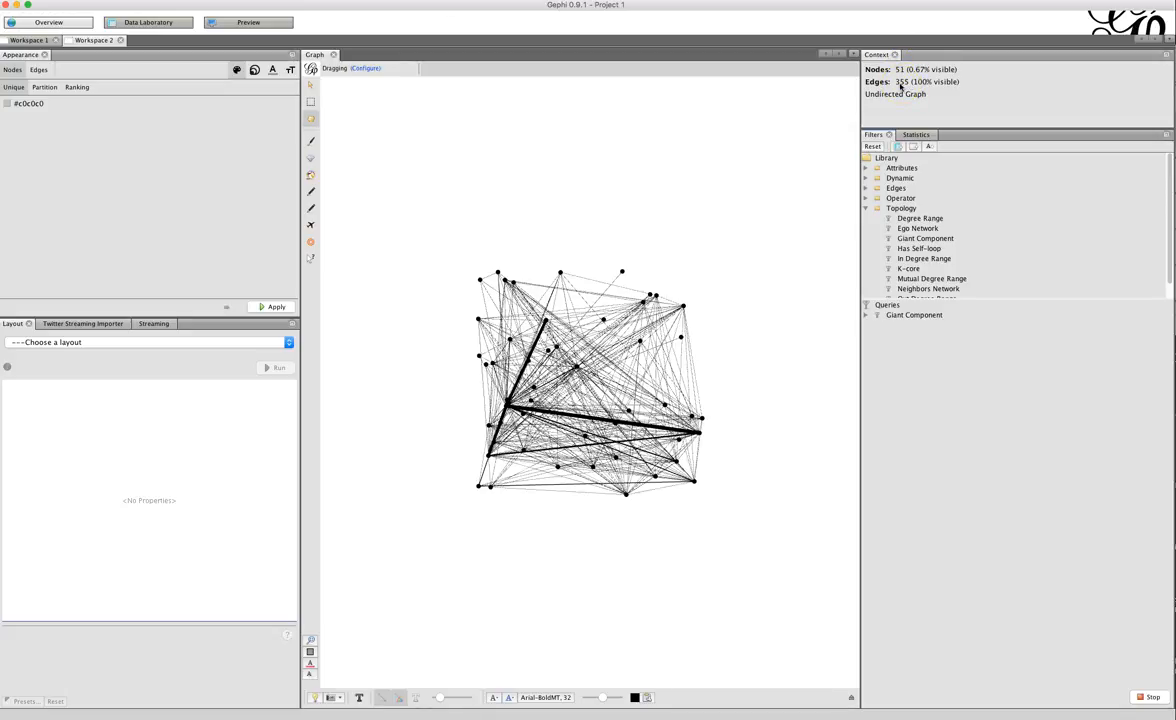
# Step: Add a Degree Range subfilter, try minimum degree 25, then reset to 0–50
pyautogui.click(866, 314)
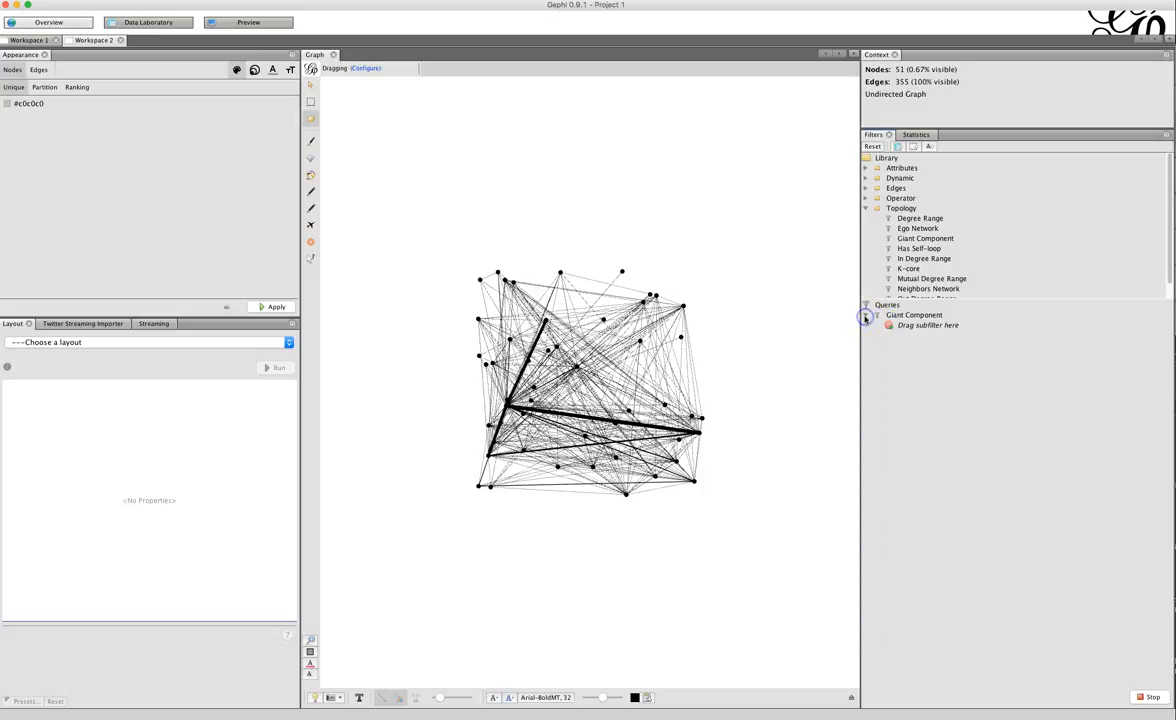
pyautogui.scroll(-3)
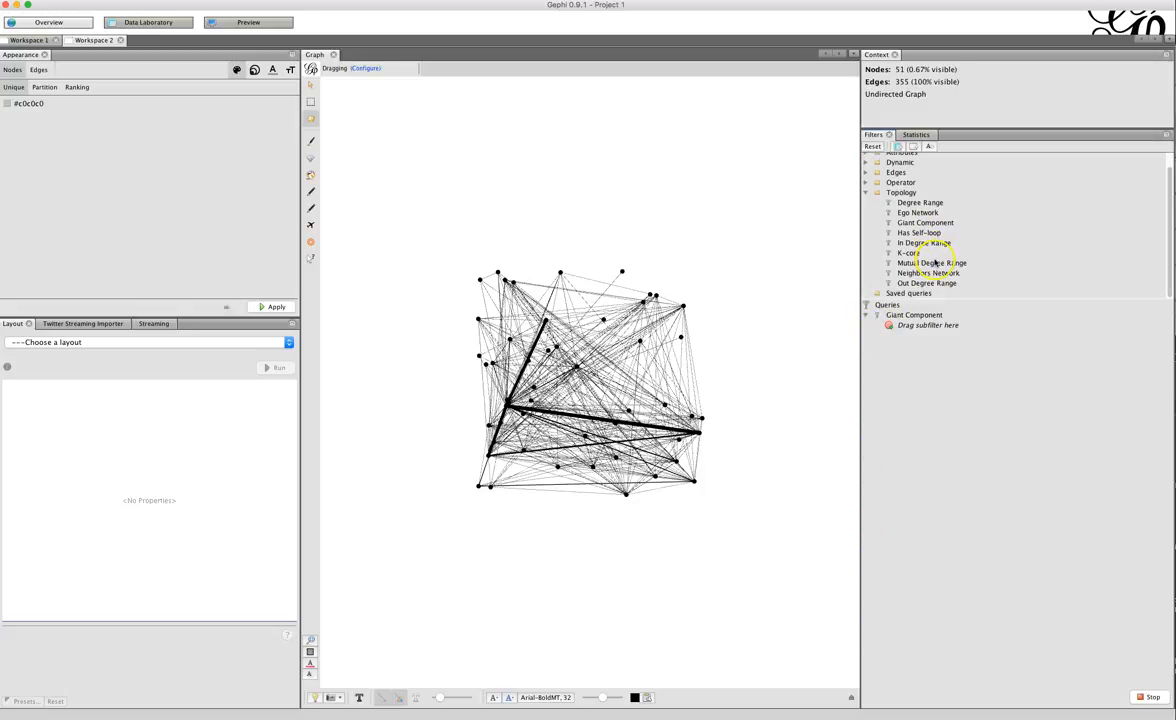
pyautogui.click(919, 202)
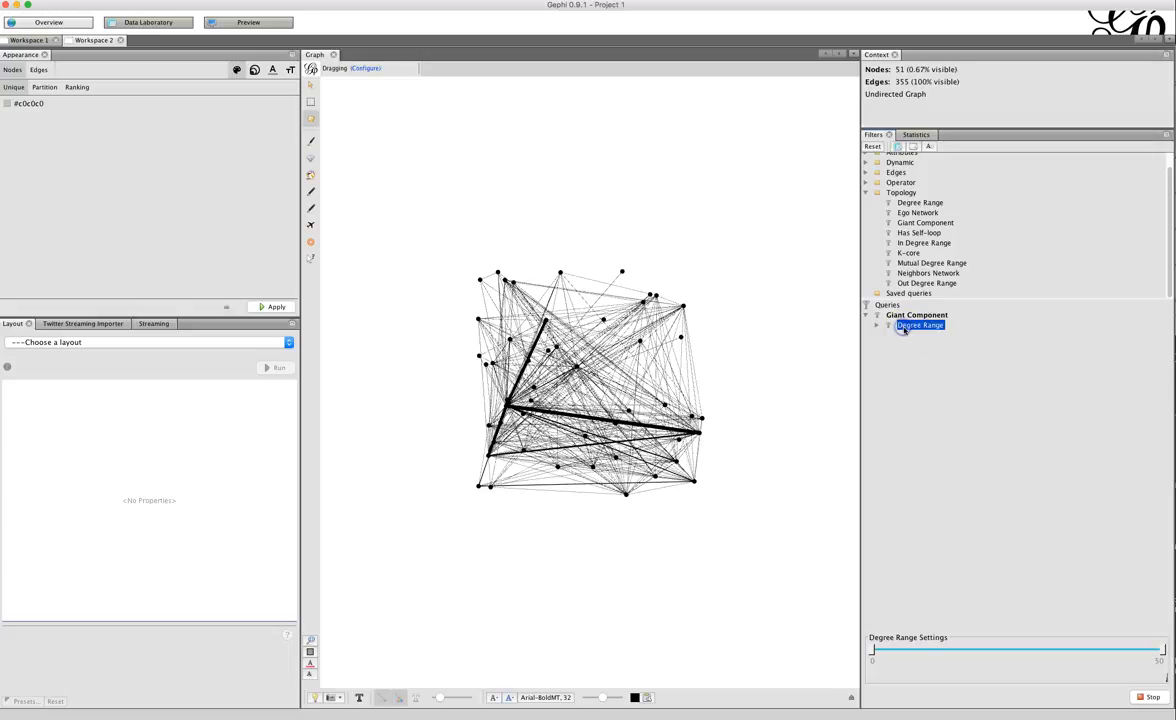
pyautogui.moveTo(872, 650); pyautogui.dragTo(1022, 650)
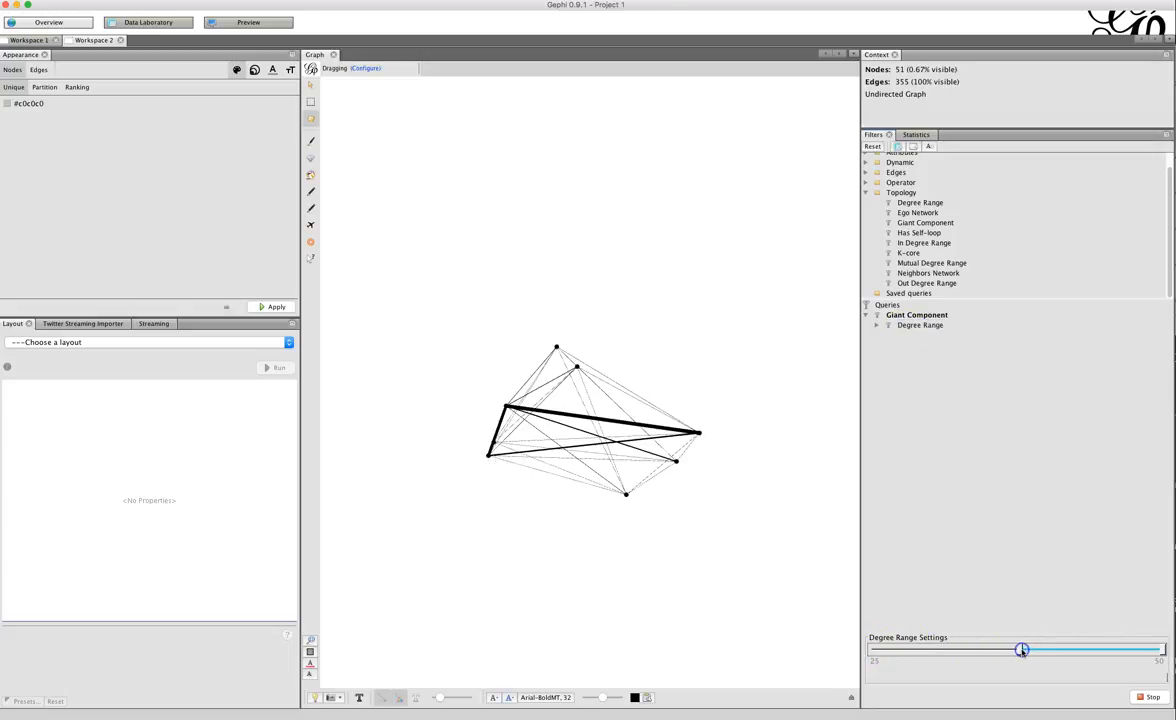
pyautogui.moveTo(1022, 650); pyautogui.dragTo(1022, 650)
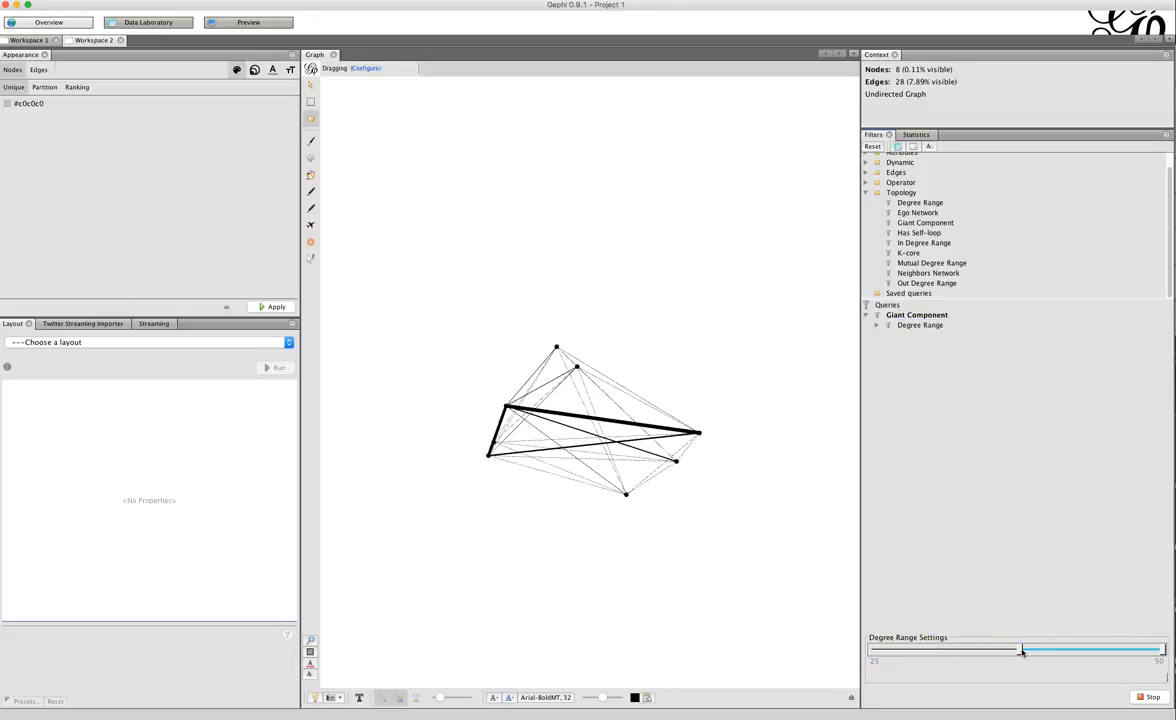
pyautogui.moveTo(1020, 651); pyautogui.dragTo(872, 651)
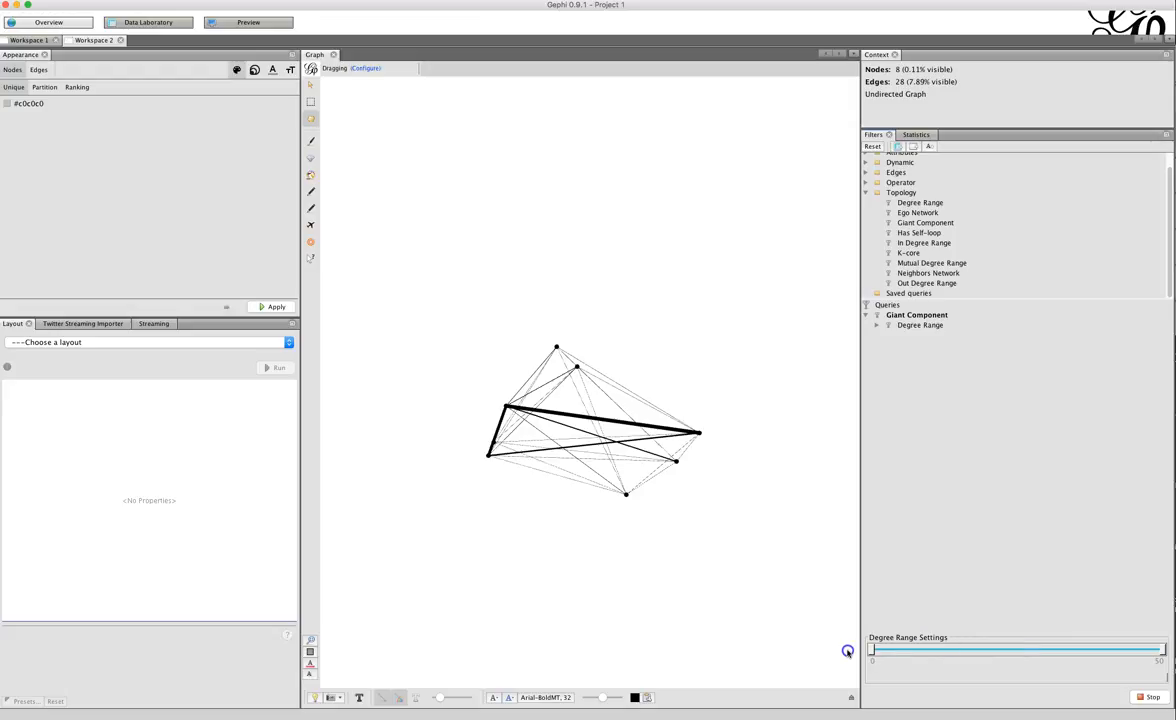
pyautogui.moveTo(1148, 651); pyautogui.dragTo(871, 651)
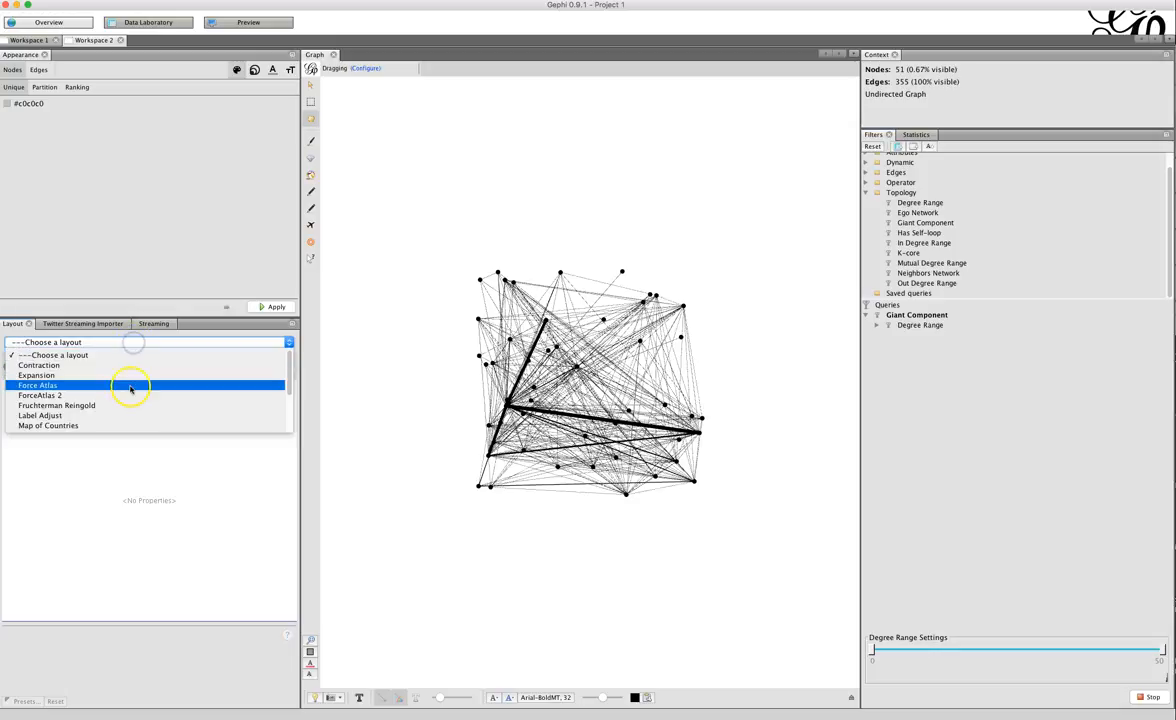
# Step: Run the Yifan Hu layout, then rerun it with Optimal Distance 500
pyautogui.scroll(-3)
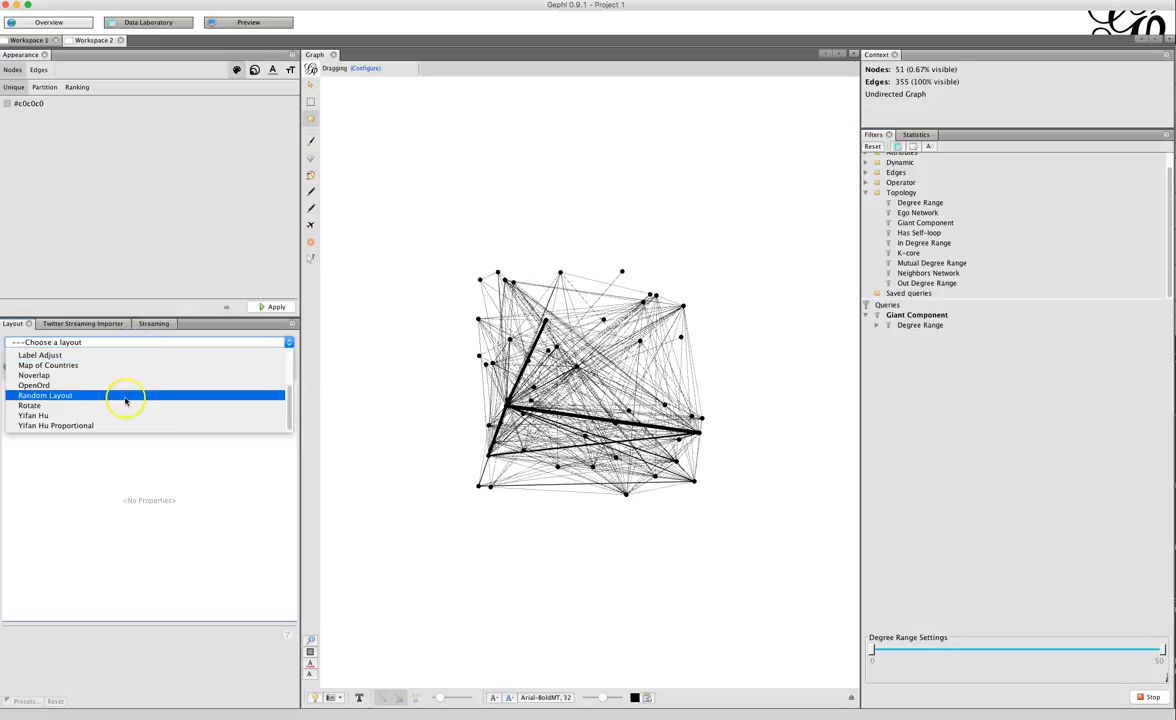
pyautogui.click(33, 415)
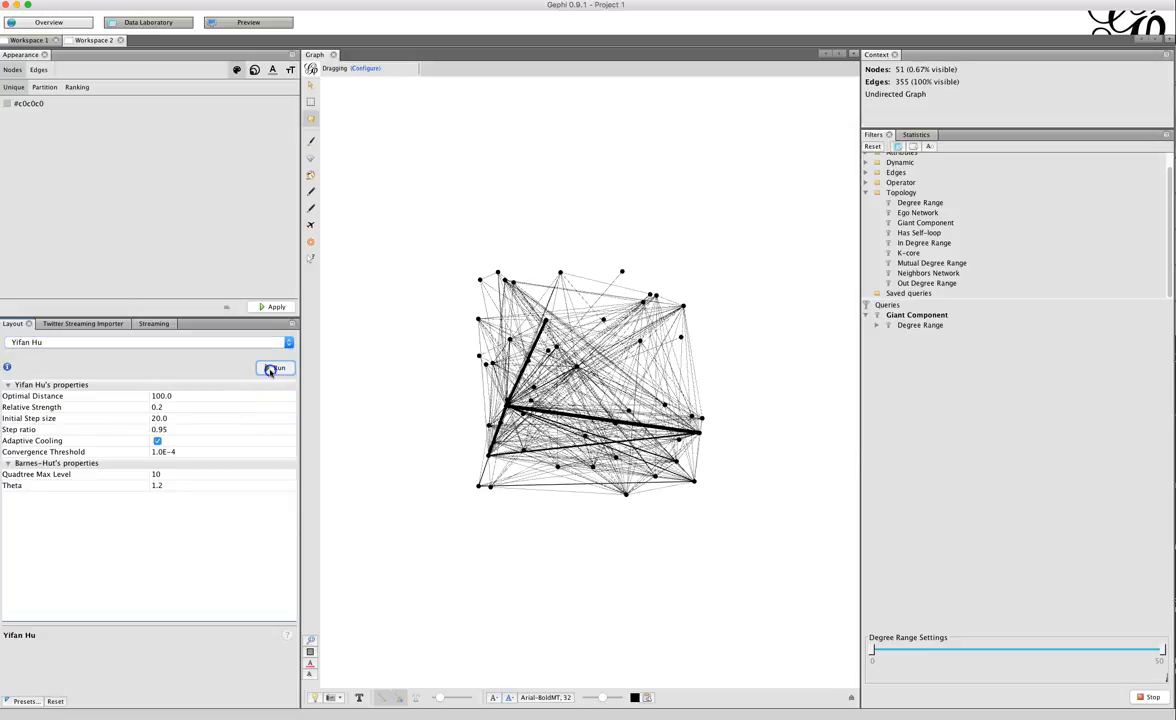
pyautogui.click(276, 367)
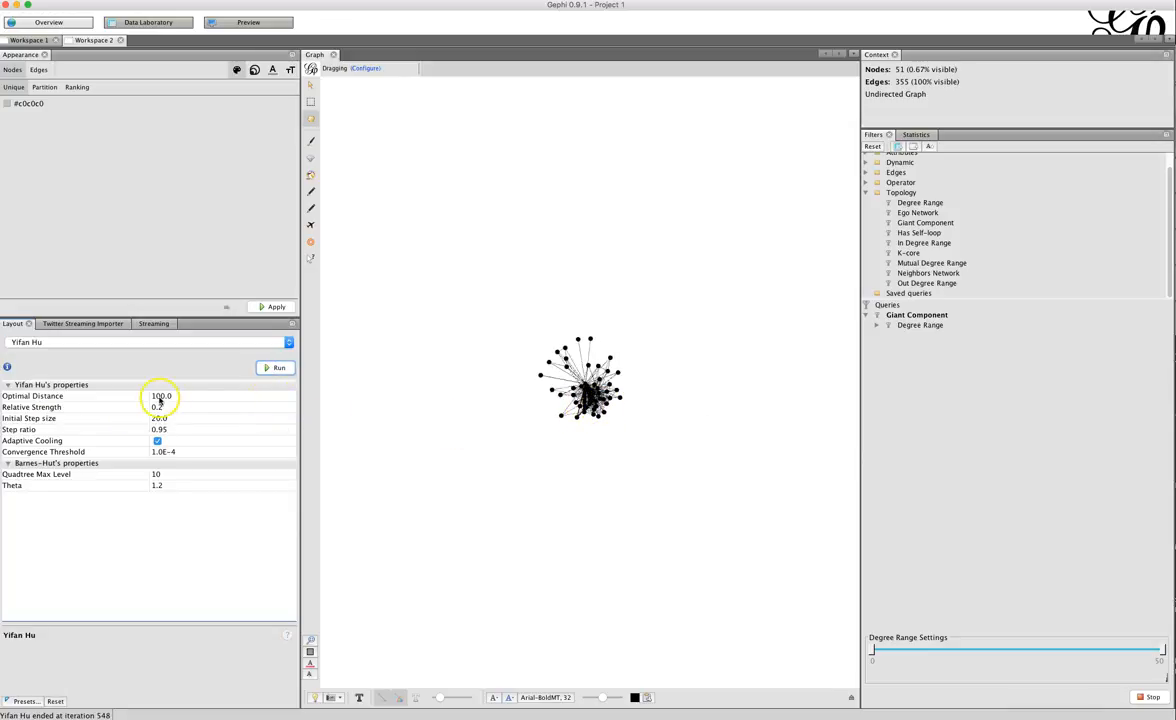
pyautogui.click(70, 395)
pyautogui.write('500')
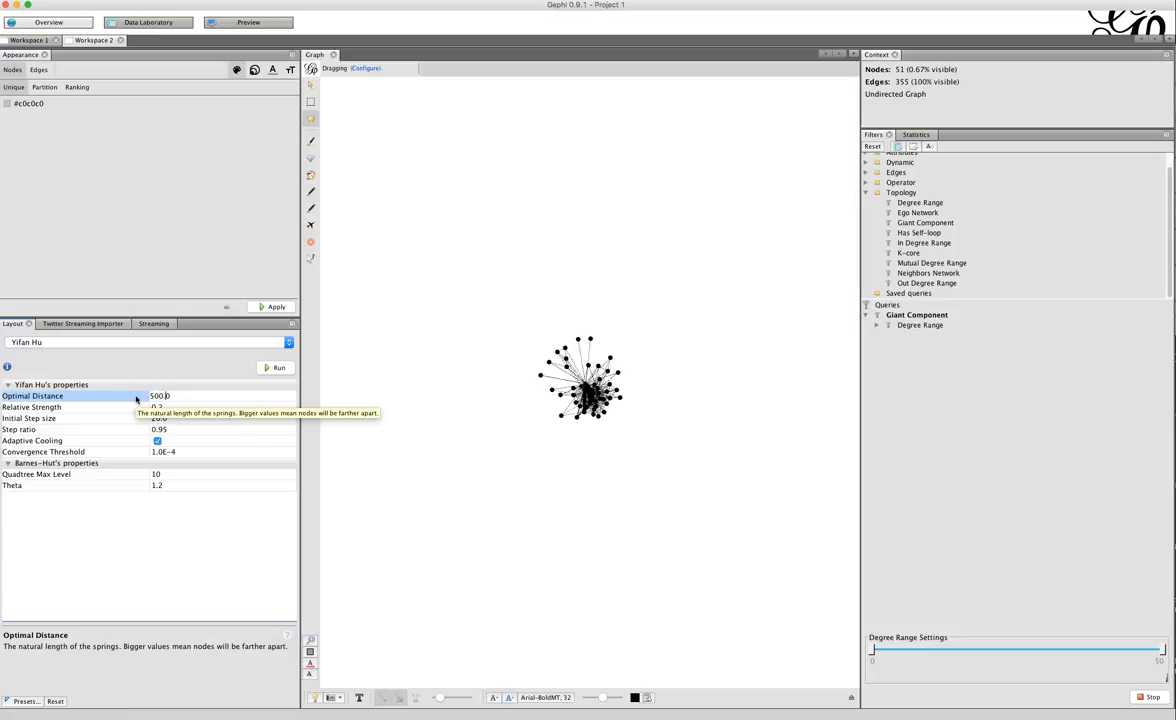
pyautogui.click(279, 367)
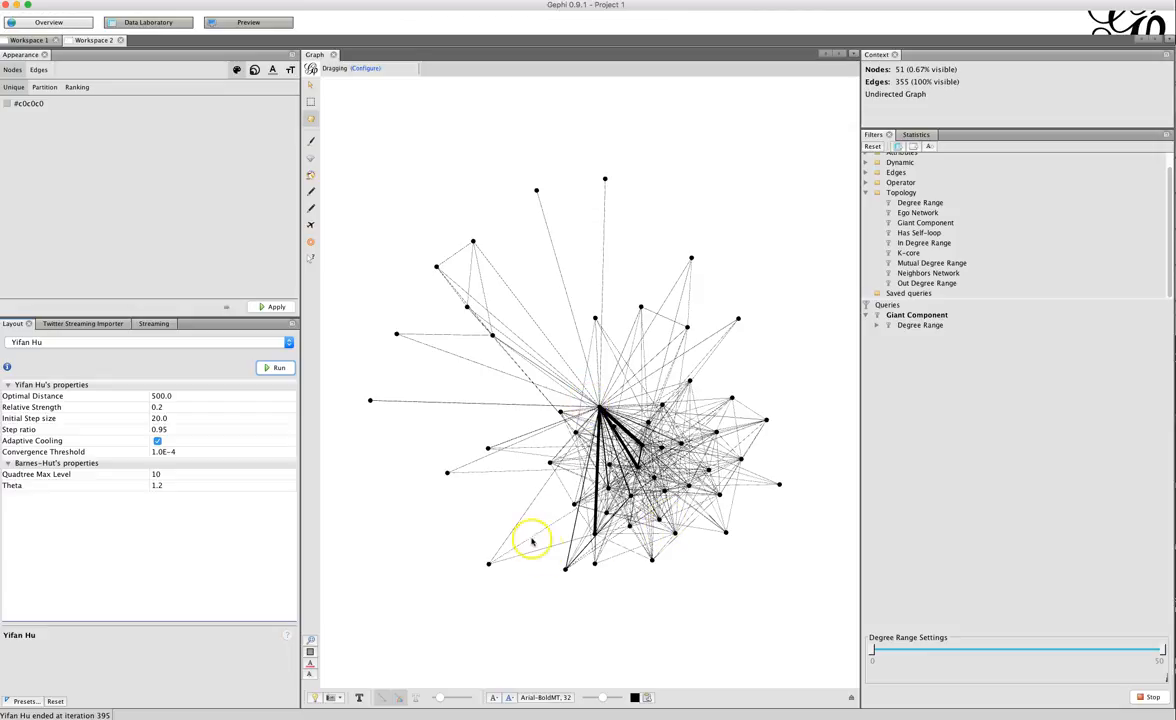
pyautogui.moveTo(172, 379)
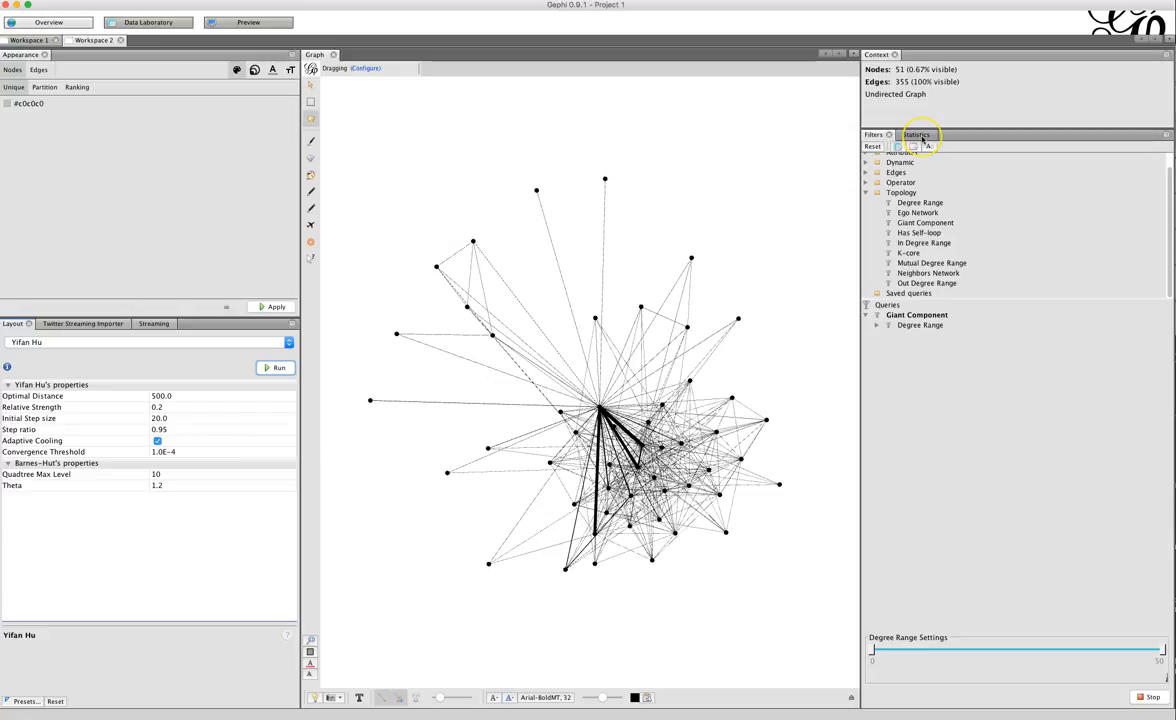
# Step: Run Modularity with resolution 0.5, getting 5 communities and modularity 0.074
pyautogui.click(912, 135)
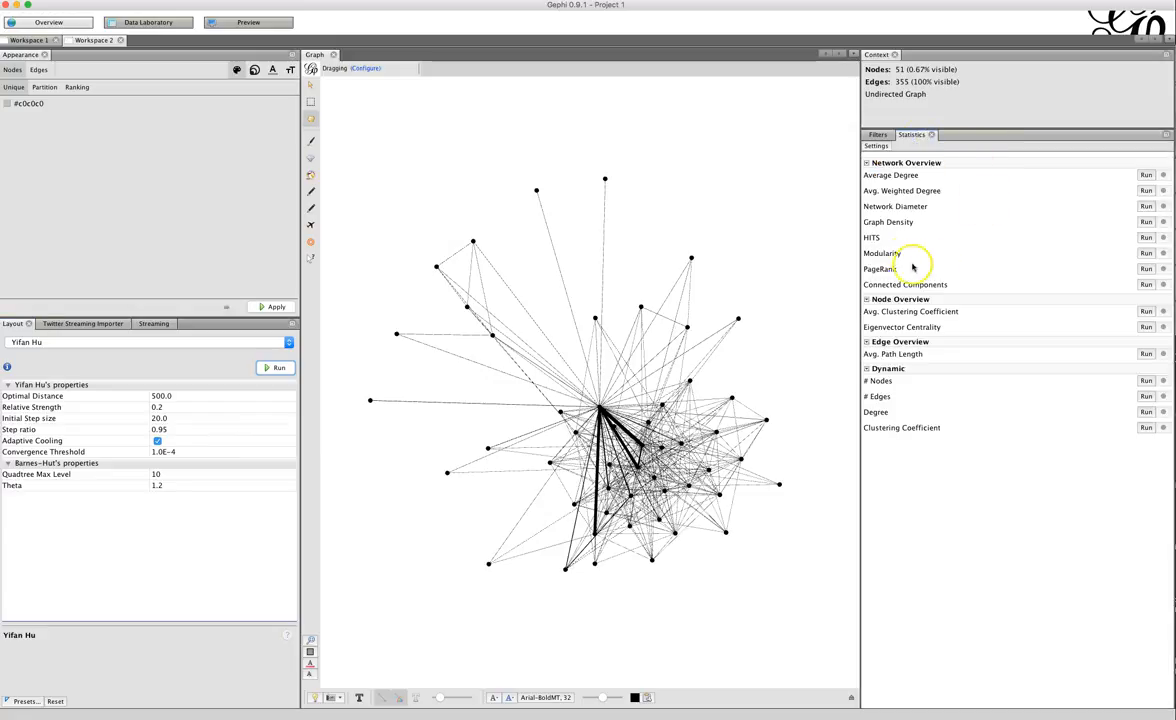
pyautogui.moveTo(897, 222)
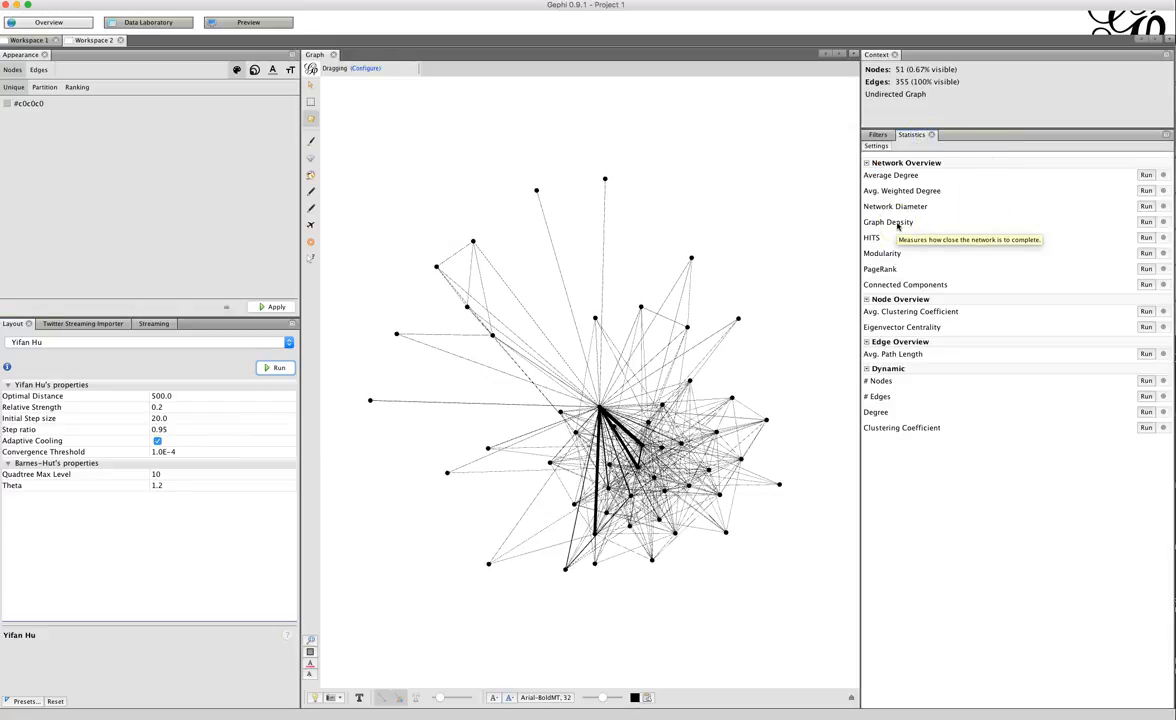
pyautogui.moveTo(883, 214)
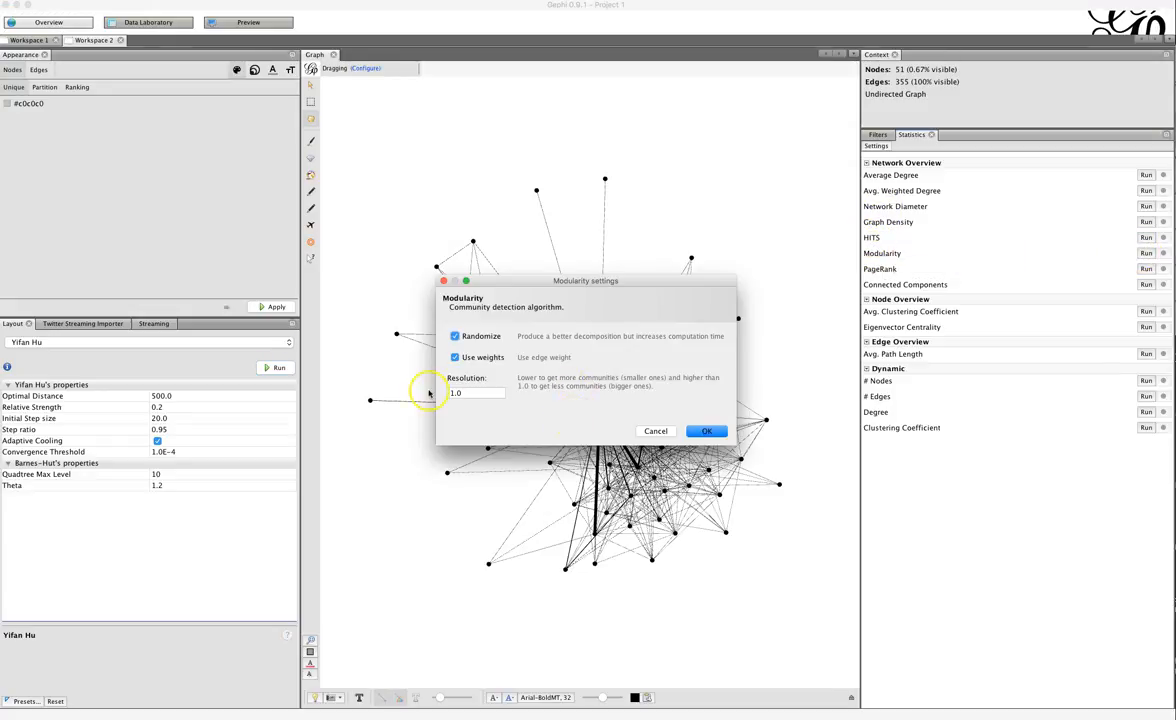
pyautogui.click(477, 392)
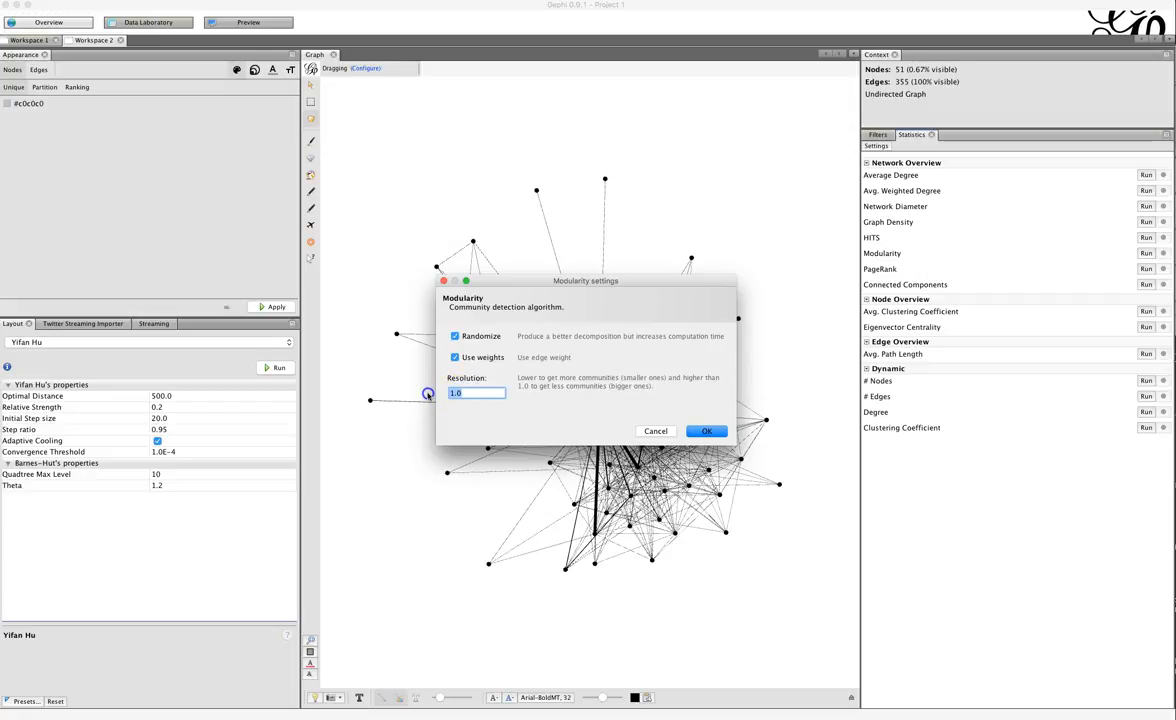
pyautogui.write('.5')
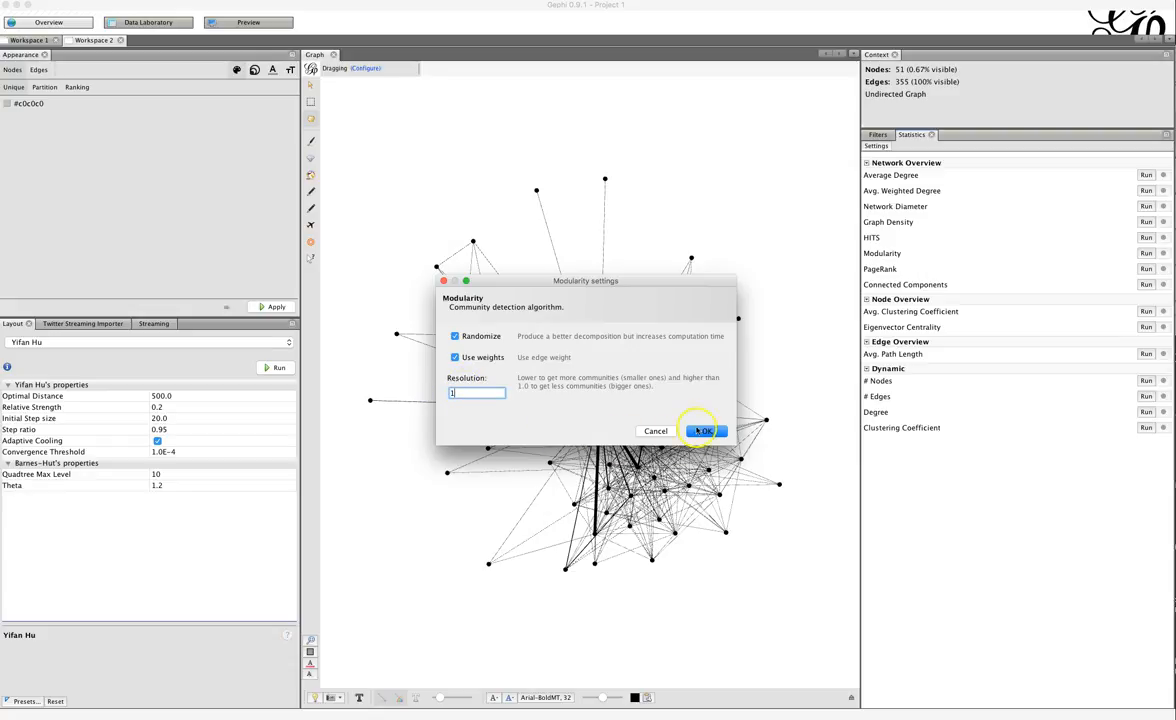
pyautogui.click(704, 431)
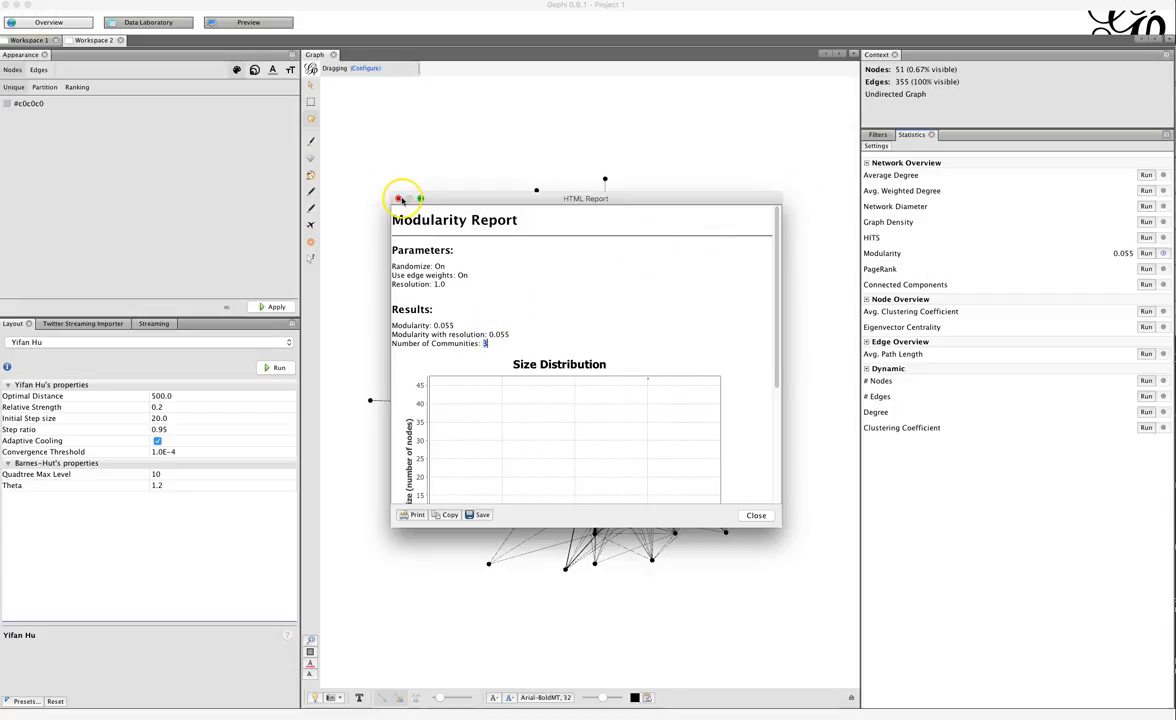
pyautogui.click(756, 515)
pyautogui.write('.5')
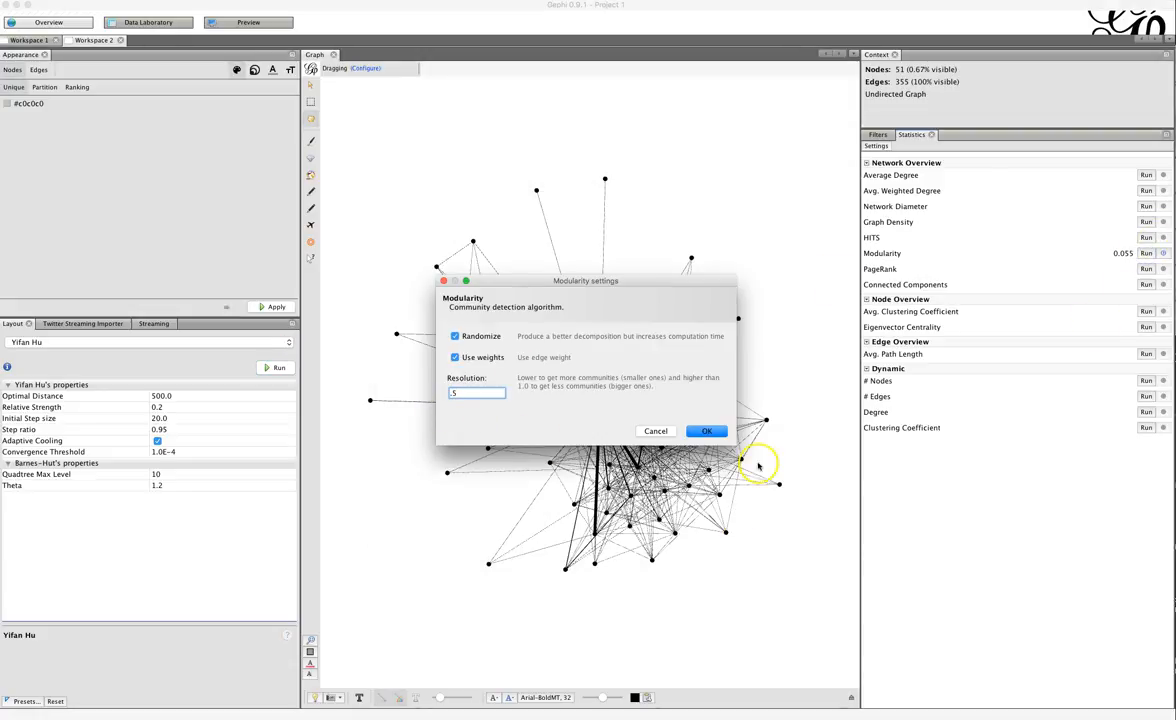
pyautogui.click(706, 431)
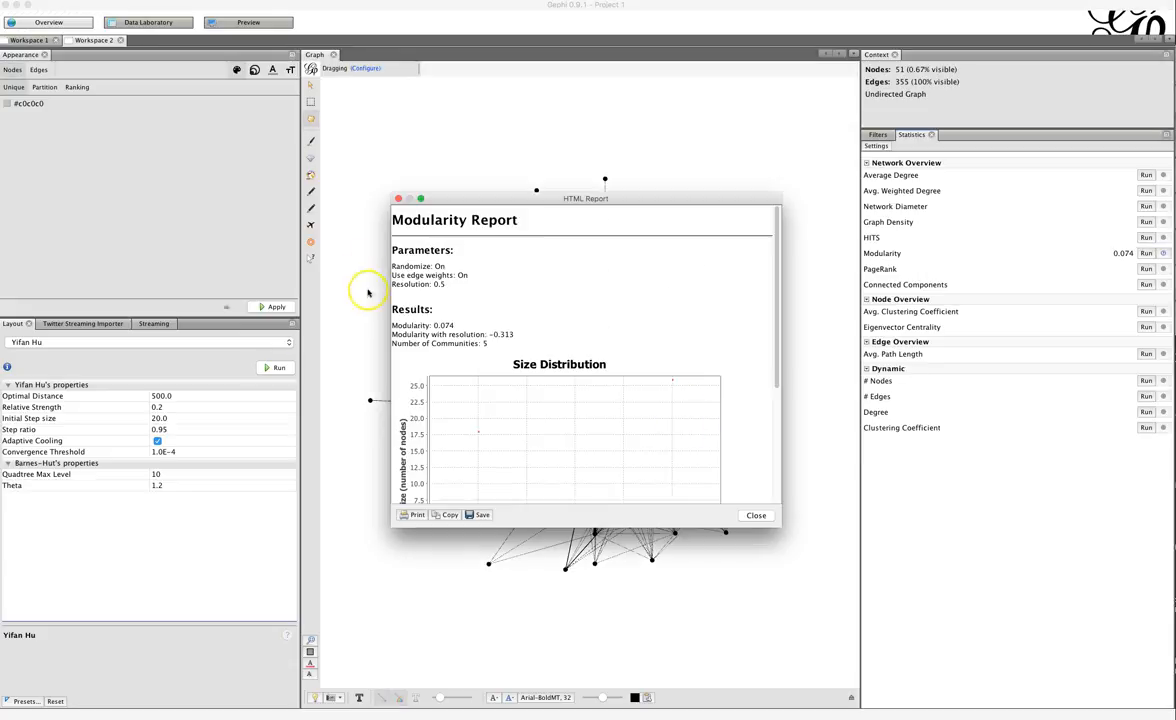
pyautogui.moveTo(510, 372)
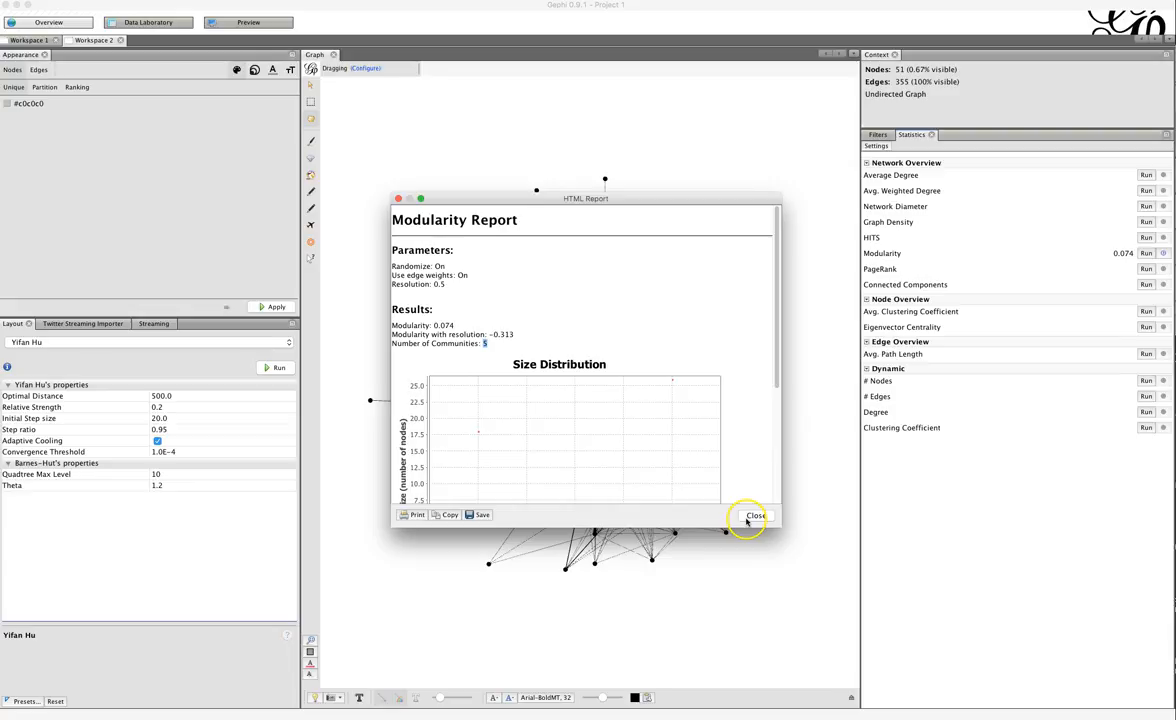
pyautogui.moveTo(756, 515)
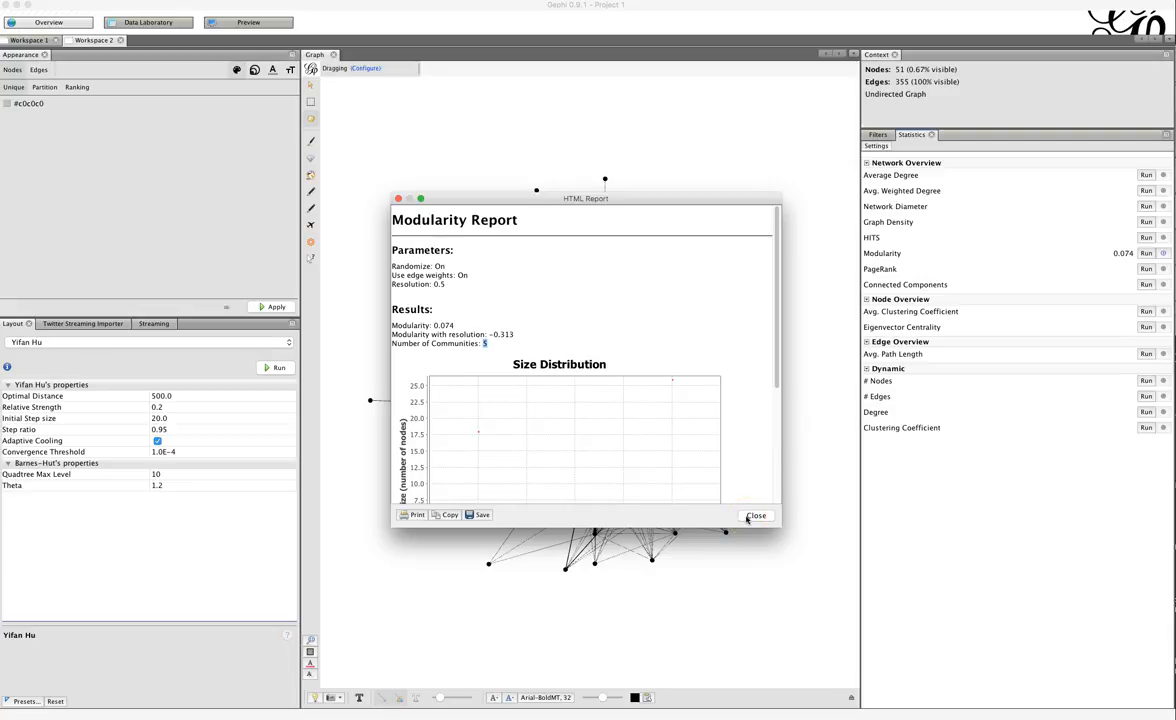
pyautogui.click(756, 515)
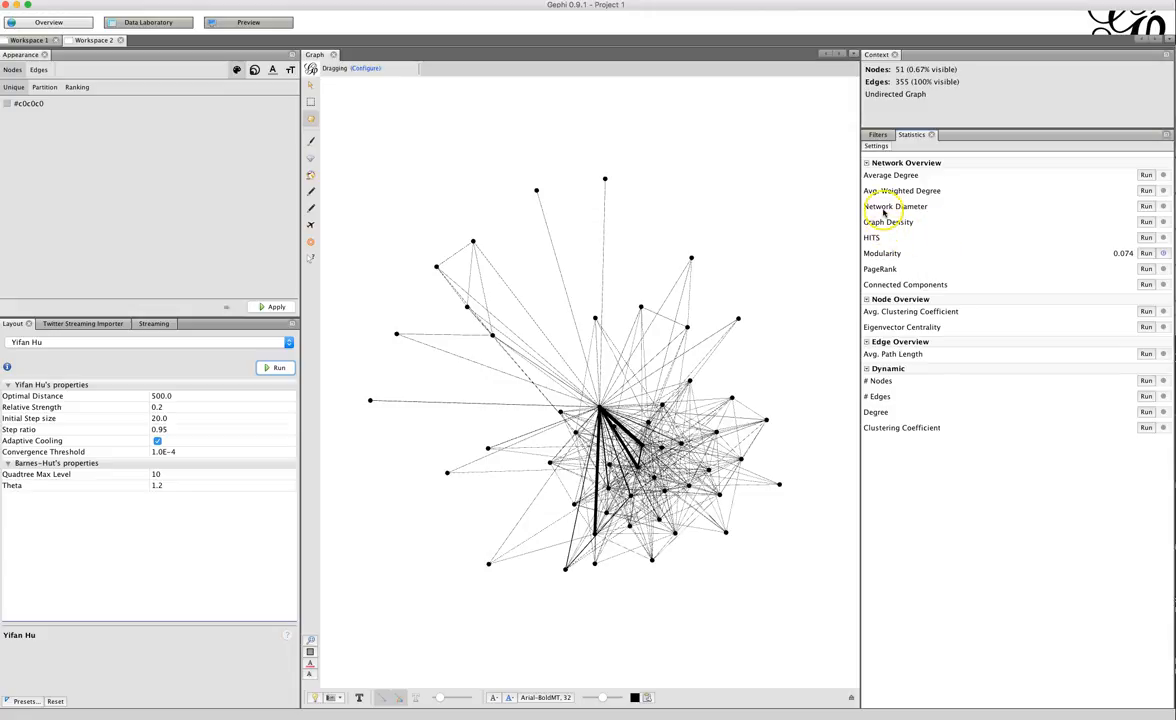
pyautogui.moveTo(570, 207)
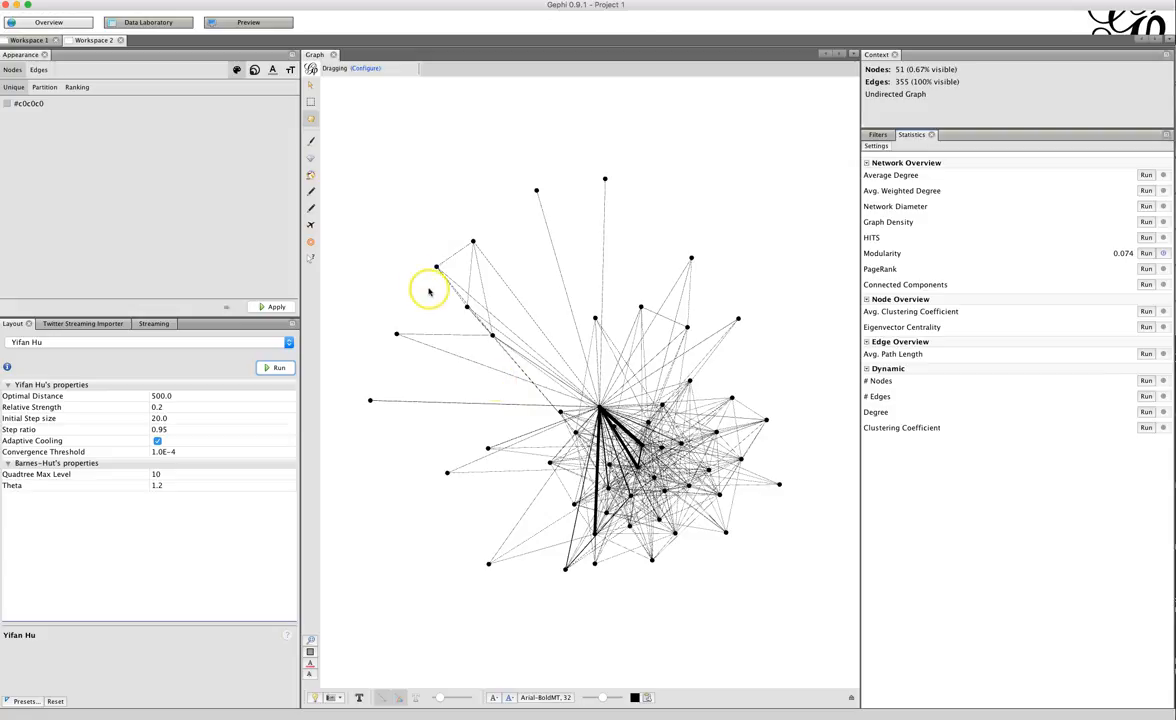
pyautogui.moveTo(481, 486)
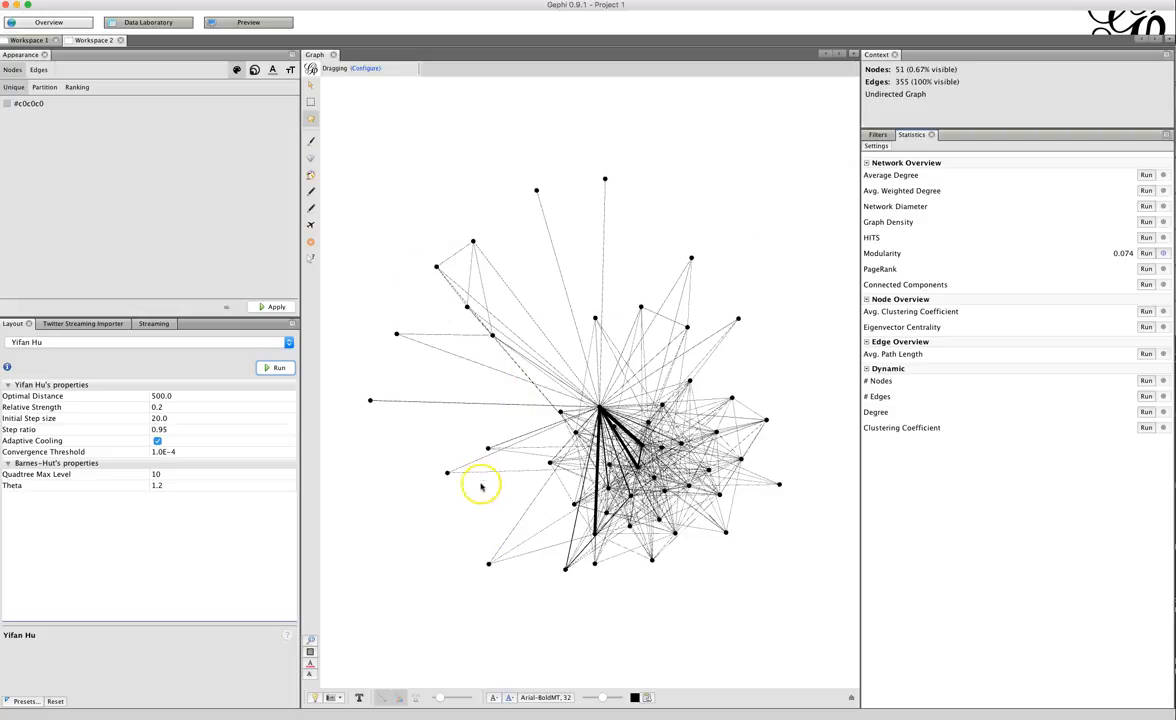
pyautogui.moveTo(461, 410)
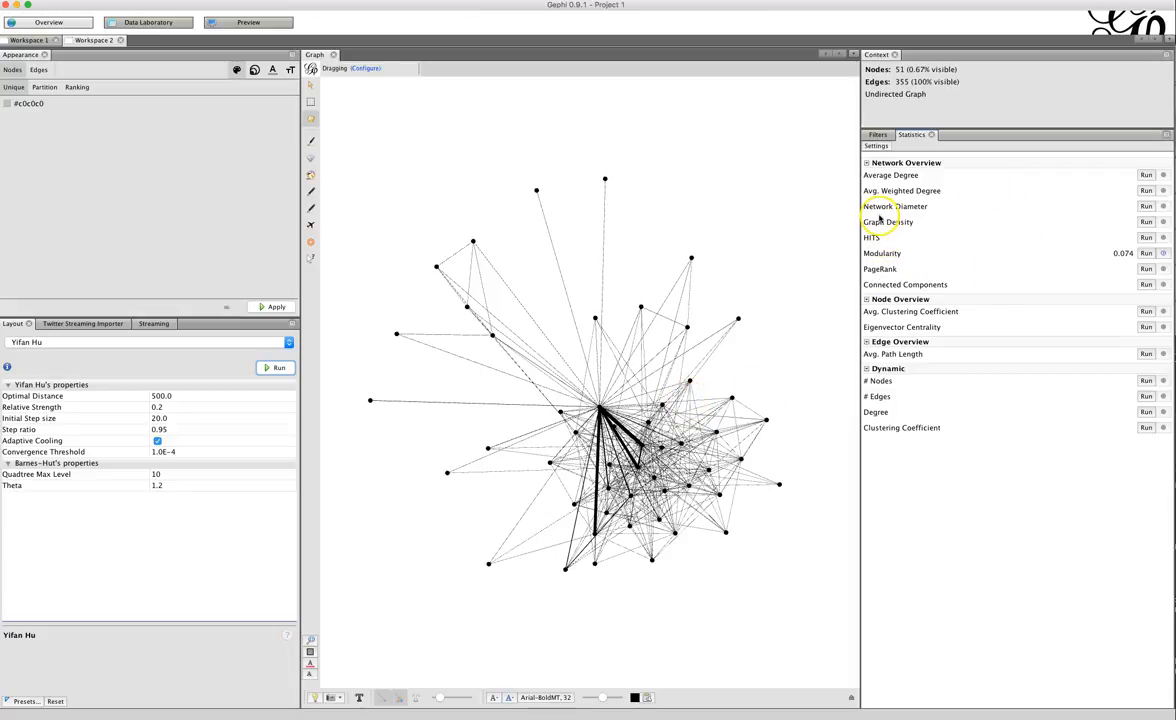
pyautogui.moveTo(880, 269)
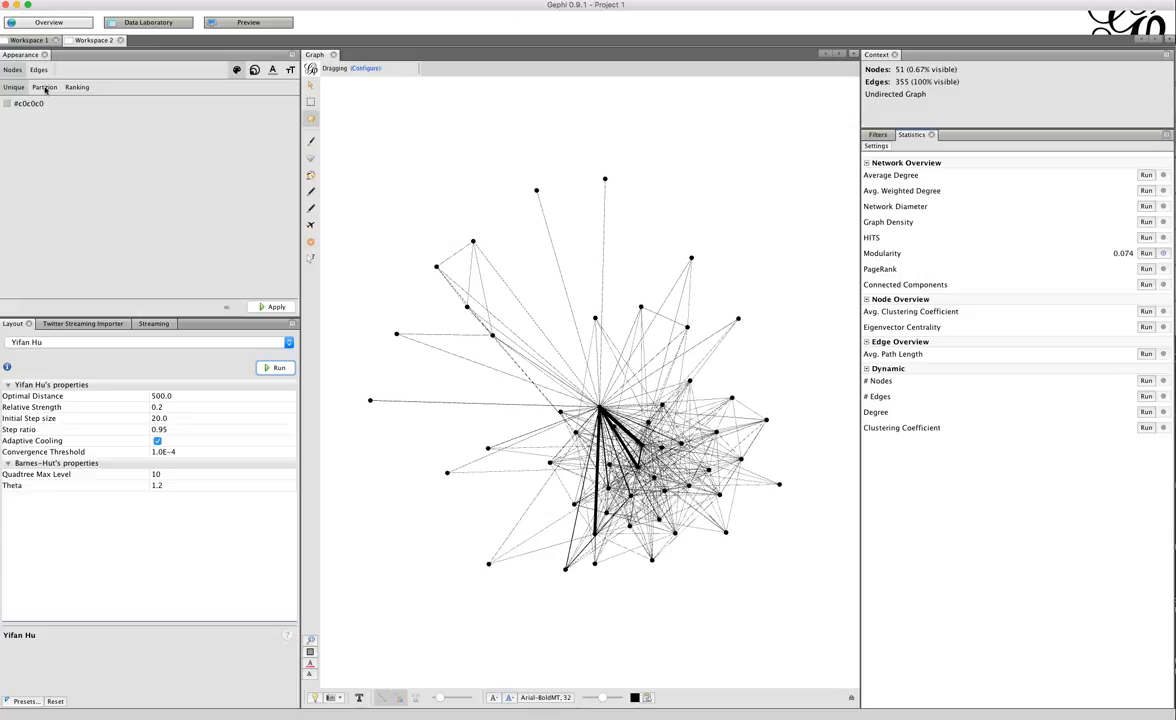
# Step: Apply Partition node colours by Modularity Class, showing five communities
pyautogui.click(44, 87)
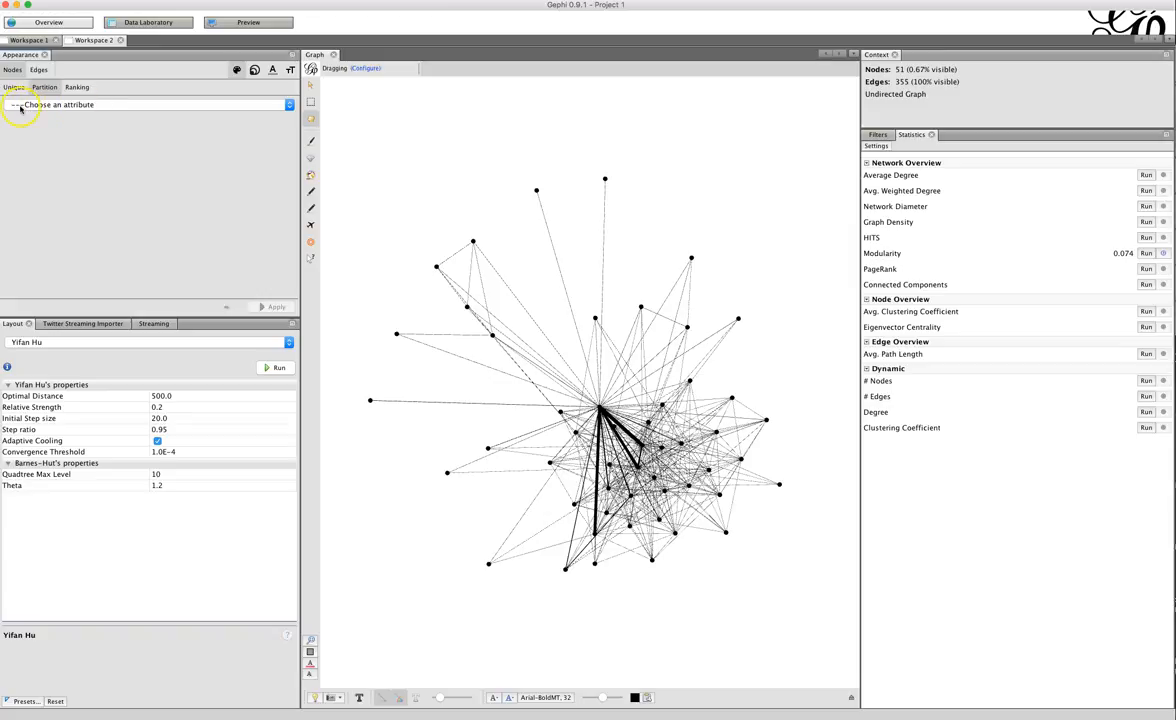
pyautogui.click(145, 104)
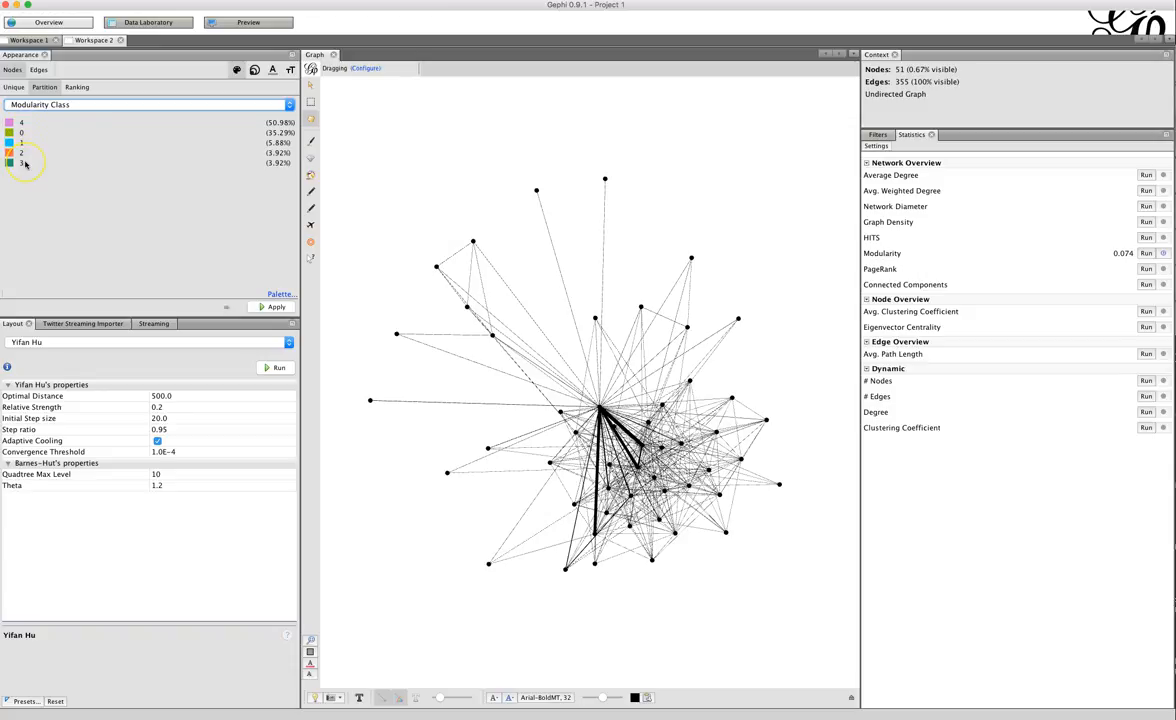
pyautogui.moveTo(193, 231)
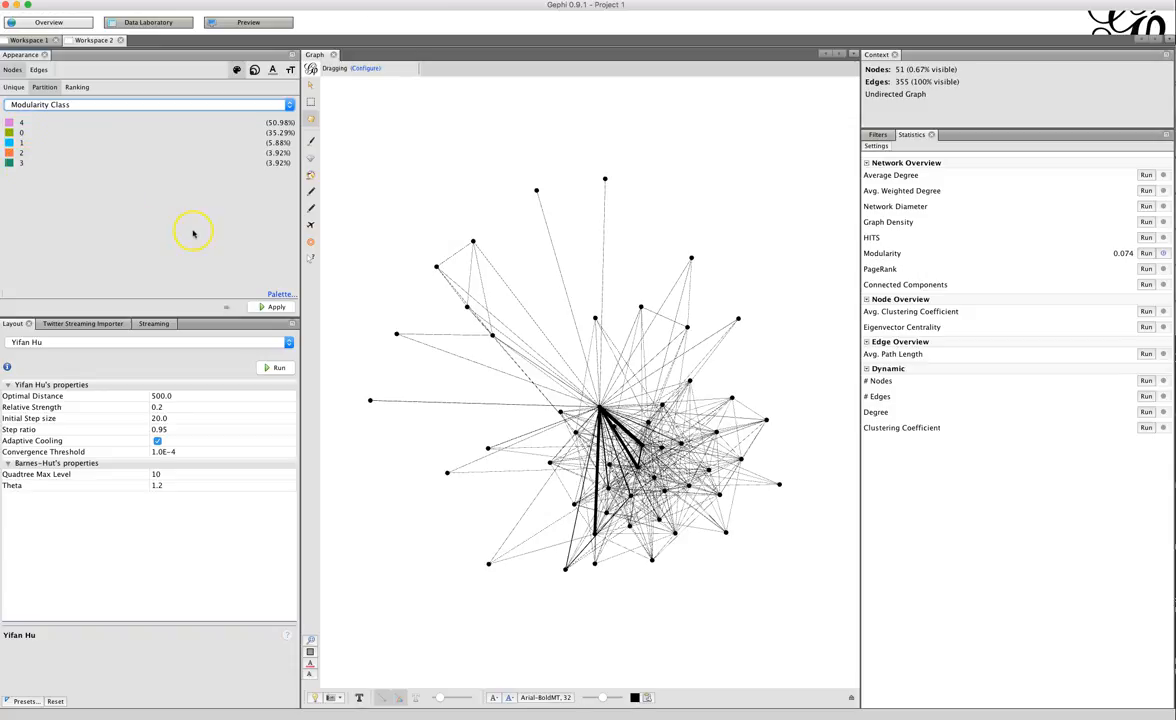
pyautogui.click(277, 306)
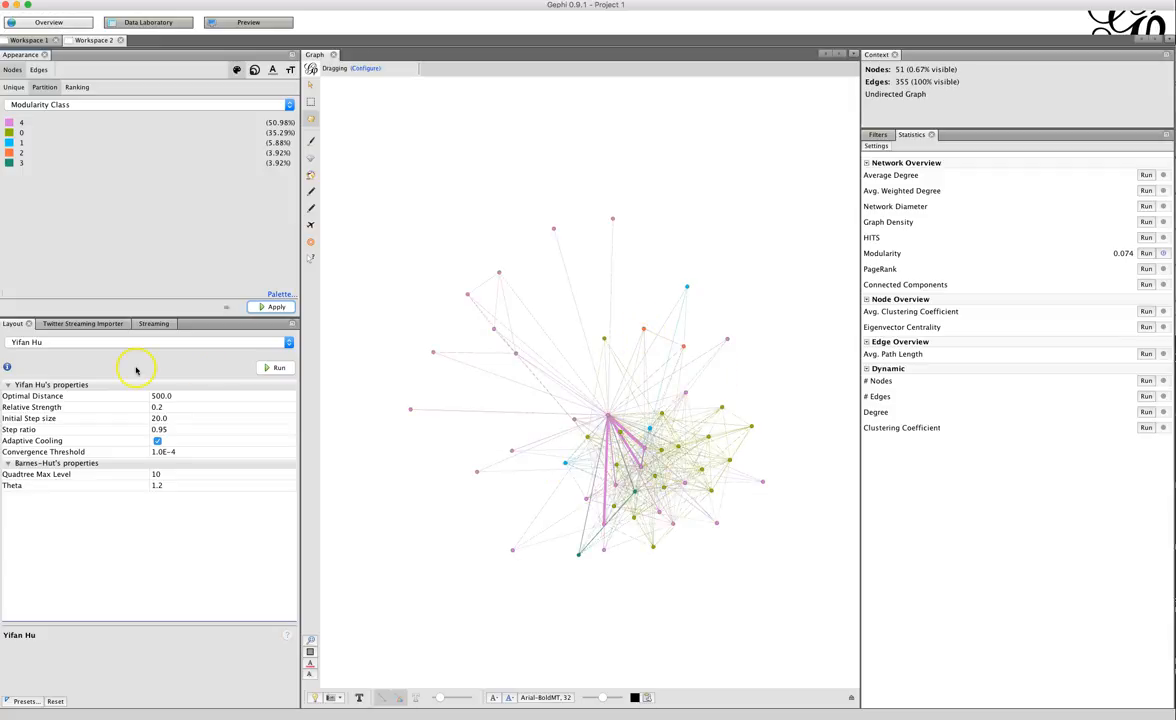
pyautogui.moveTo(151, 241)
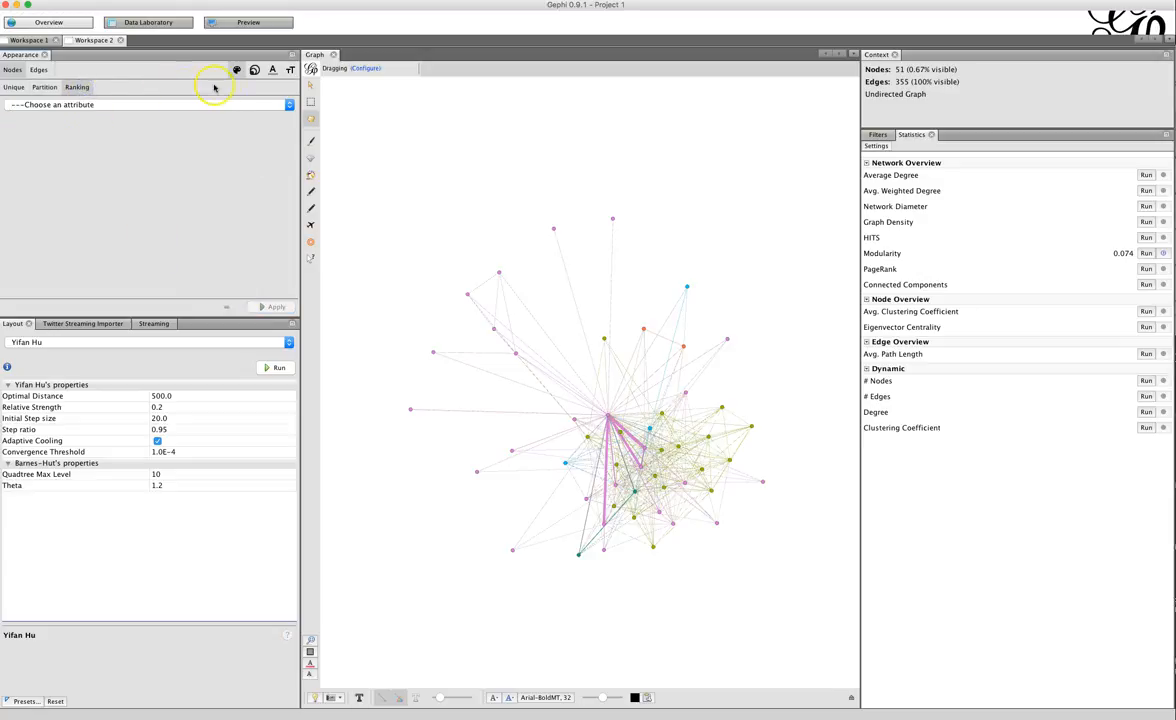
pyautogui.click(253, 69)
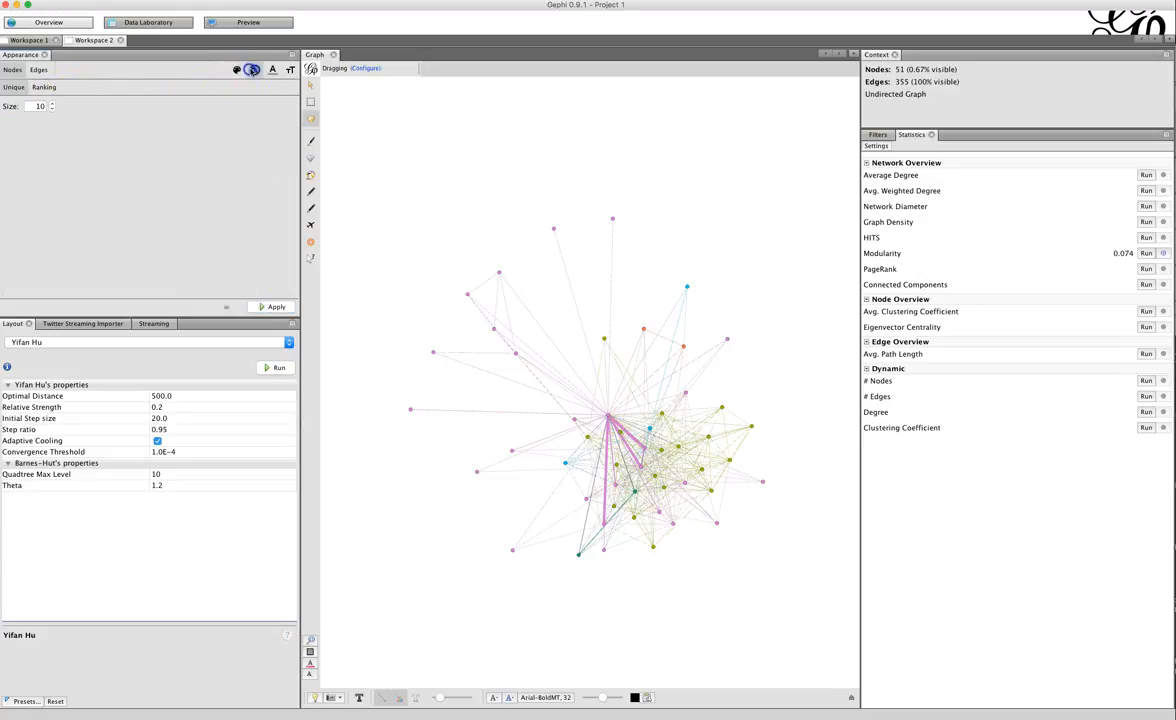
pyautogui.moveTo(253, 70)
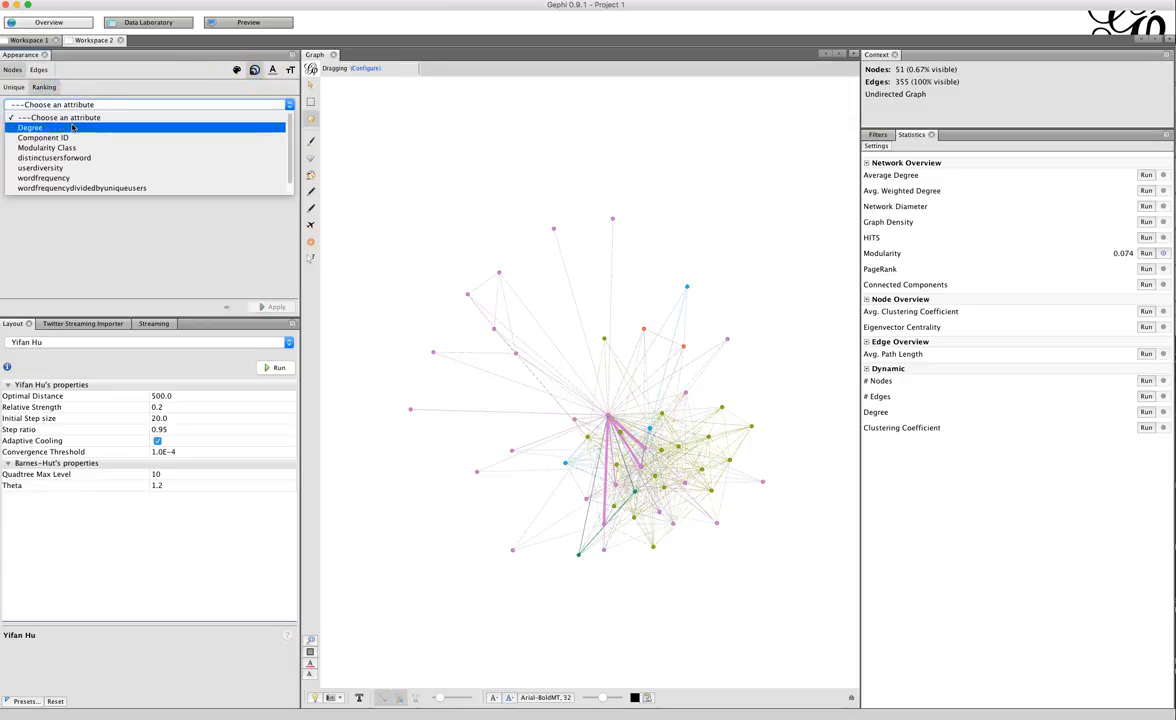
# Step: Size the nodes by Degree, ranging from 10 to 50
pyautogui.click(30, 127)
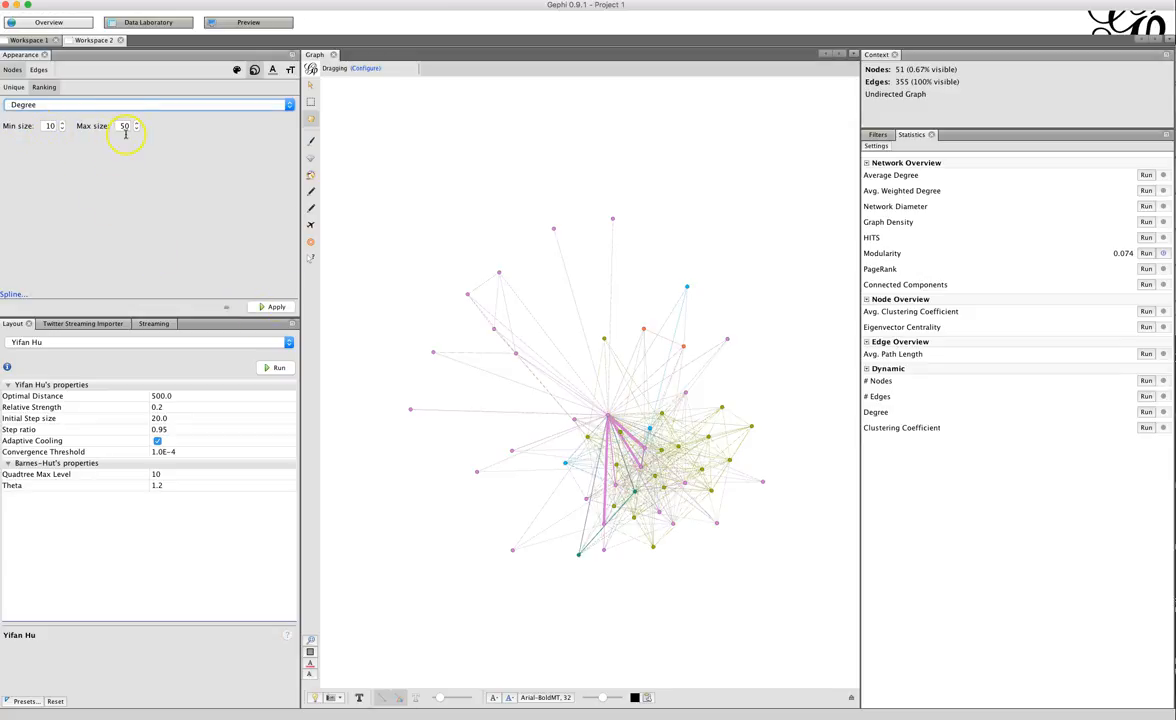
pyautogui.click(277, 306)
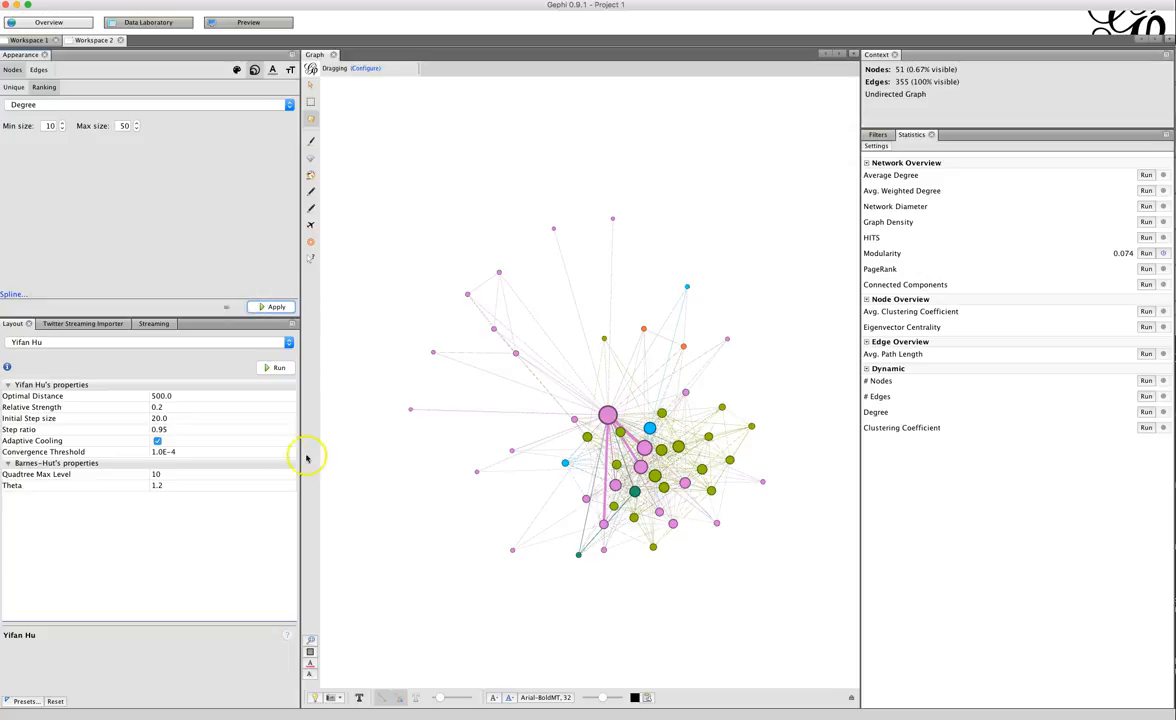
pyautogui.moveTo(505, 538)
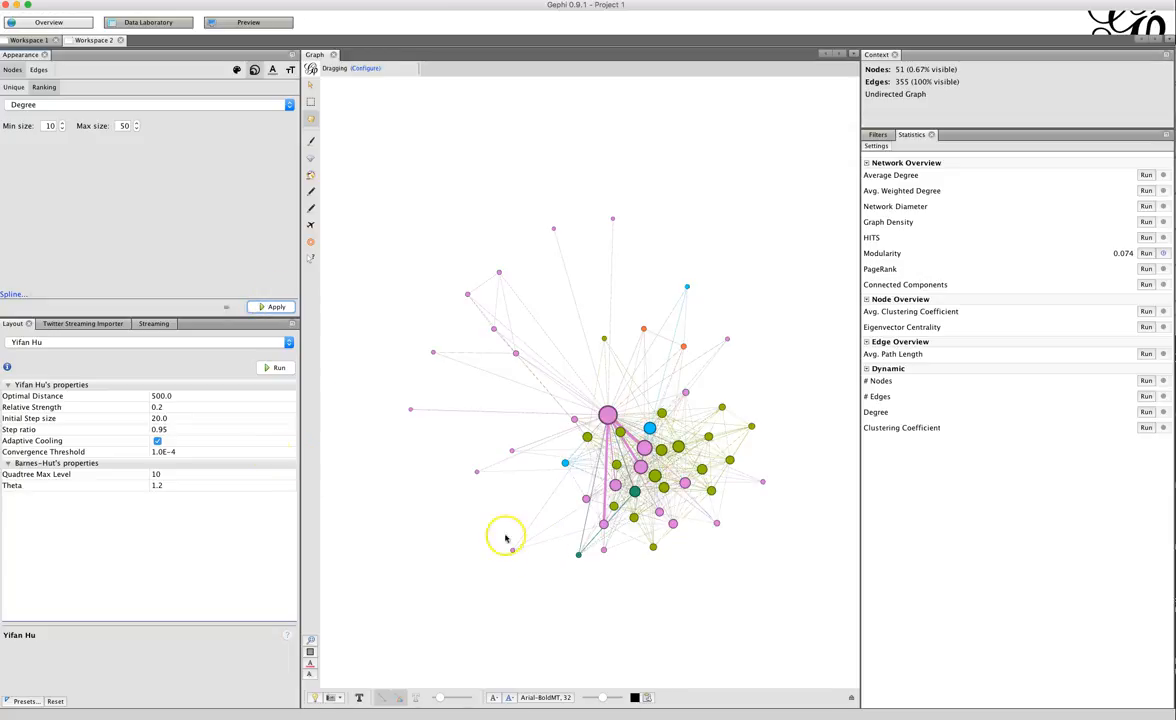
pyautogui.click(150, 342)
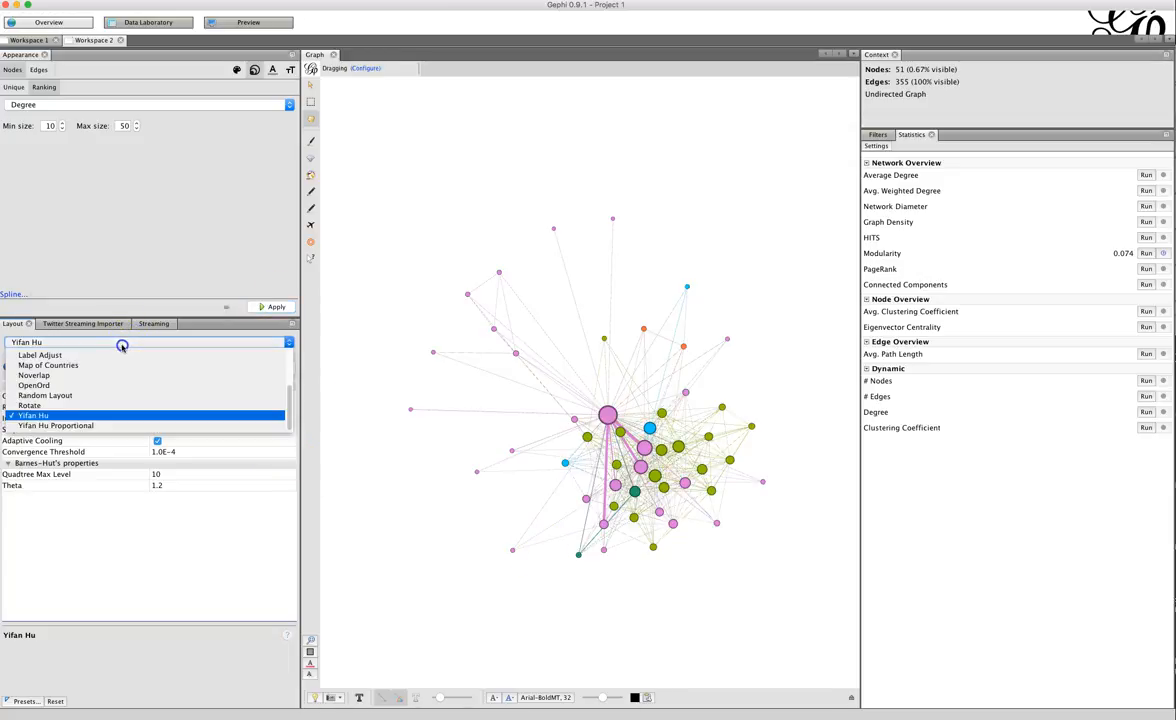
# Step: Run the Noverlap layout to push the degree-sized nodes apart
pyautogui.click(33, 375)
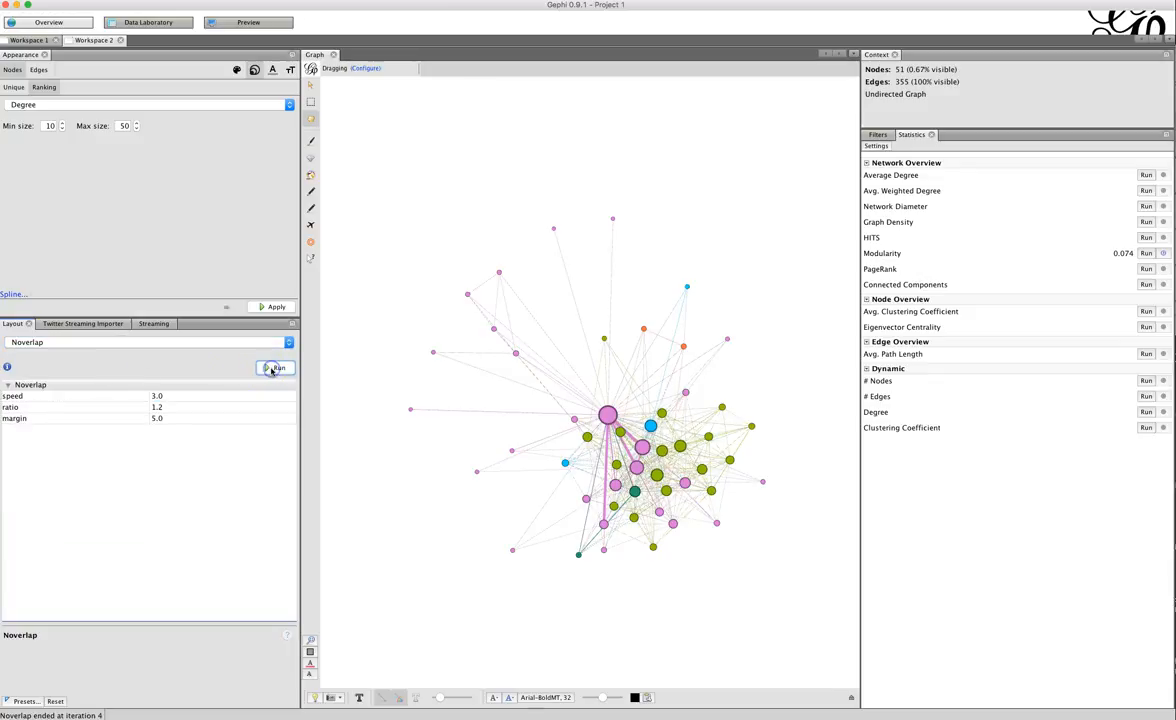
pyautogui.click(275, 367)
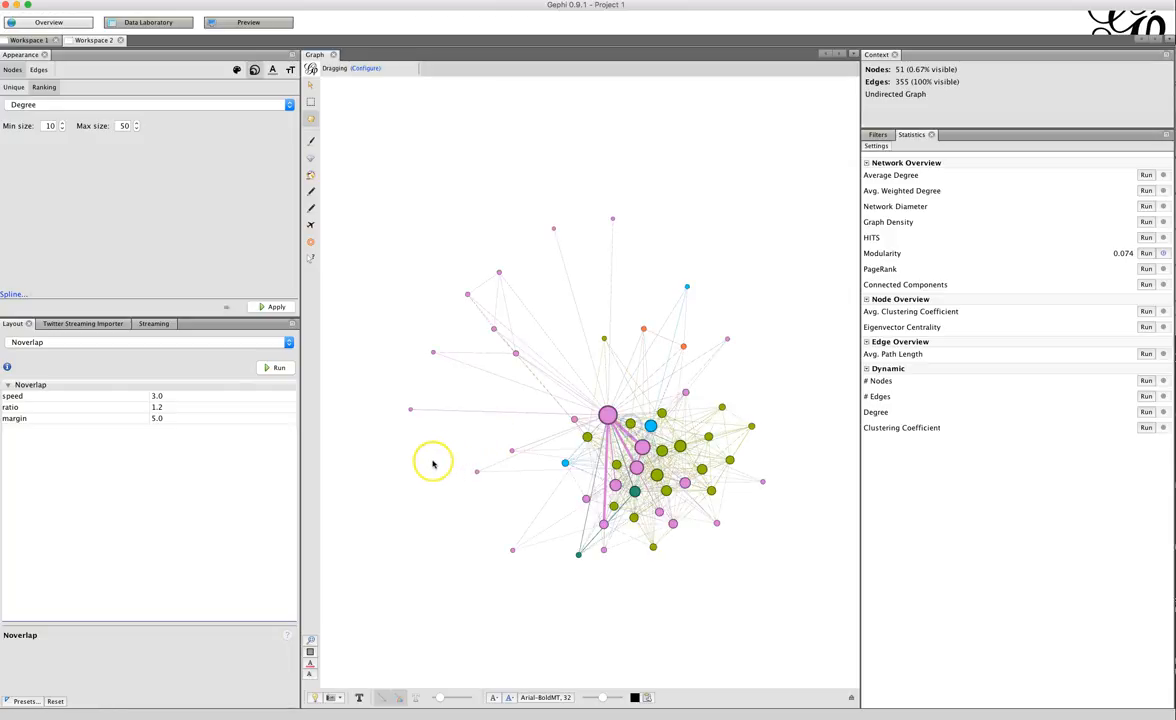
pyautogui.moveTo(364, 420)
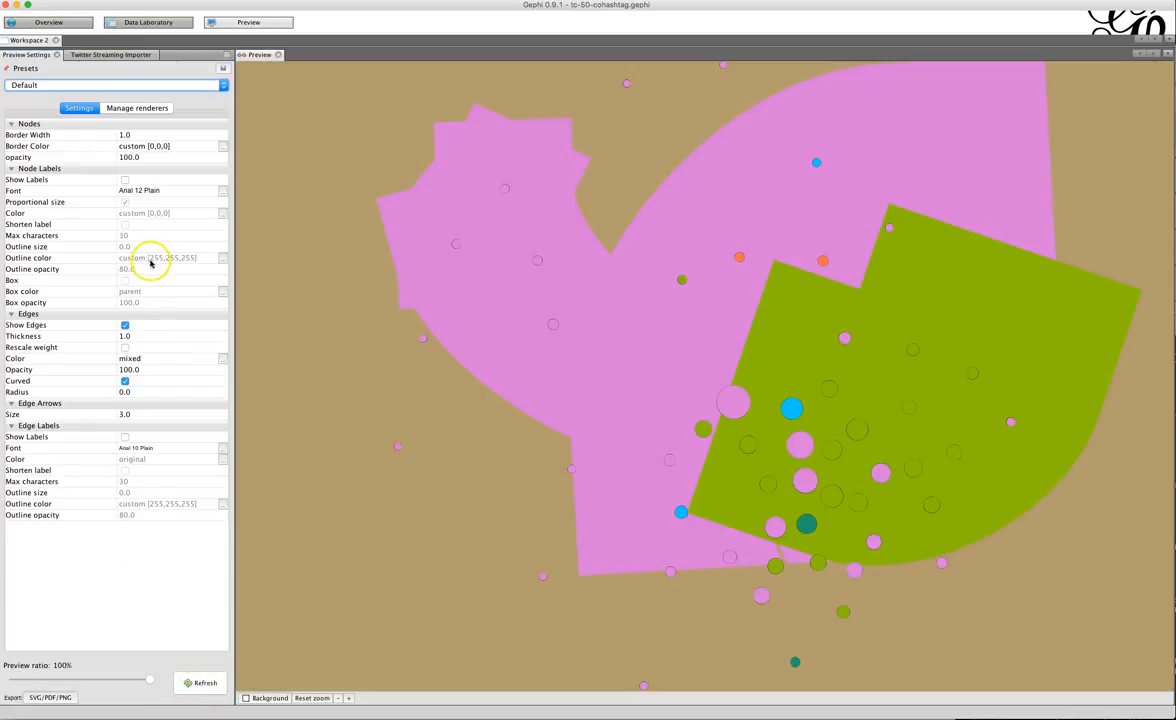
pyautogui.click(125, 347)
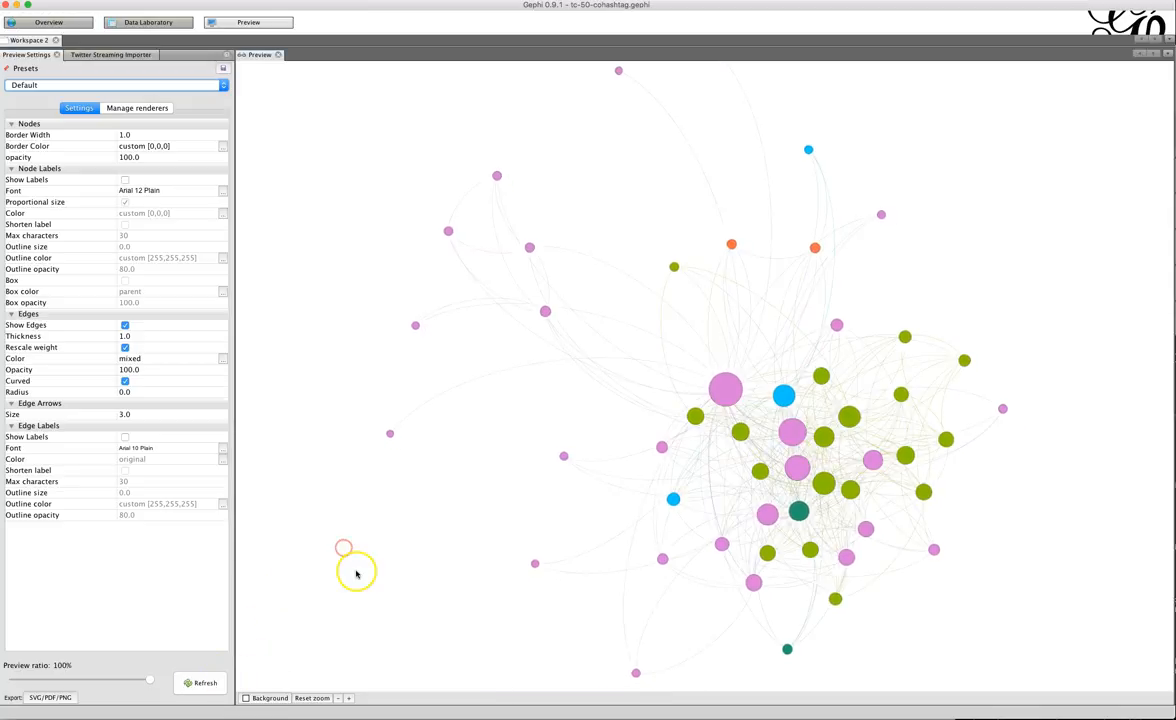
pyautogui.moveTo(530, 460)
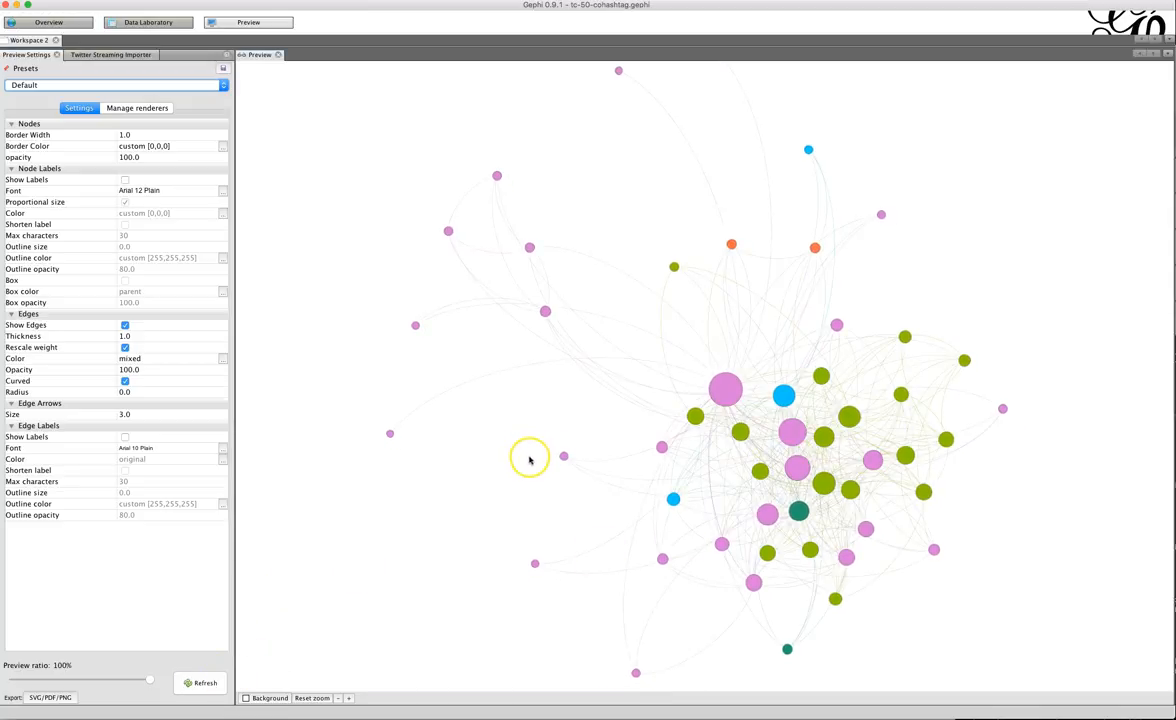
pyautogui.tripleClick(124, 335)
pyautogui.write('10')
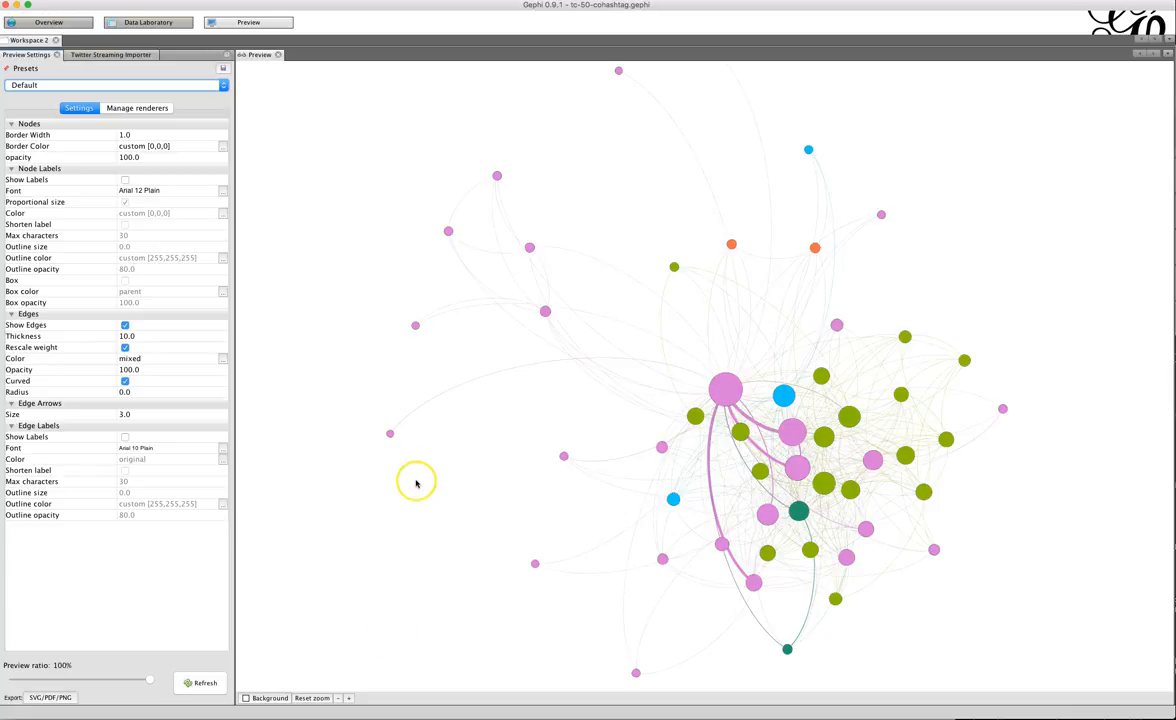
pyautogui.moveTo(737, 435)
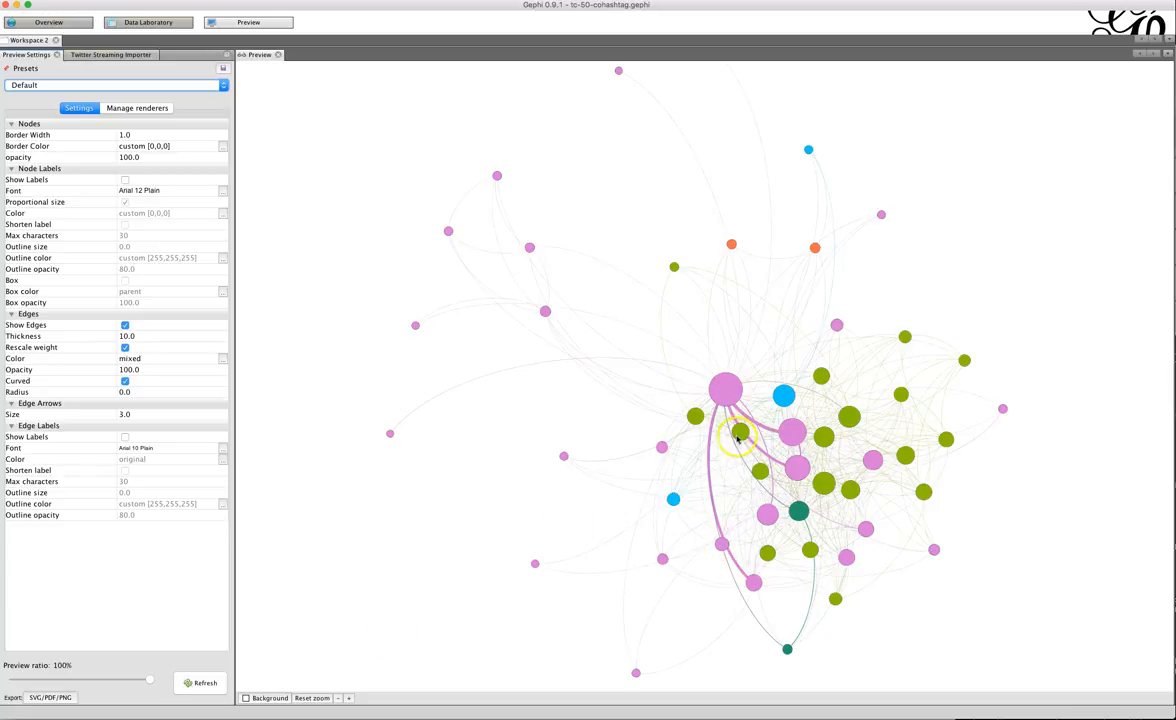
pyautogui.moveTo(703, 547)
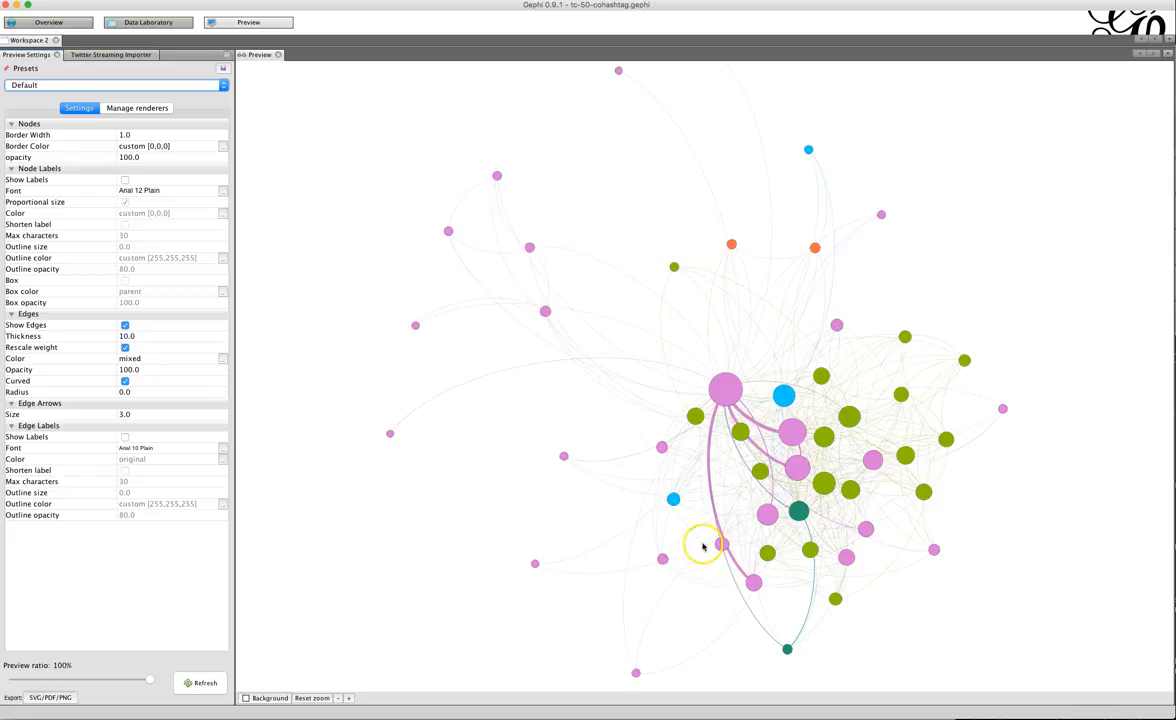
pyautogui.moveTo(858, 393)
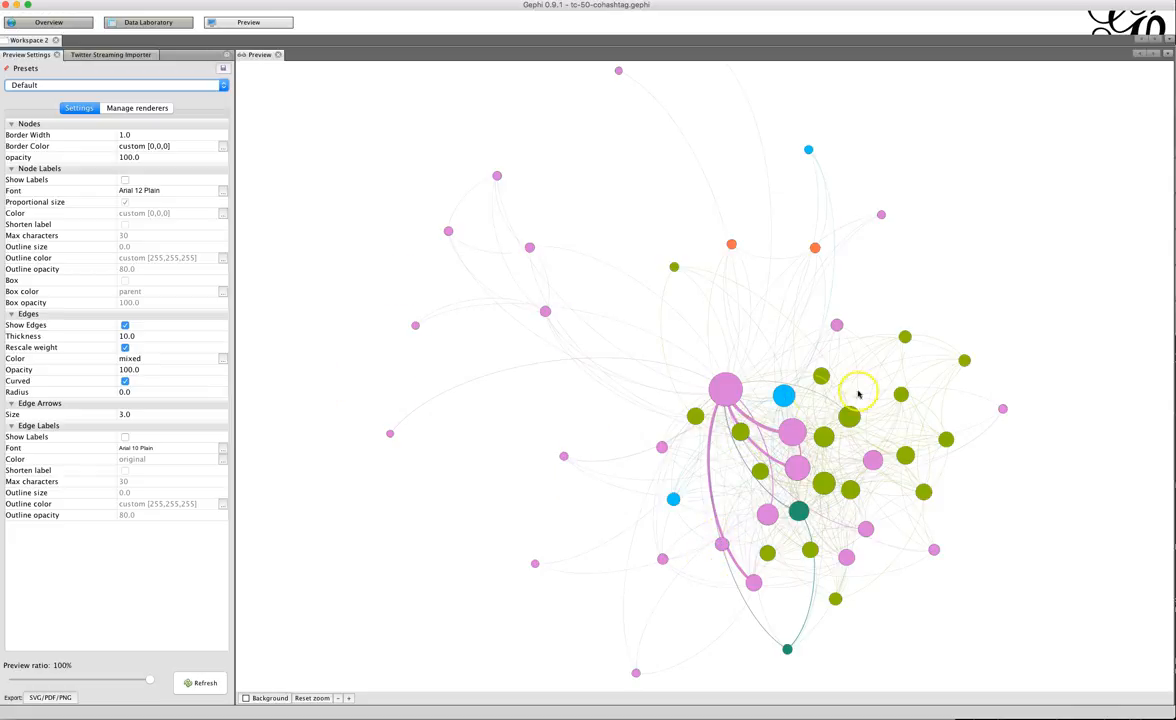
# Step: Show node labels in Eurostile 18 Plain without proportional sizing, then refresh the preview
pyautogui.click(125, 180)
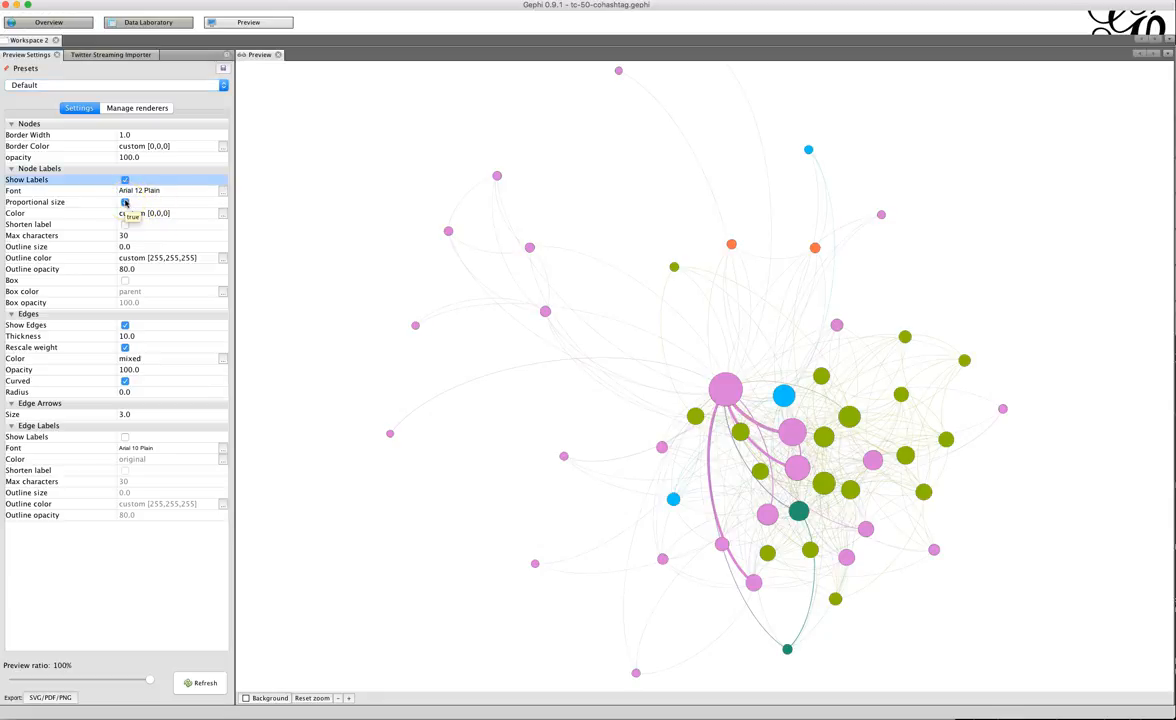
pyautogui.click(124, 201)
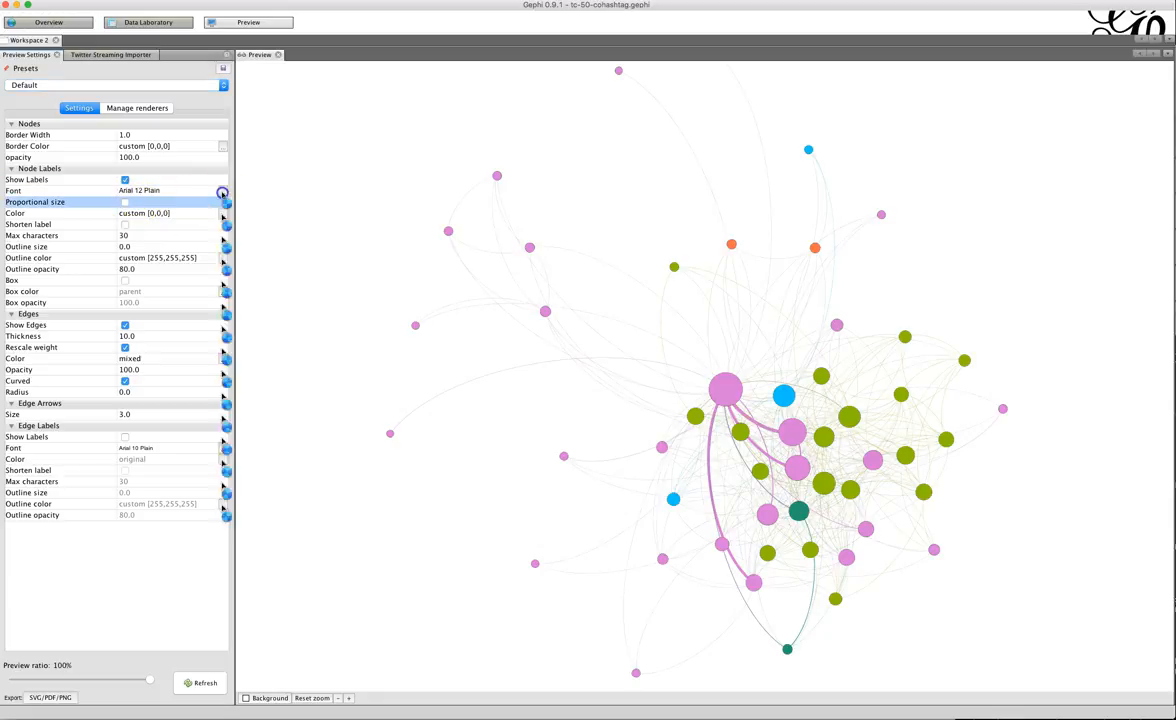
pyautogui.click(222, 192)
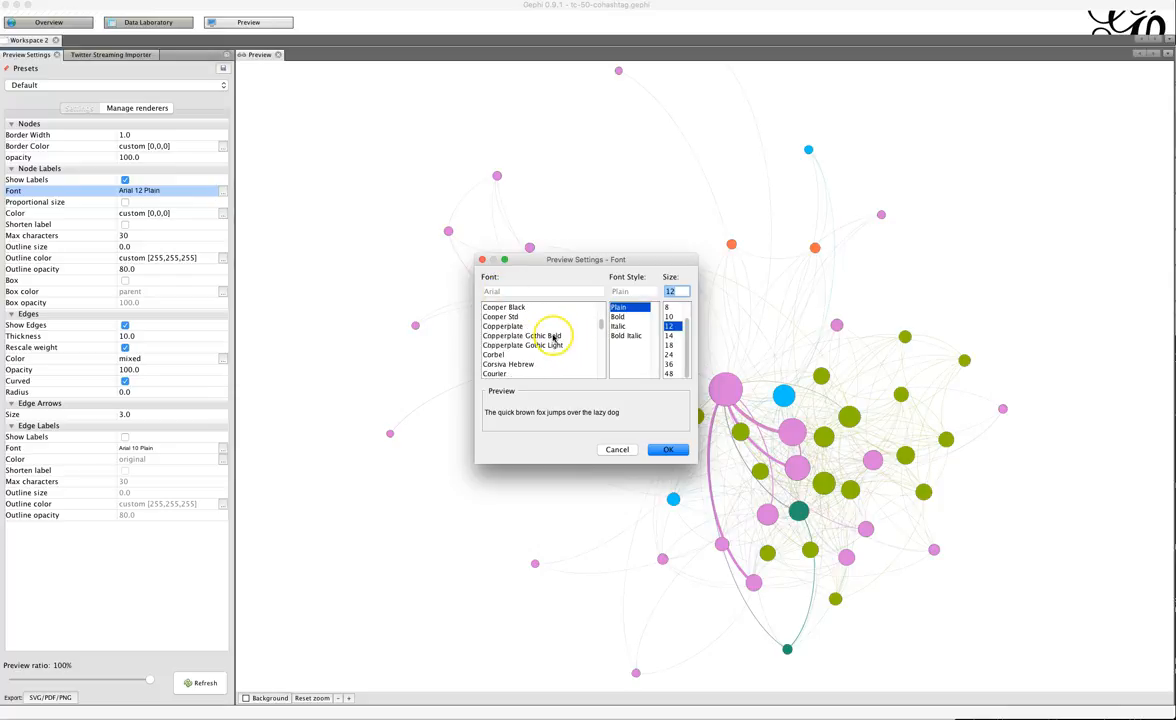
pyautogui.scroll(-3)
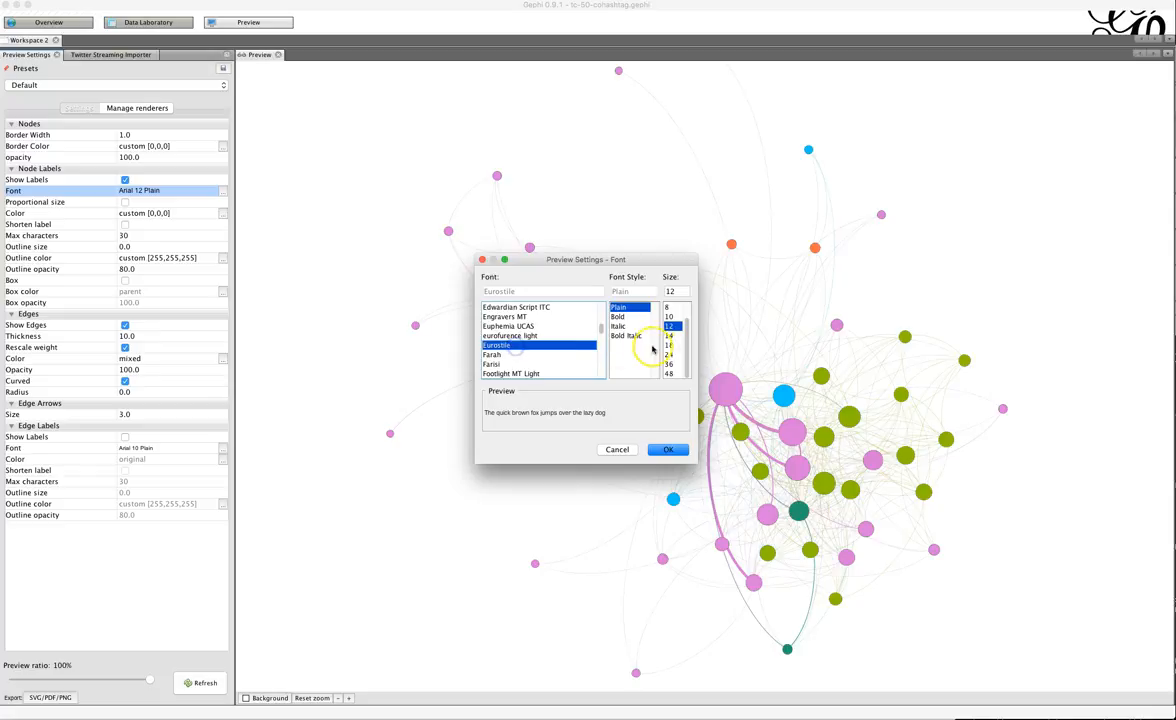
pyautogui.click(669, 345)
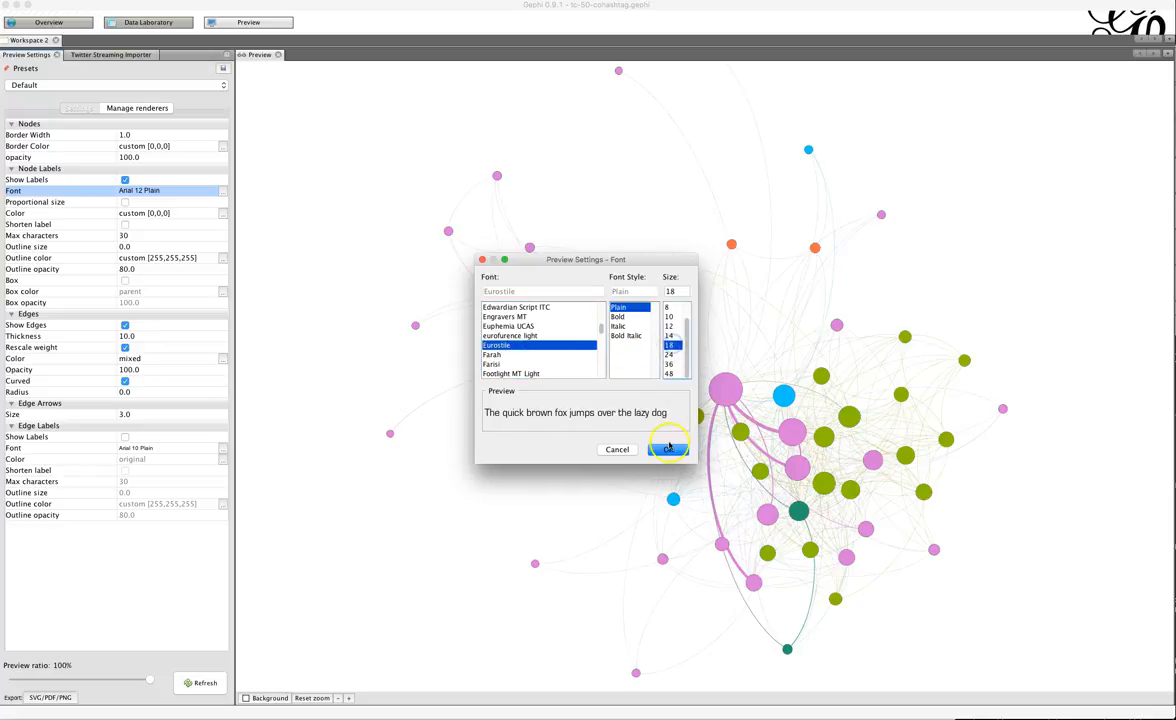
pyautogui.click(668, 449)
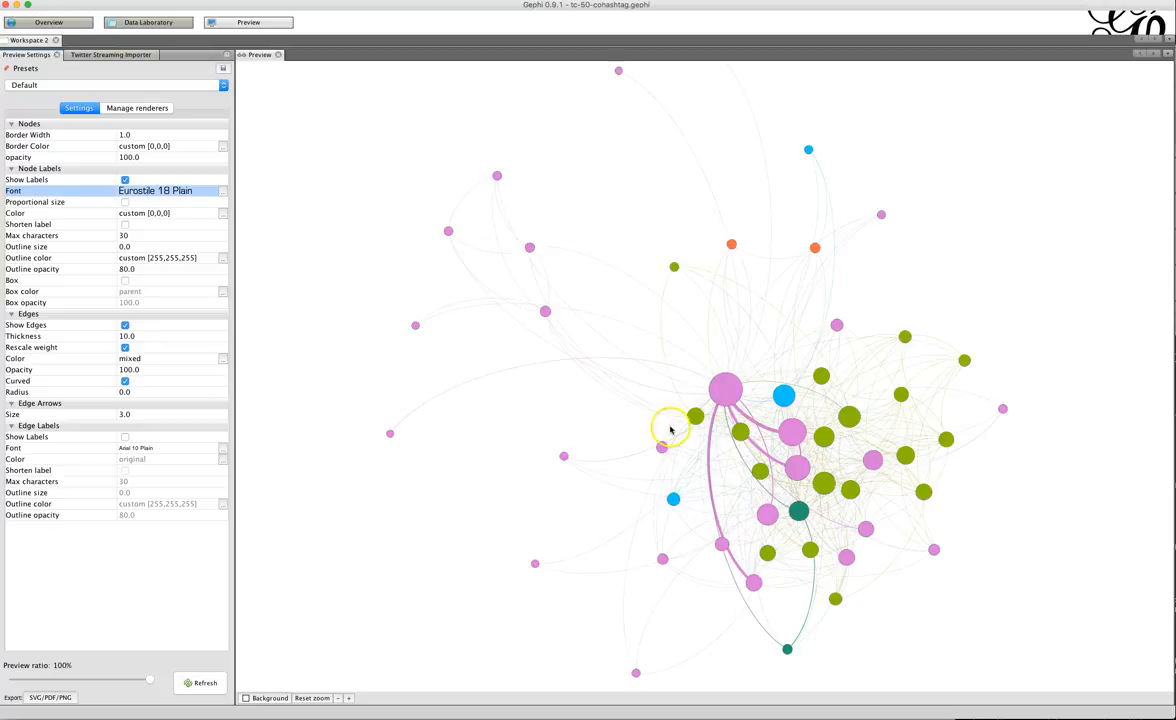
pyautogui.click(199, 682)
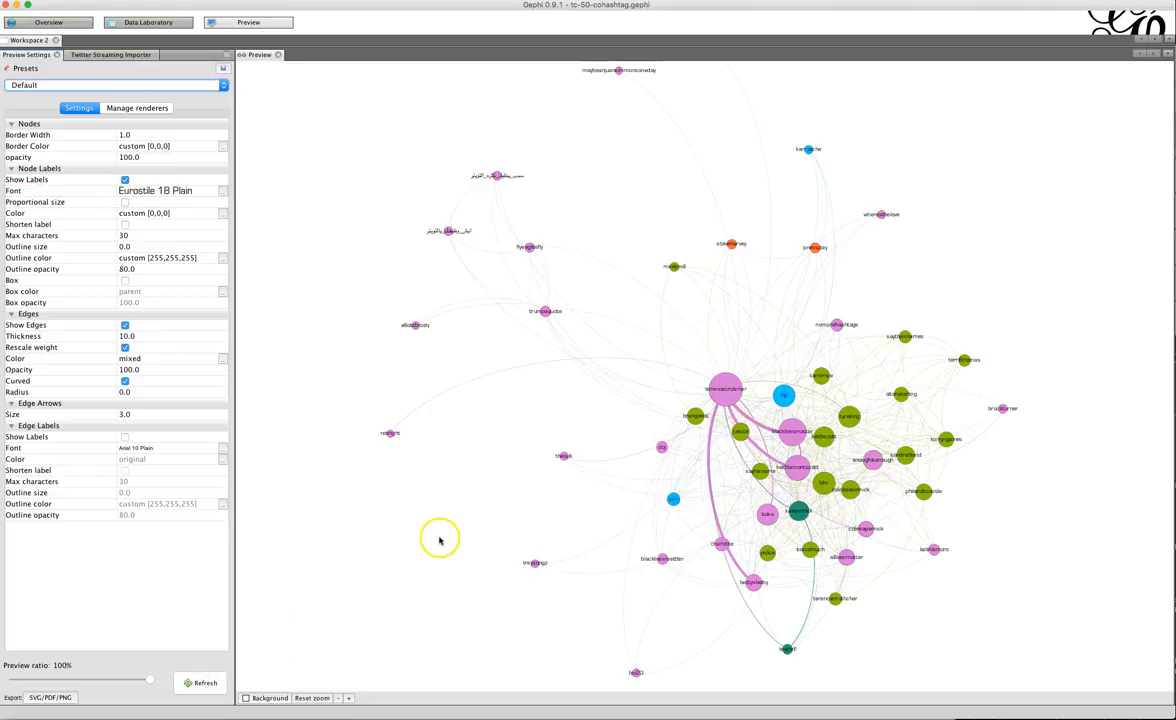
pyautogui.moveTo(443, 544)
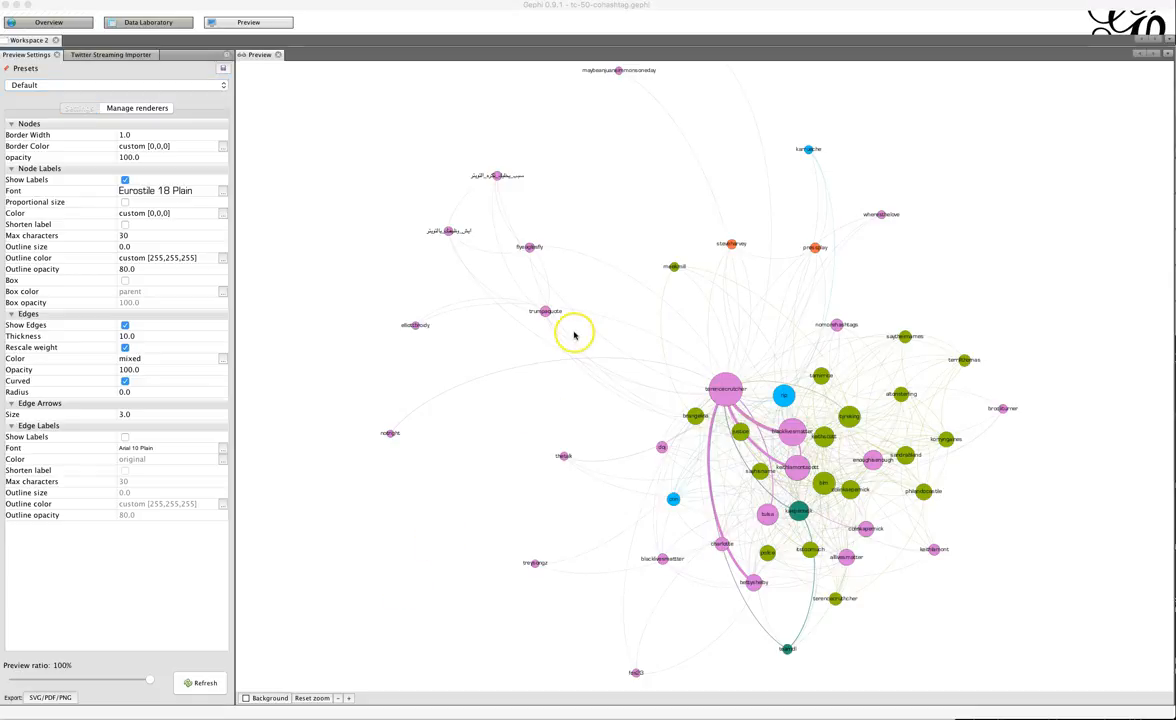
pyautogui.moveTo(593, 347)
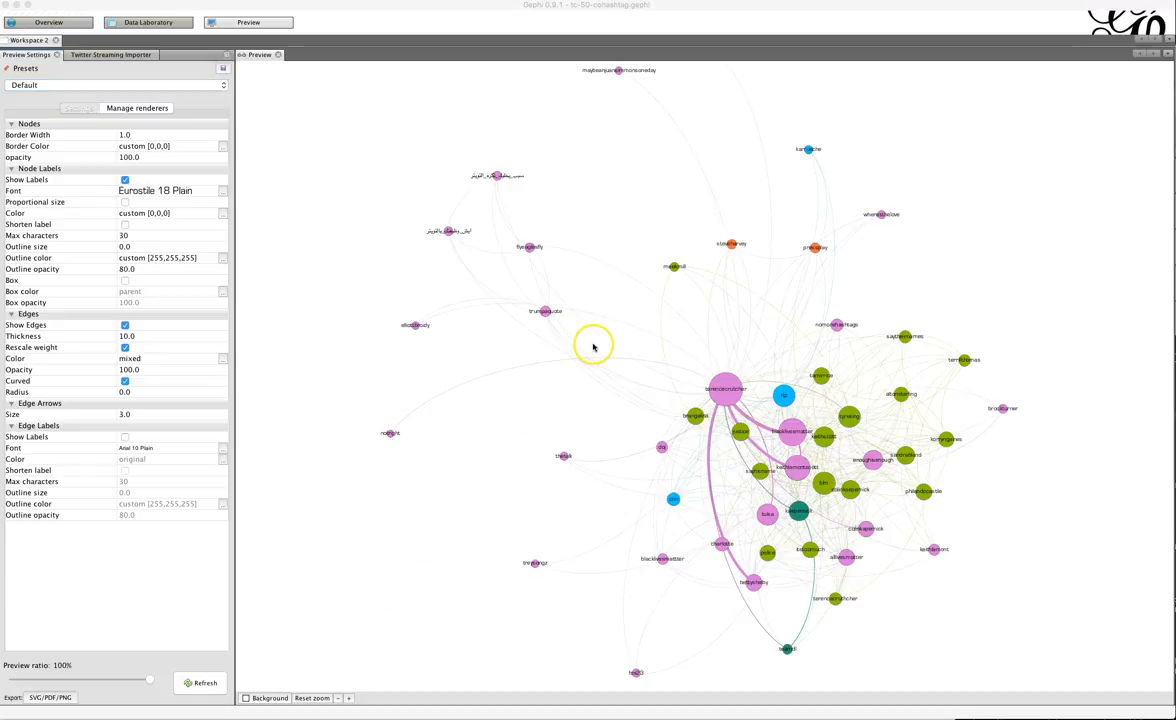
pyautogui.moveTo(838, 443)
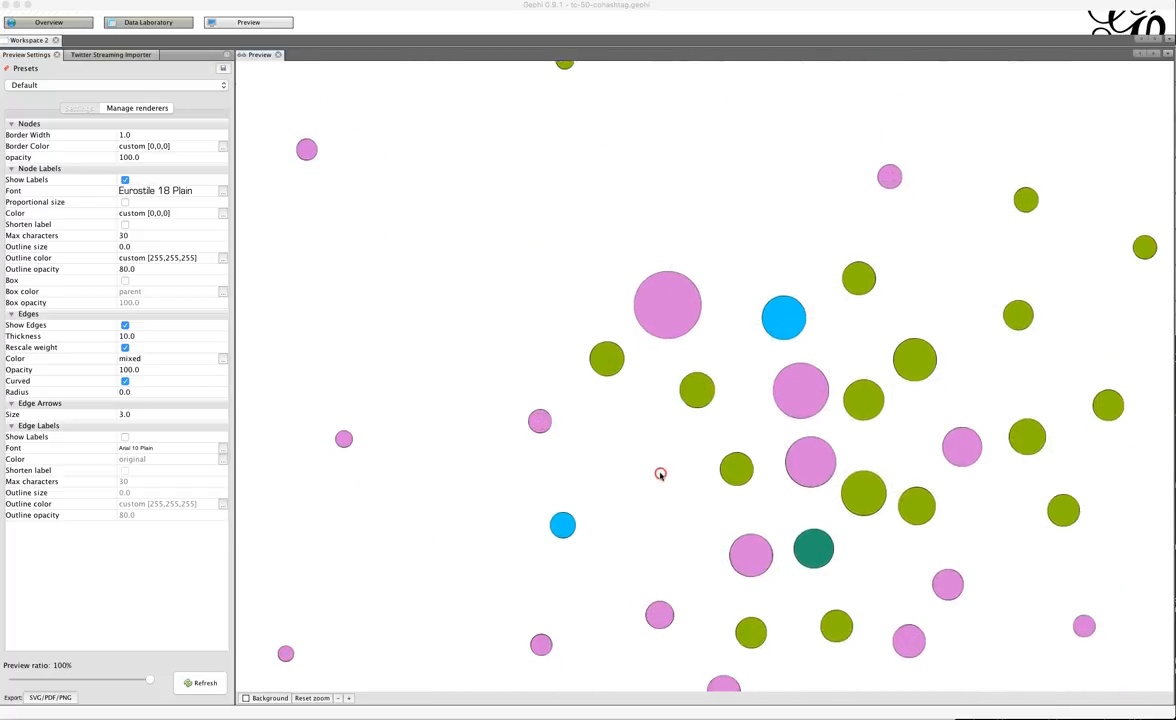
# Step: Zoom into the central hashtag labels, refreshing the preview to redraw labels and curved edges
pyautogui.click(200, 682)
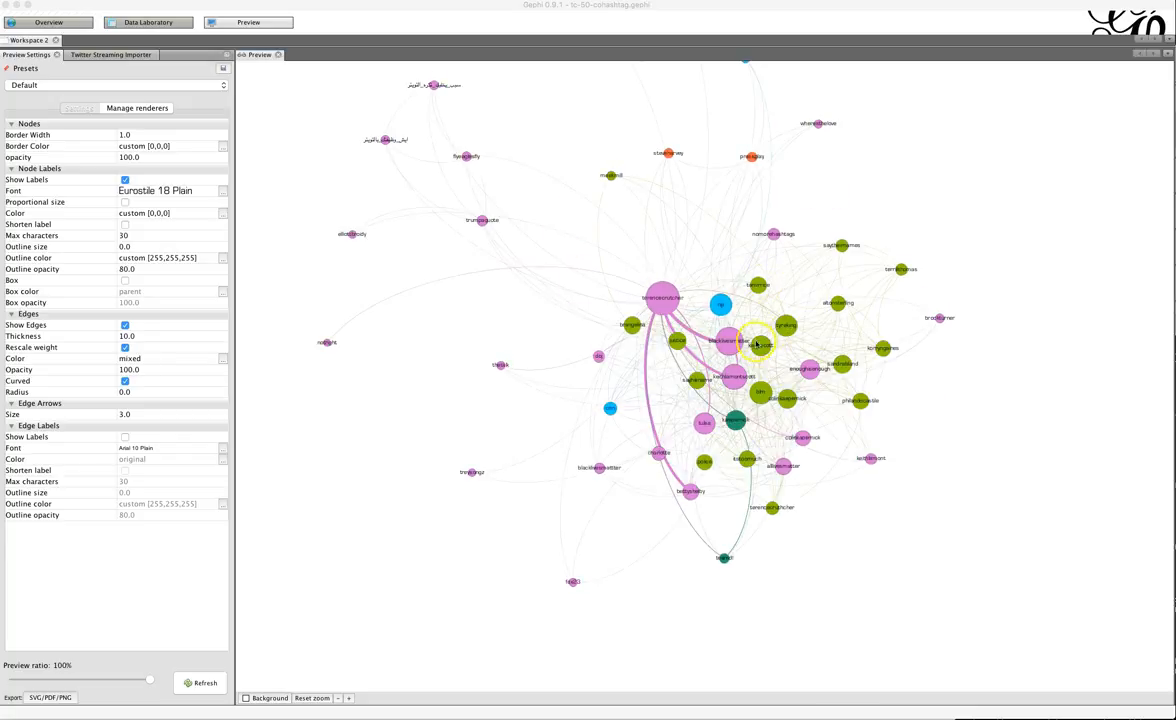
pyautogui.moveTo(698, 268)
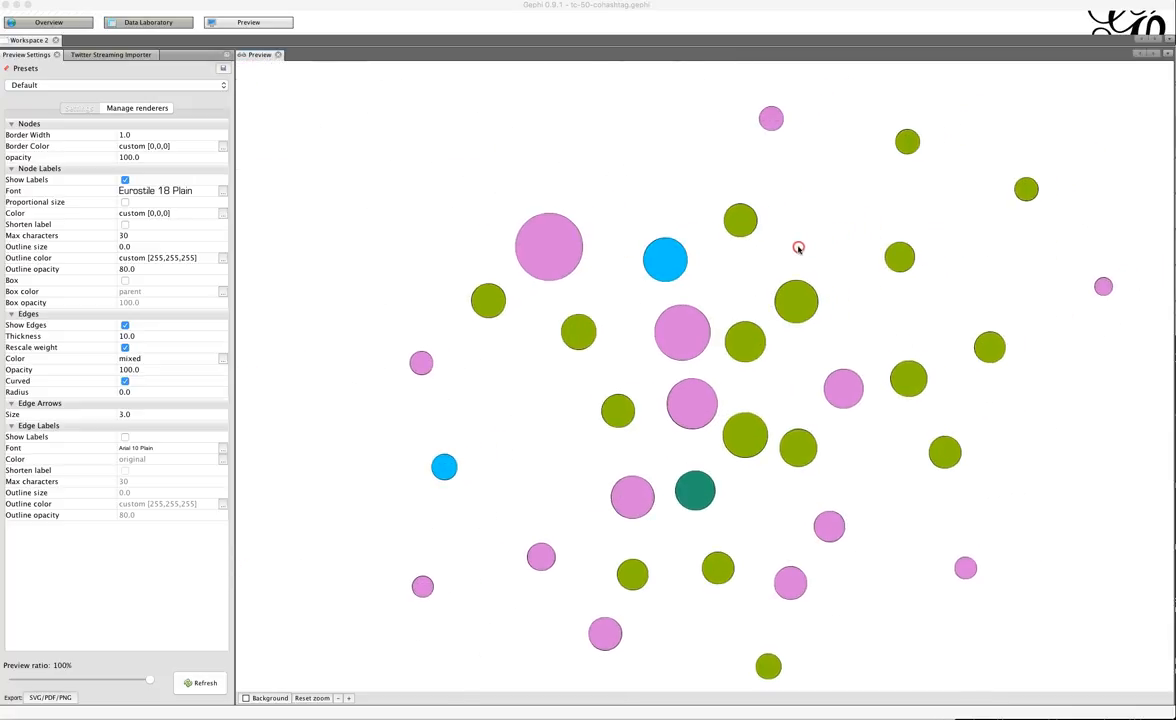
pyautogui.click(200, 683)
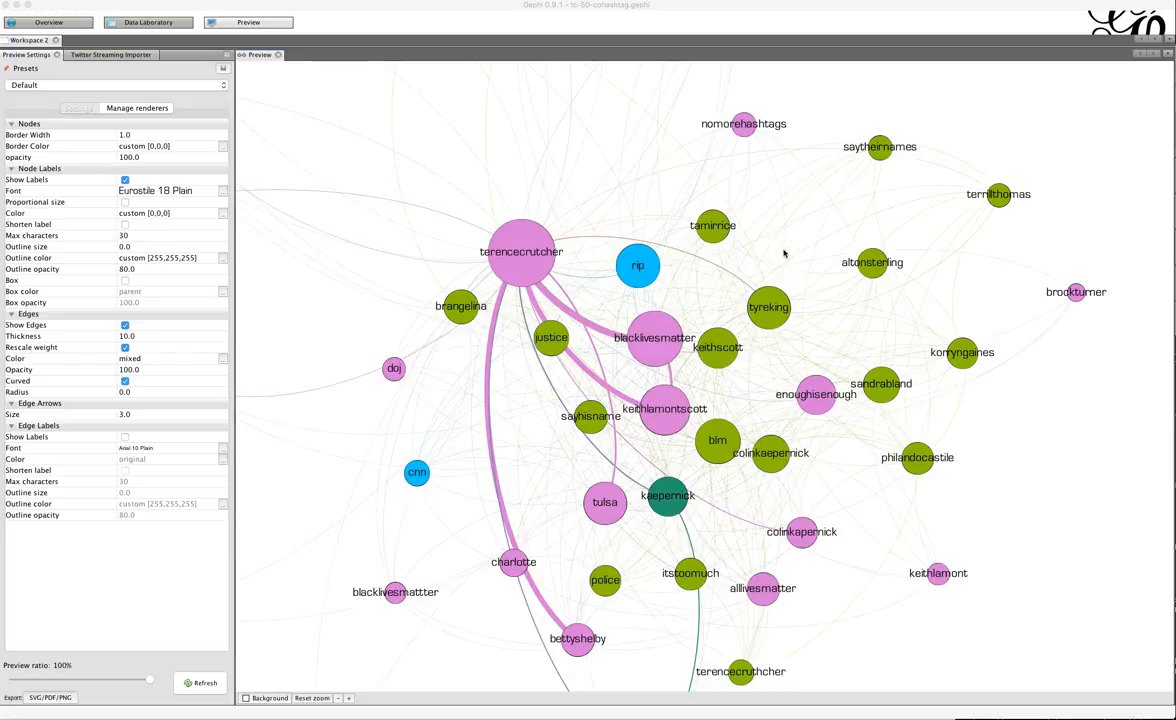
pyautogui.moveTo(845, 159)
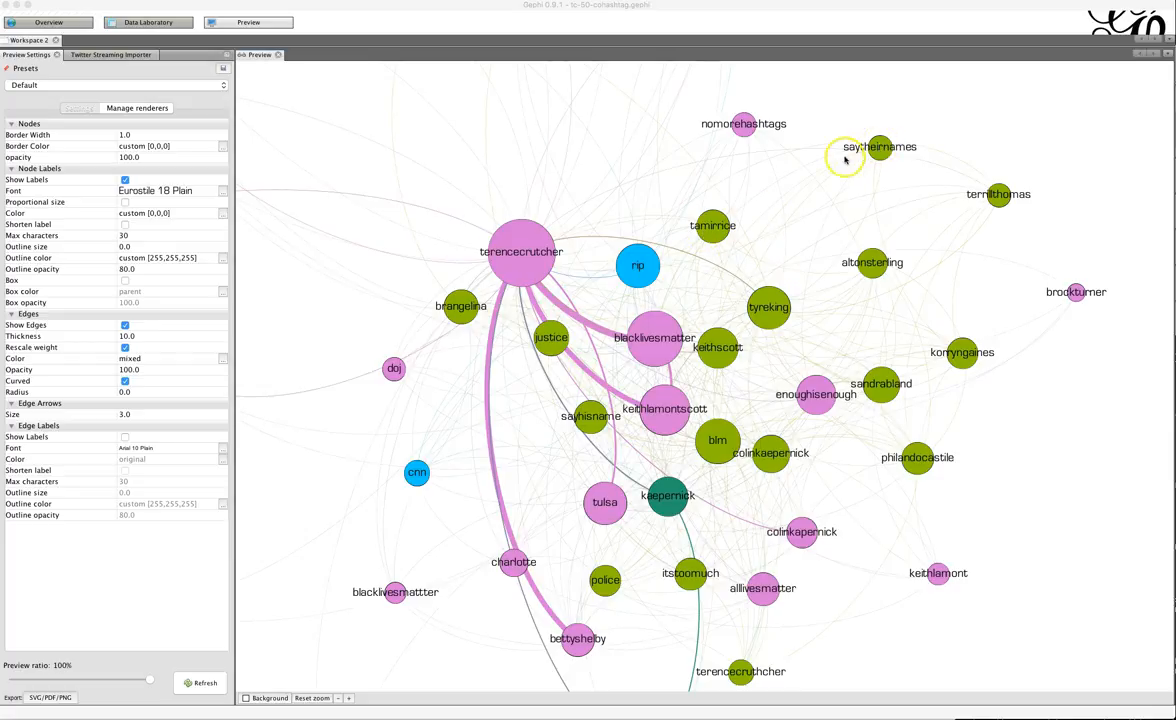
pyautogui.moveTo(618, 286)
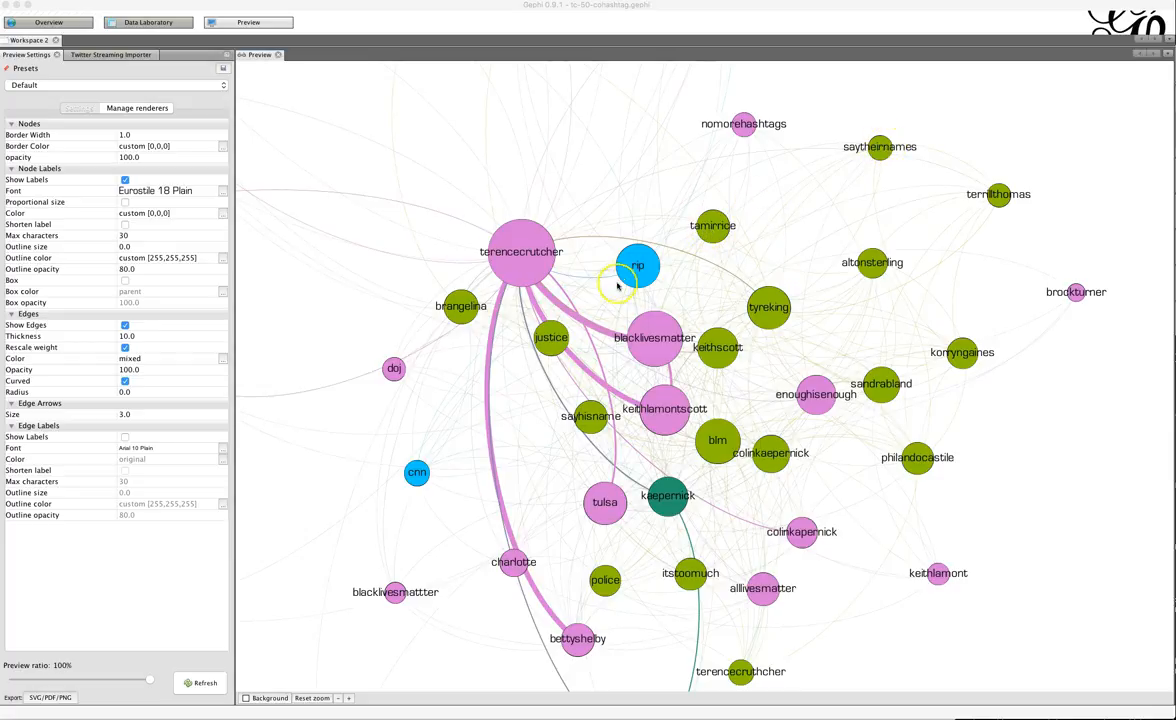
pyautogui.moveTo(1005, 190)
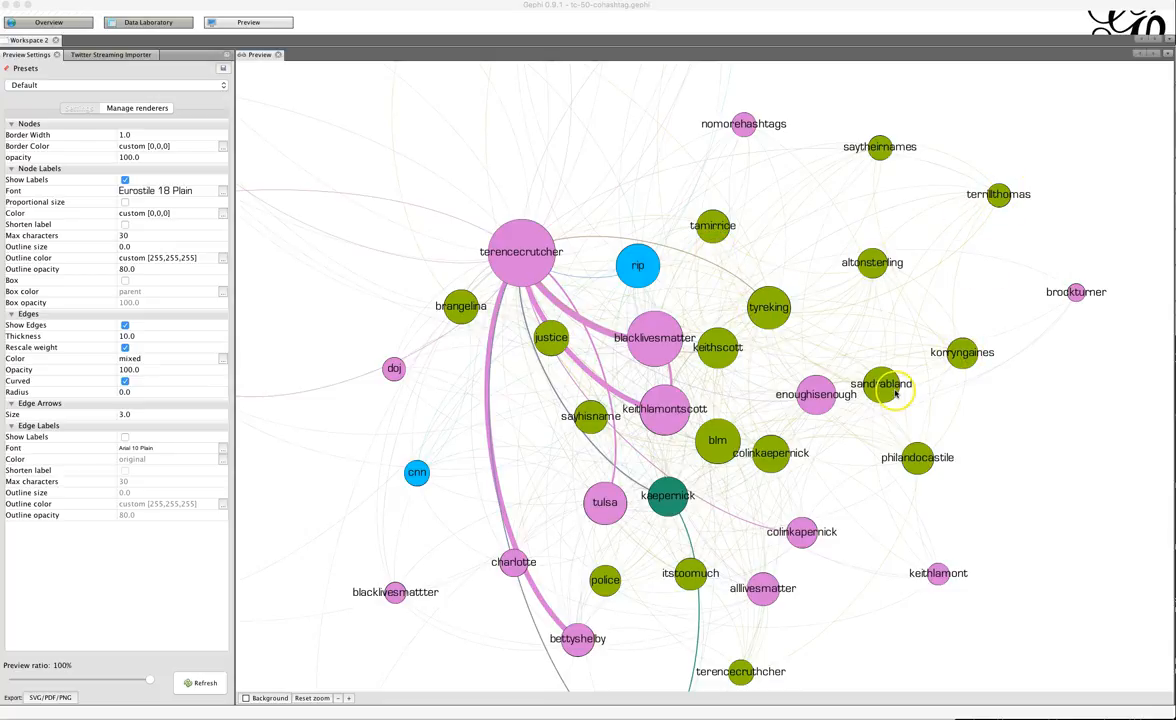
pyautogui.moveTo(720, 338)
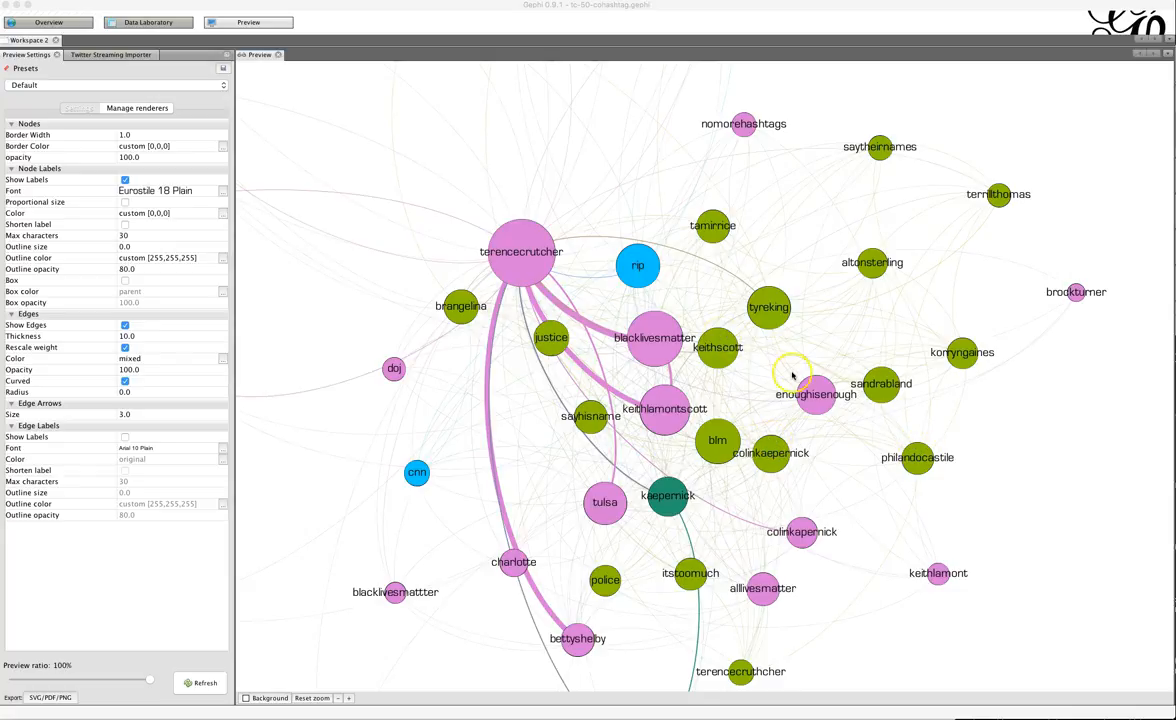
pyautogui.moveTo(967, 225)
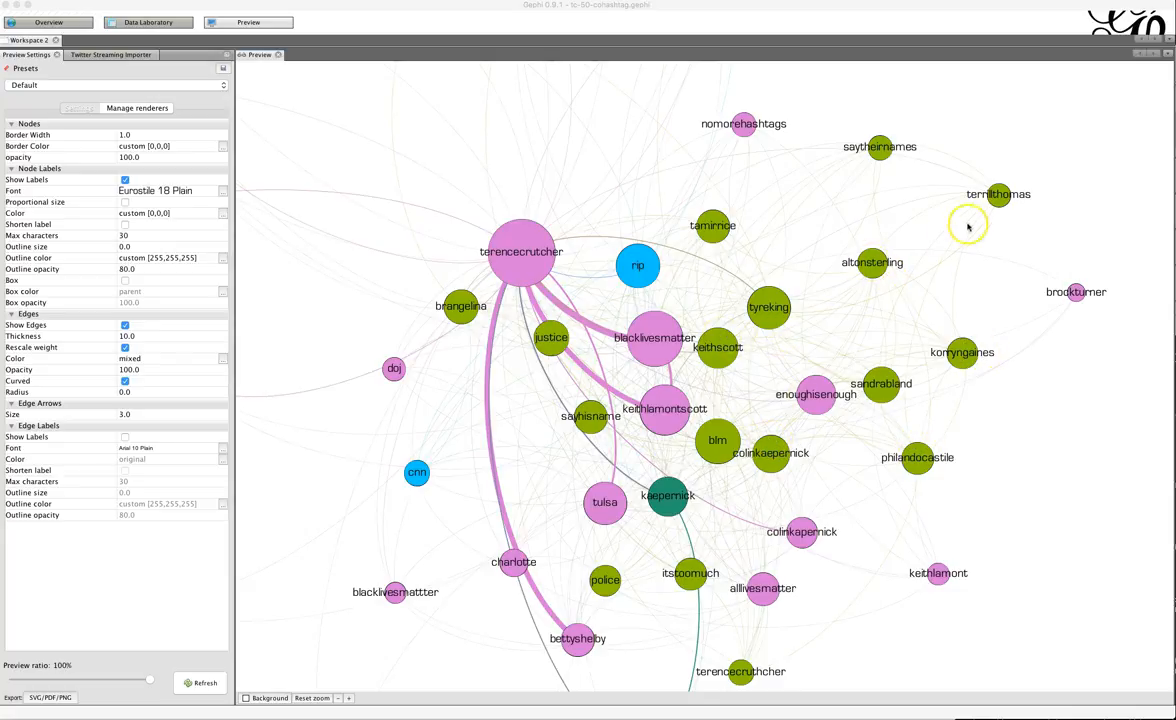
pyautogui.moveTo(727, 432)
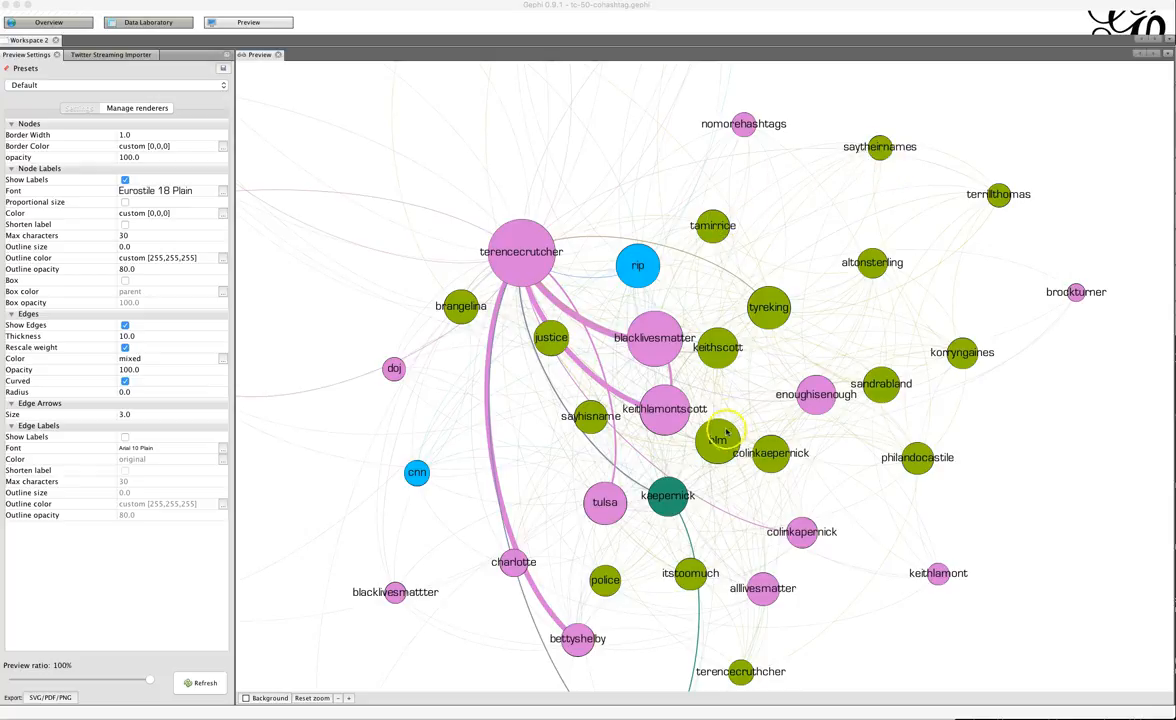
pyautogui.moveTo(770, 460)
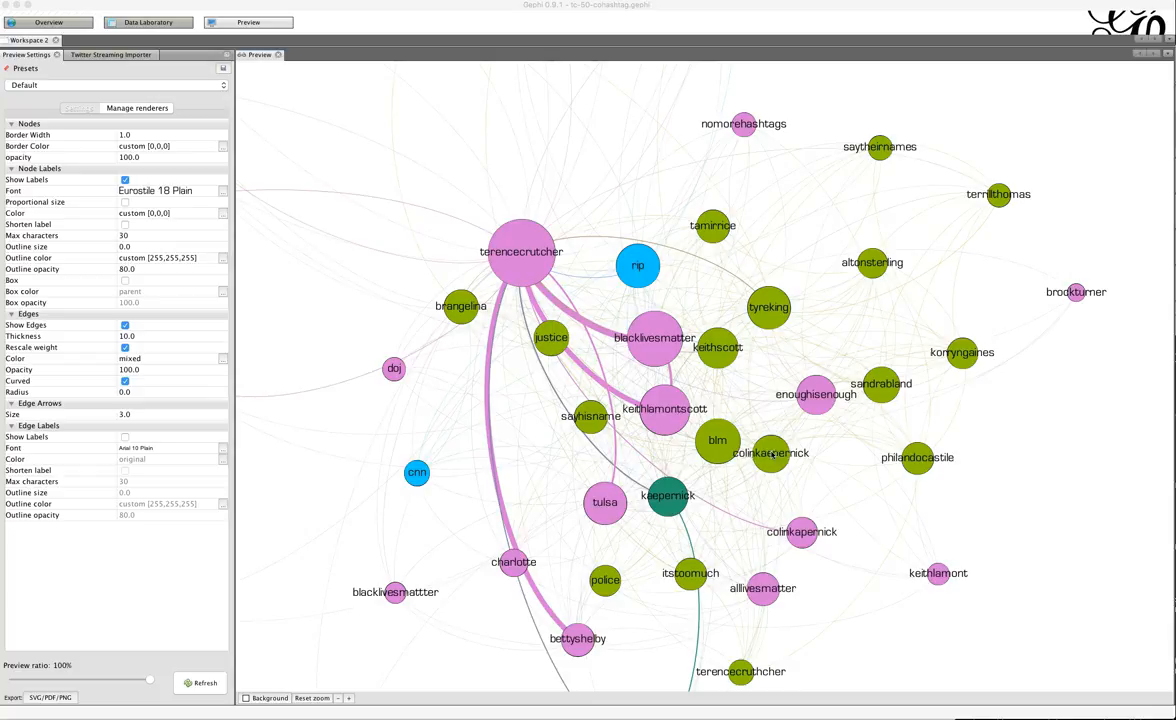
pyautogui.moveTo(777, 432)
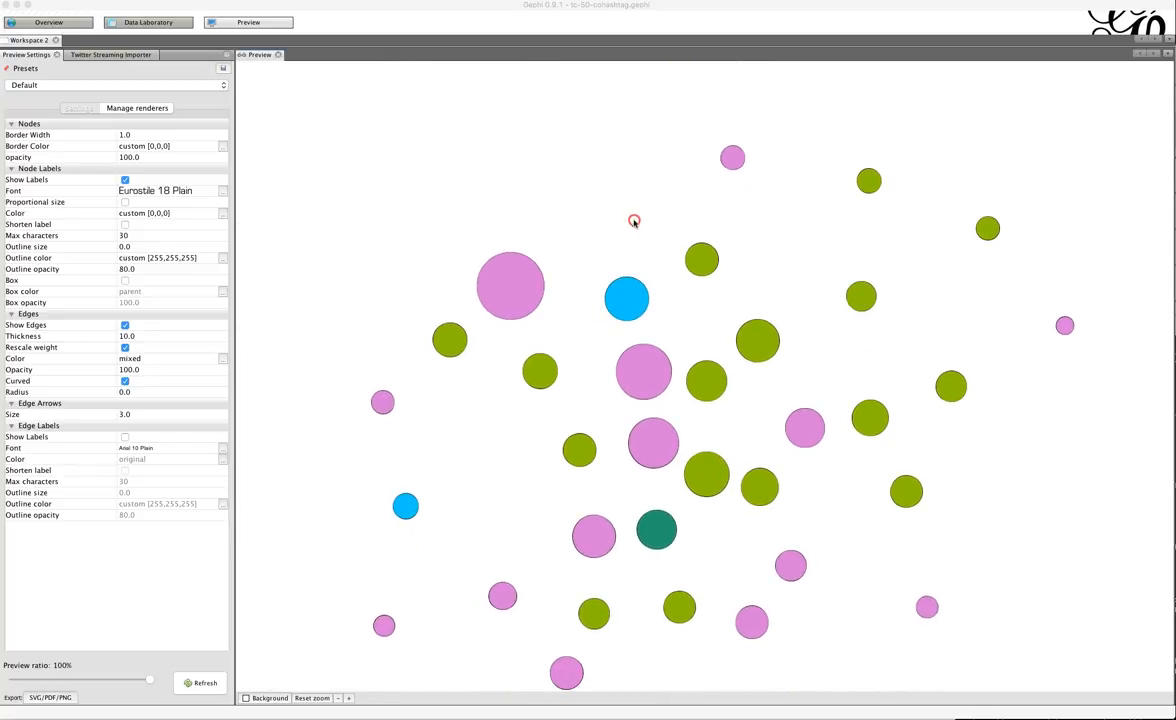
pyautogui.click(200, 683)
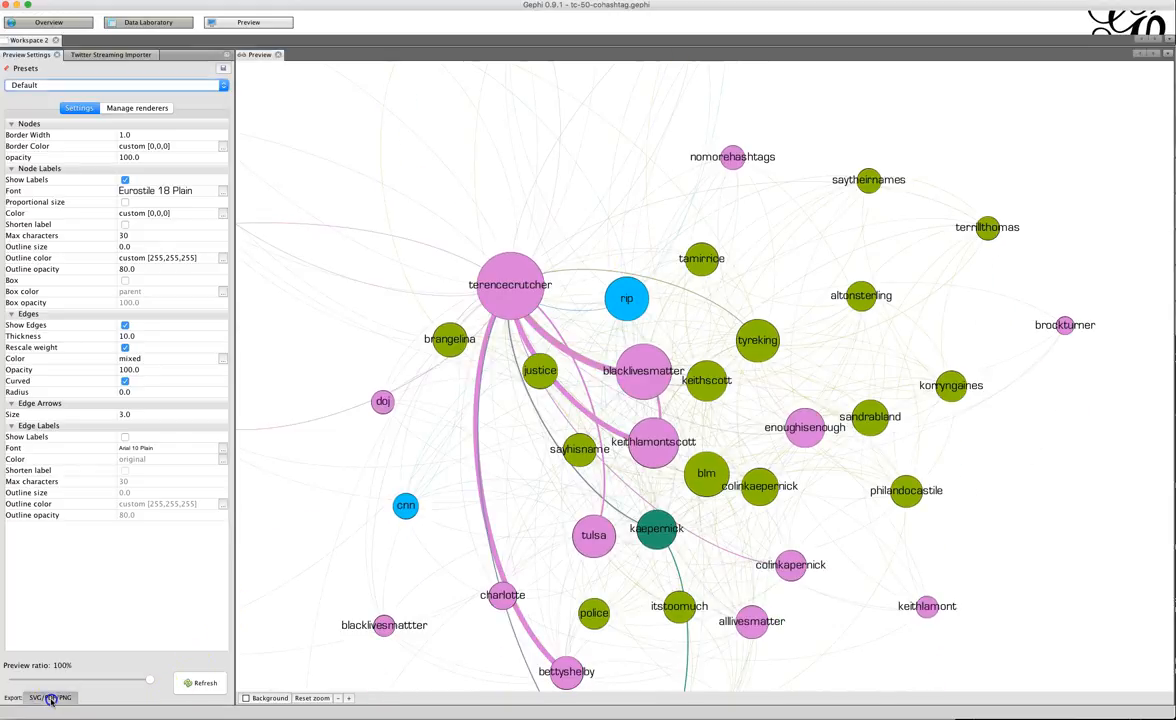
# Step: Open the SVG/PDF/PNG export dialog for the network preview
pyautogui.click(50, 697)
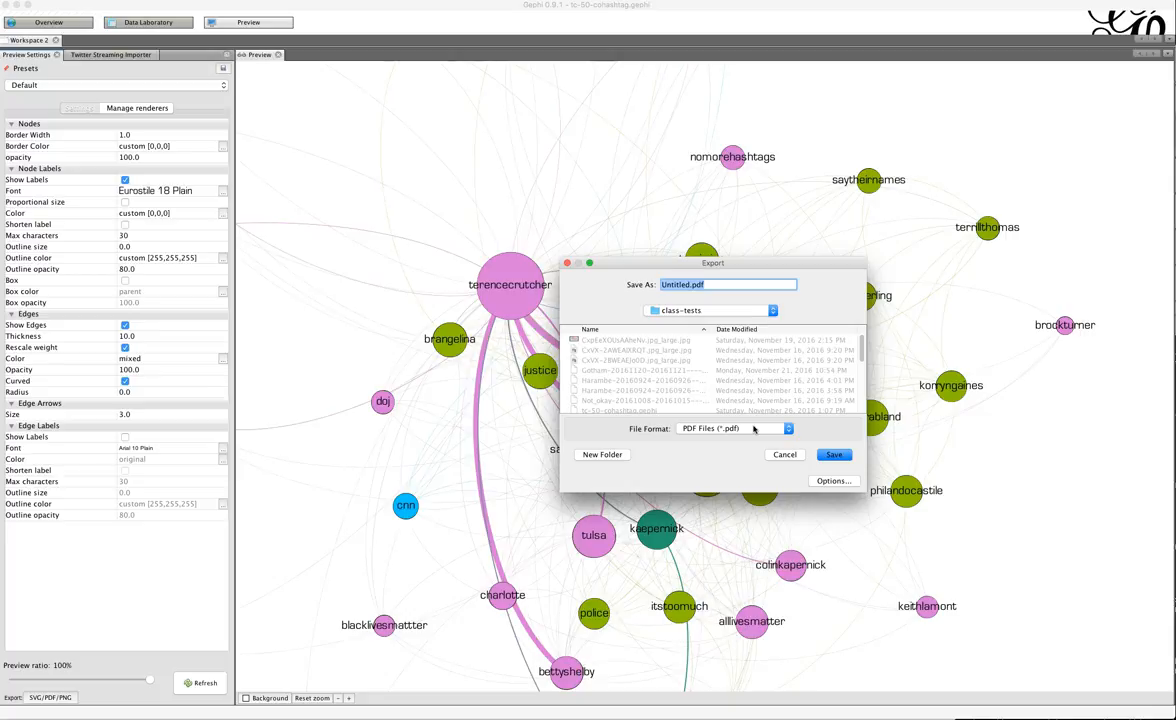
pyautogui.moveTo(457, 503)
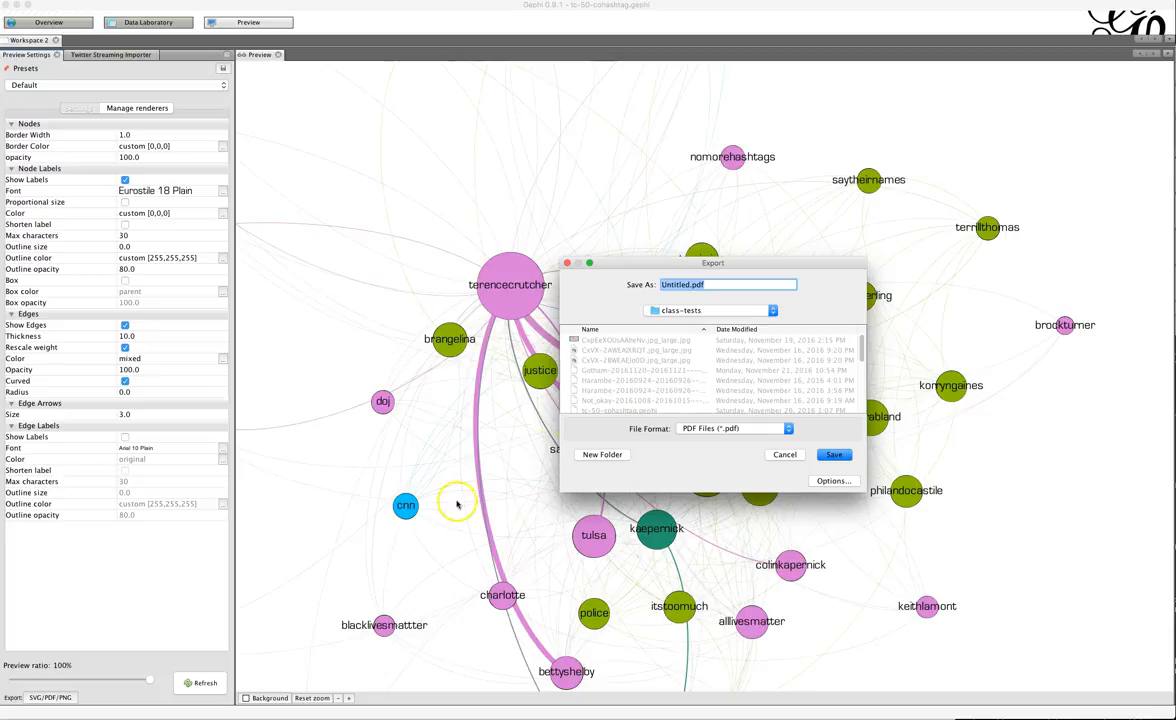
pyautogui.moveTo(455, 505)
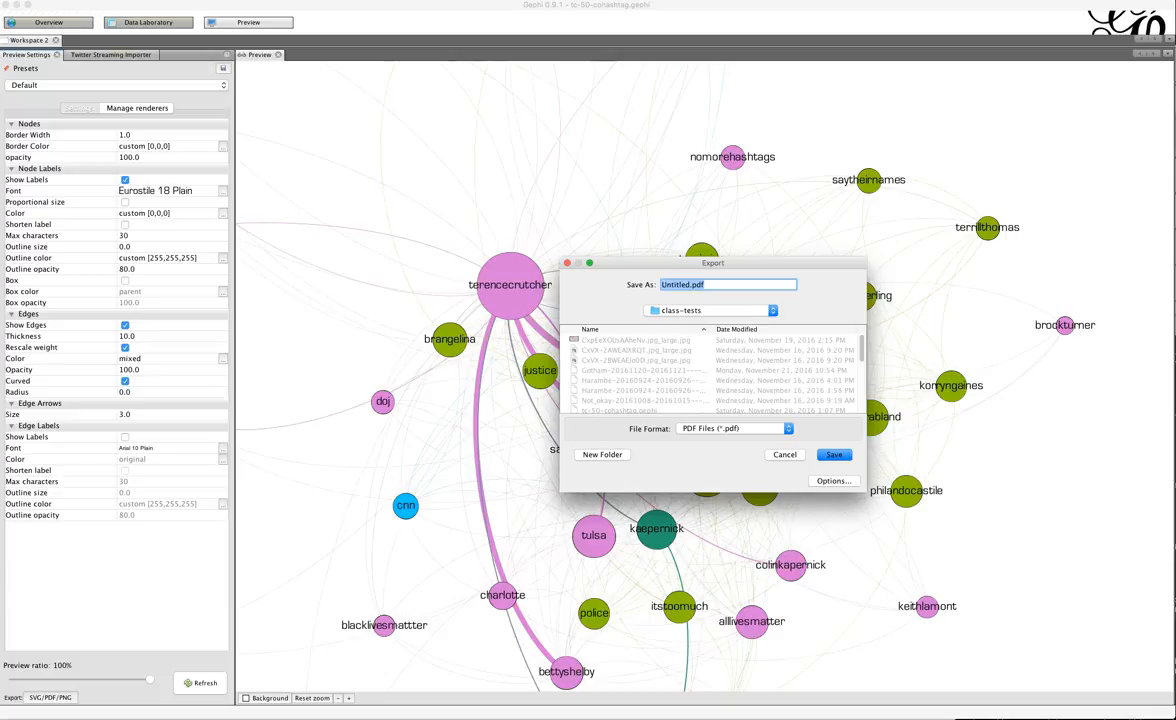